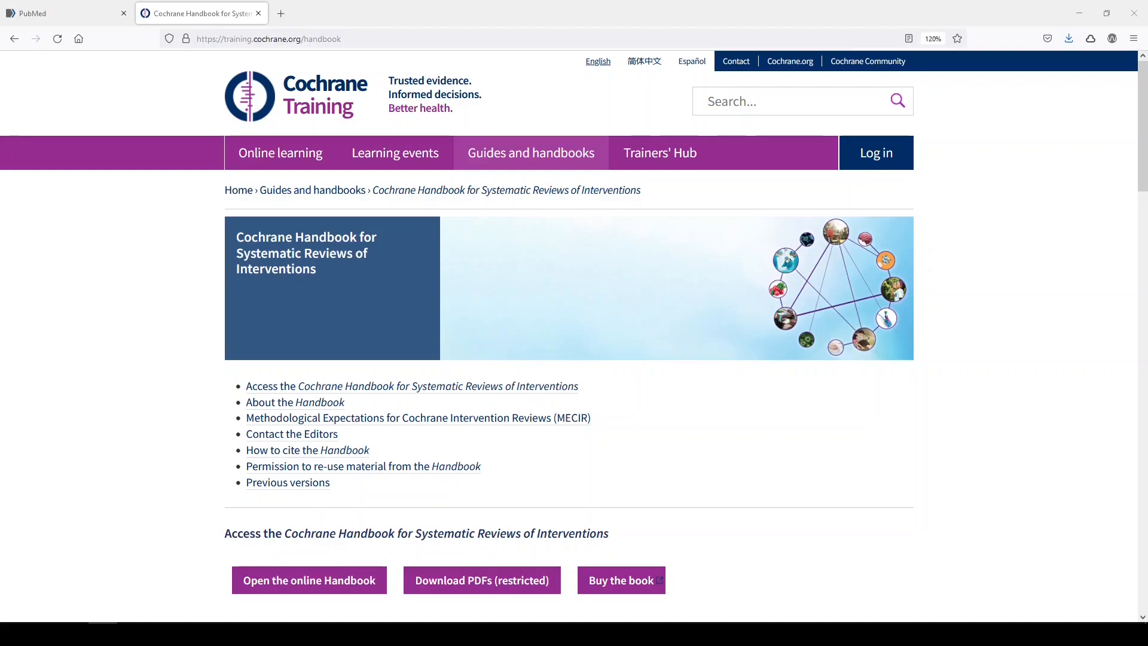
pyautogui.moveTo(698, 600)
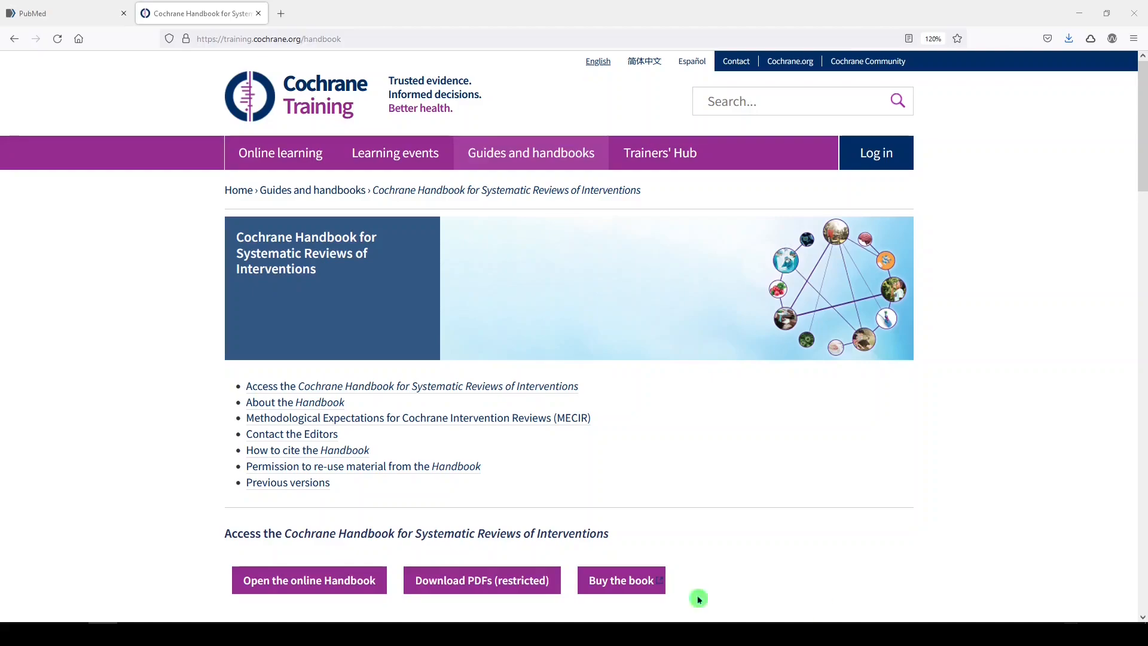
# Open the Cochrane Handbook's Chapter 4 technical supplement page (4.S1) from the sidebar
pyautogui.click(309, 580)
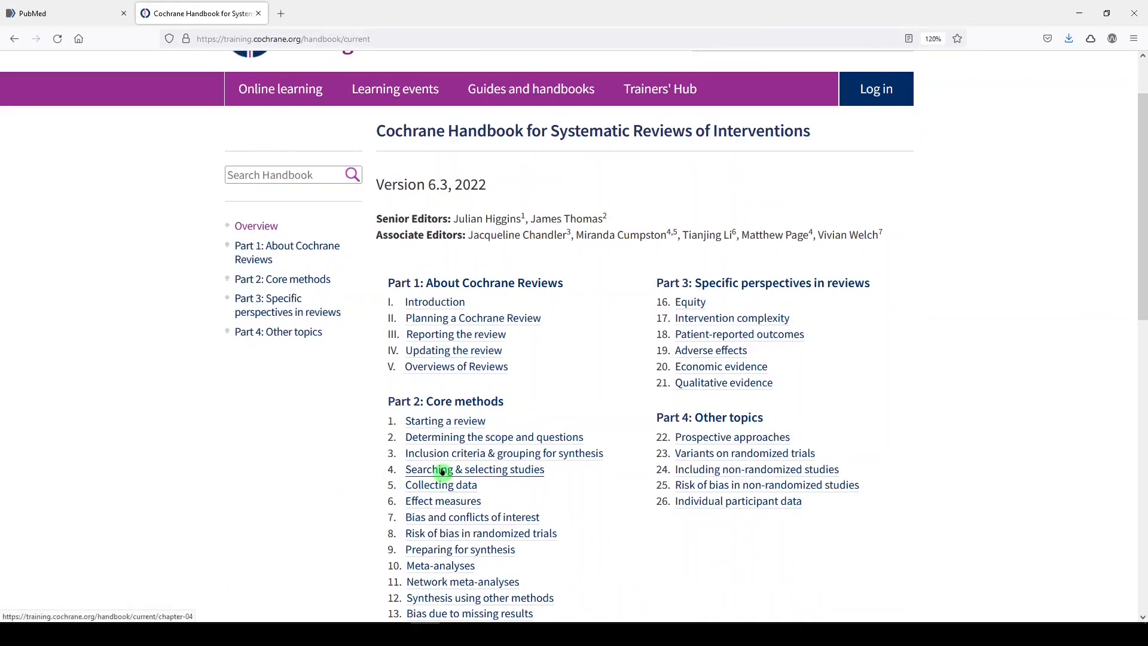
pyautogui.click(474, 470)
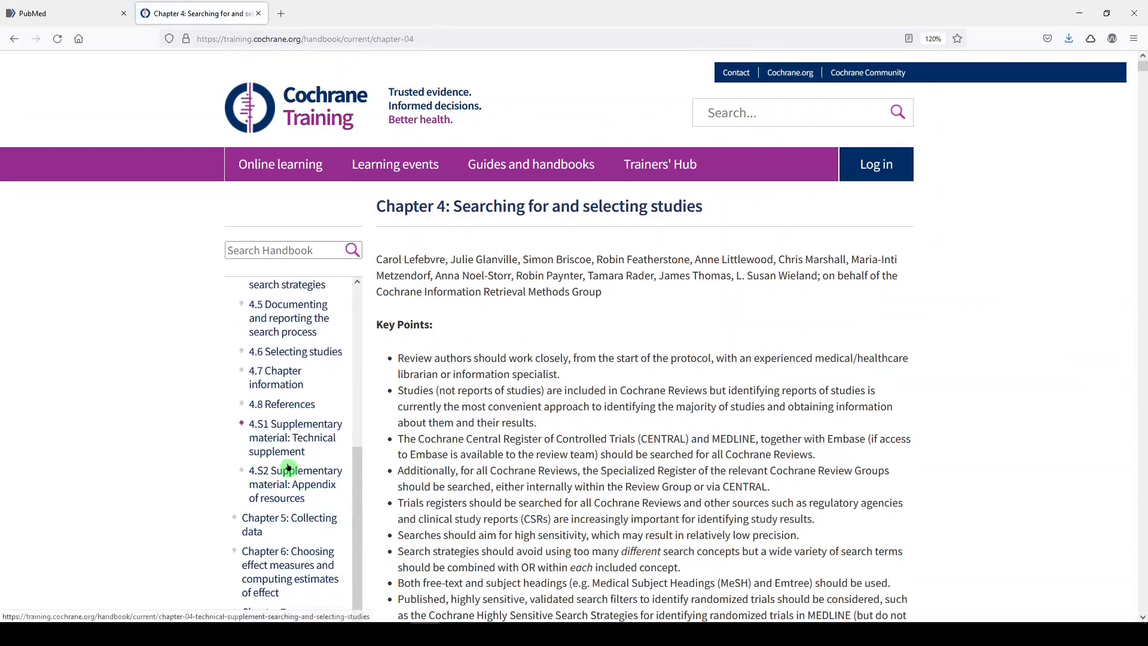
pyautogui.scroll(-3)
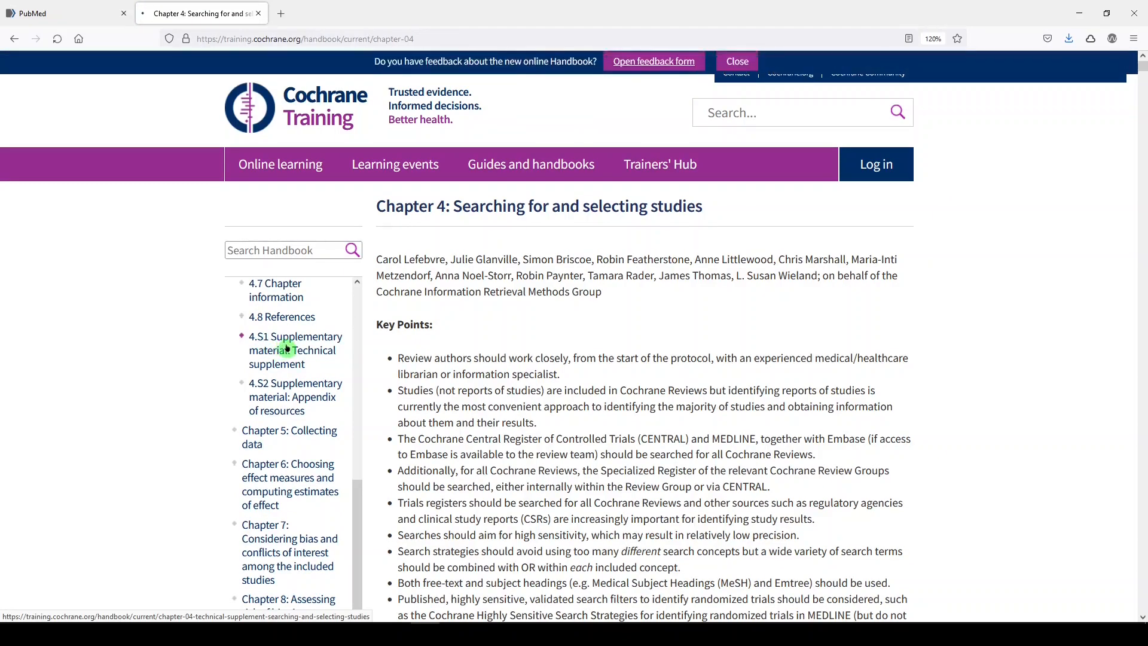
pyautogui.click(295, 350)
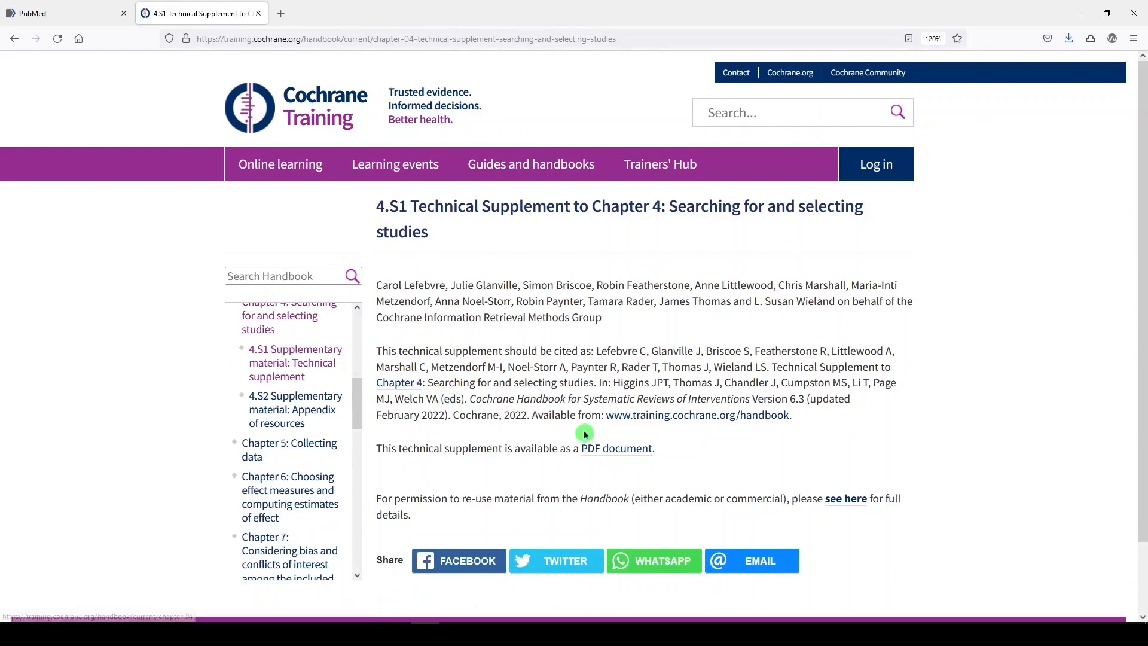
# Open the supplement PDF and find 'Cochrane highly sensitive search strategy'
pyautogui.click(615, 448)
pyautogui.write('c')
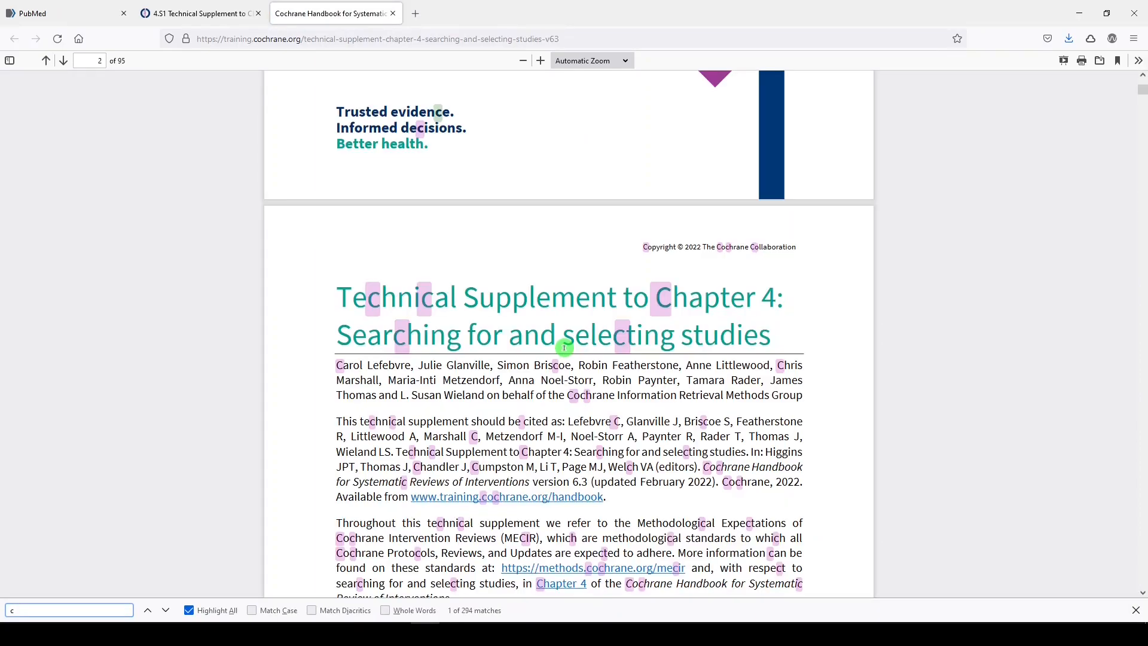
pyautogui.write('ochrane highly')
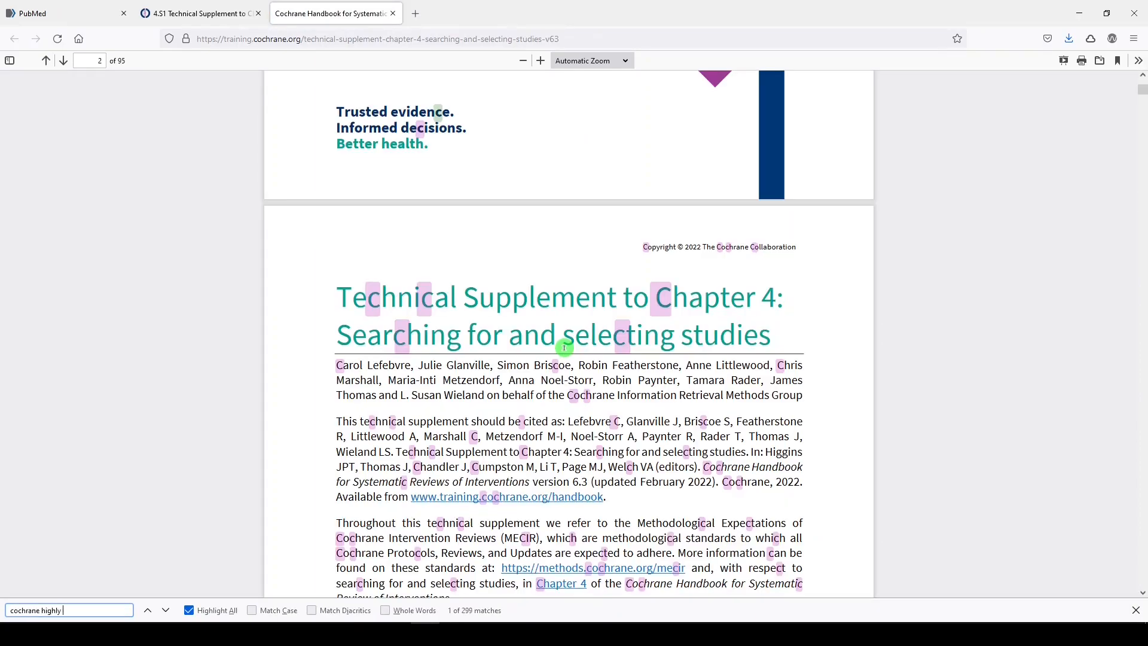
pyautogui.write('sensitive search strate')
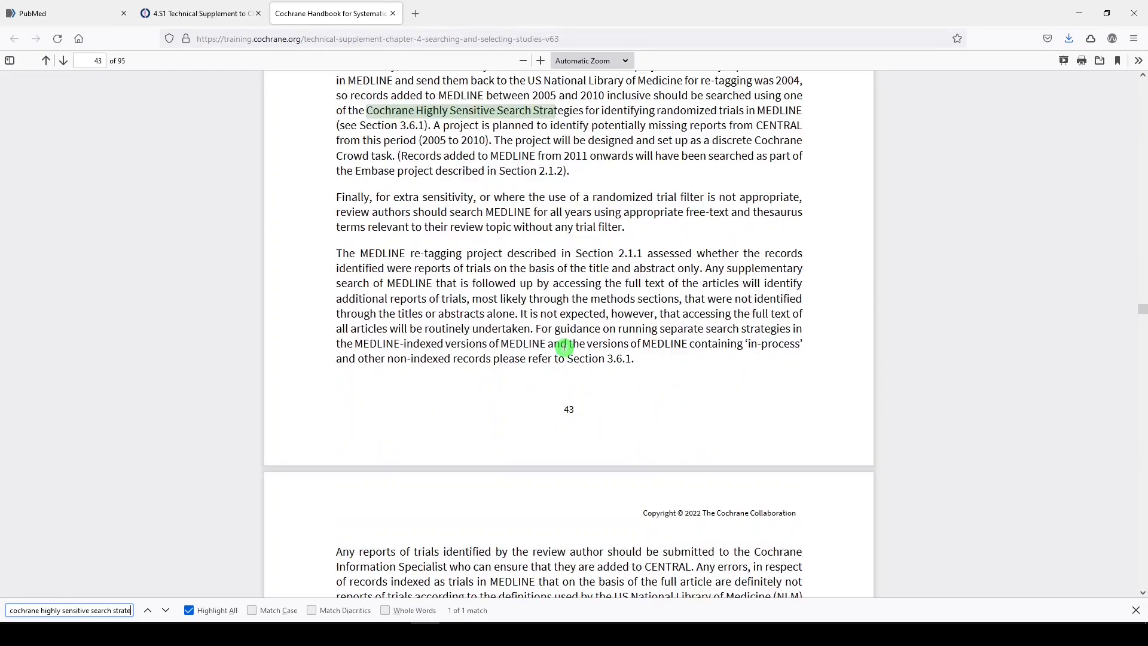
pyautogui.click(146, 610)
pyautogui.write('gy')
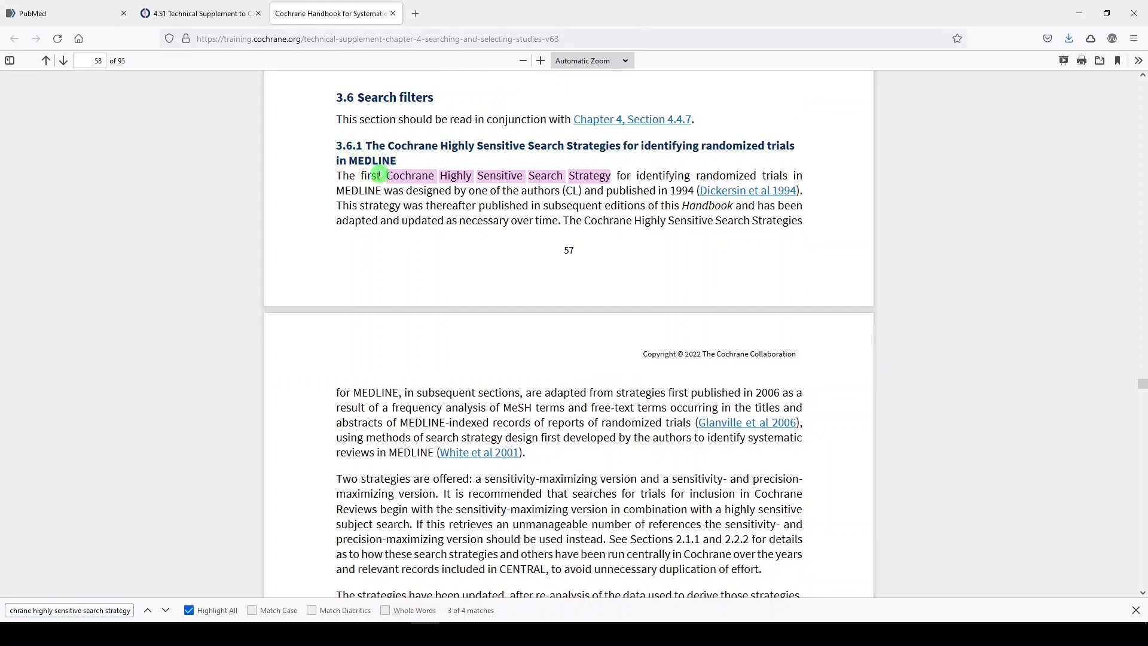
pyautogui.moveTo(389, 237)
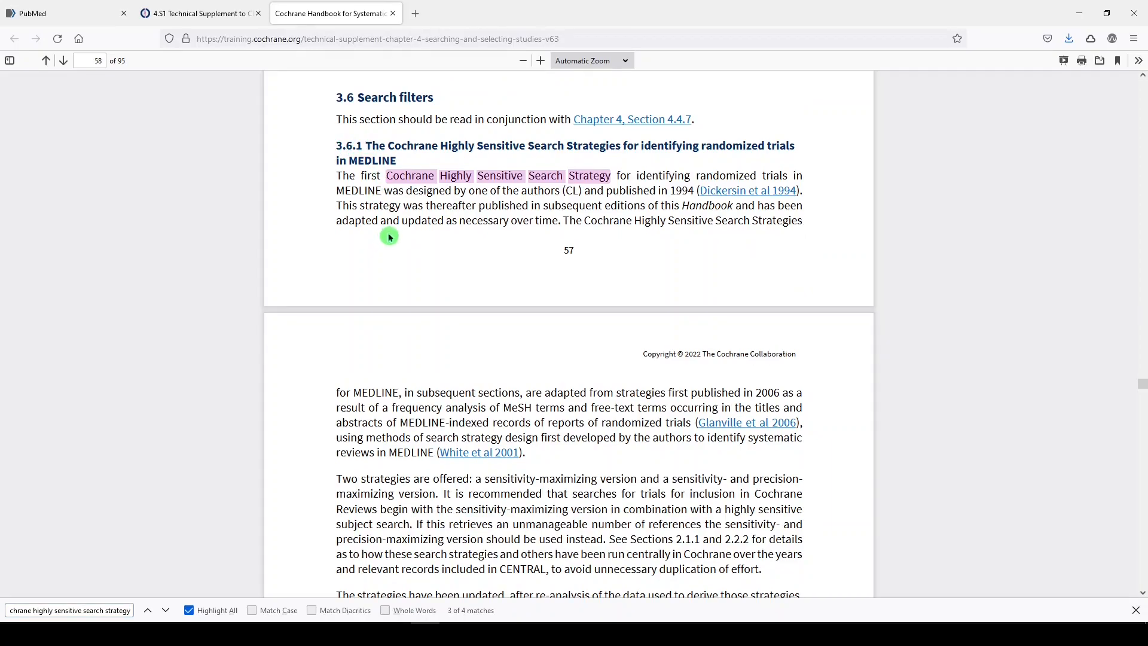
pyautogui.moveTo(476, 218)
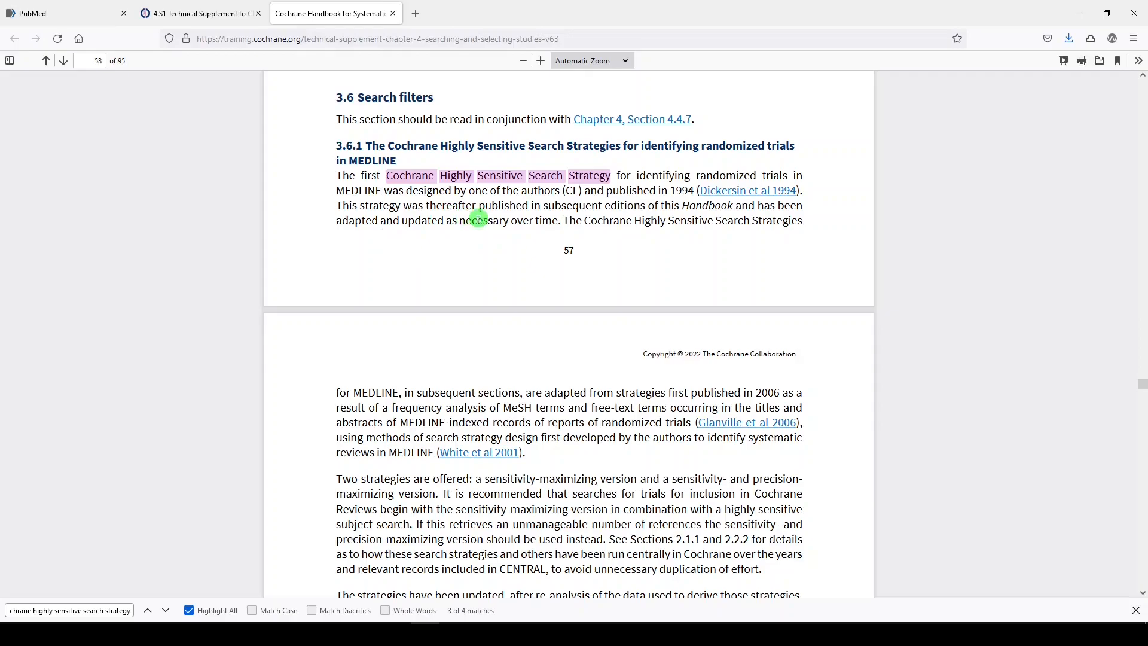
# Scroll down to Box 3.a, the PubMed sensitivity-maximizing search strategy
pyautogui.scroll(-3)
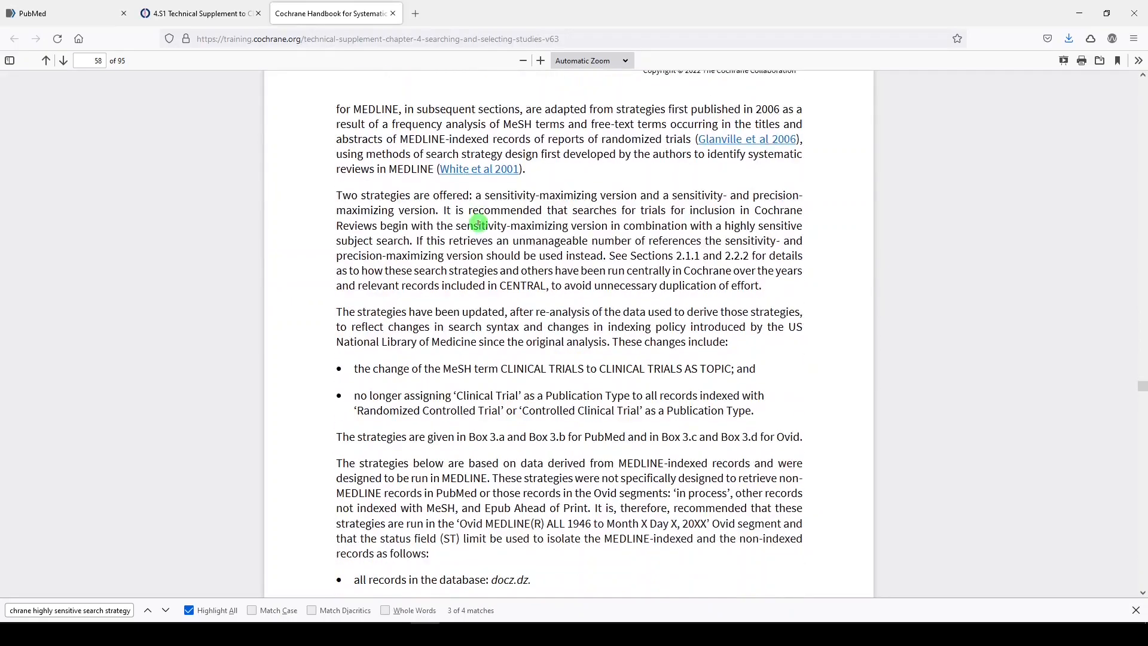
pyautogui.scroll(-3)
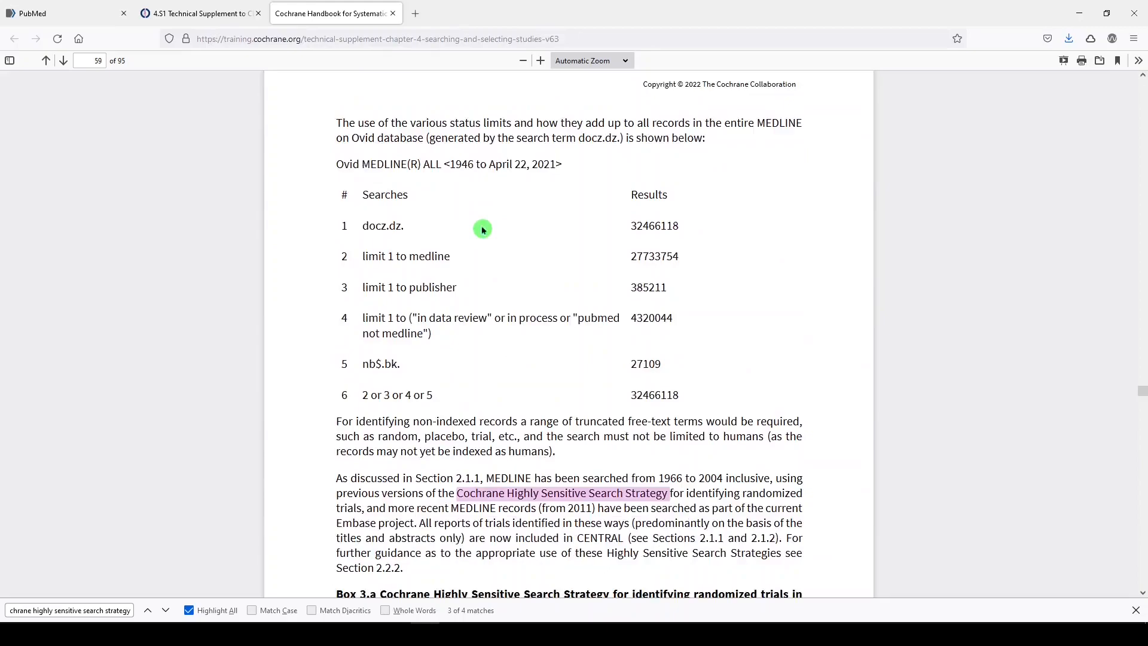
pyautogui.scroll(-3)
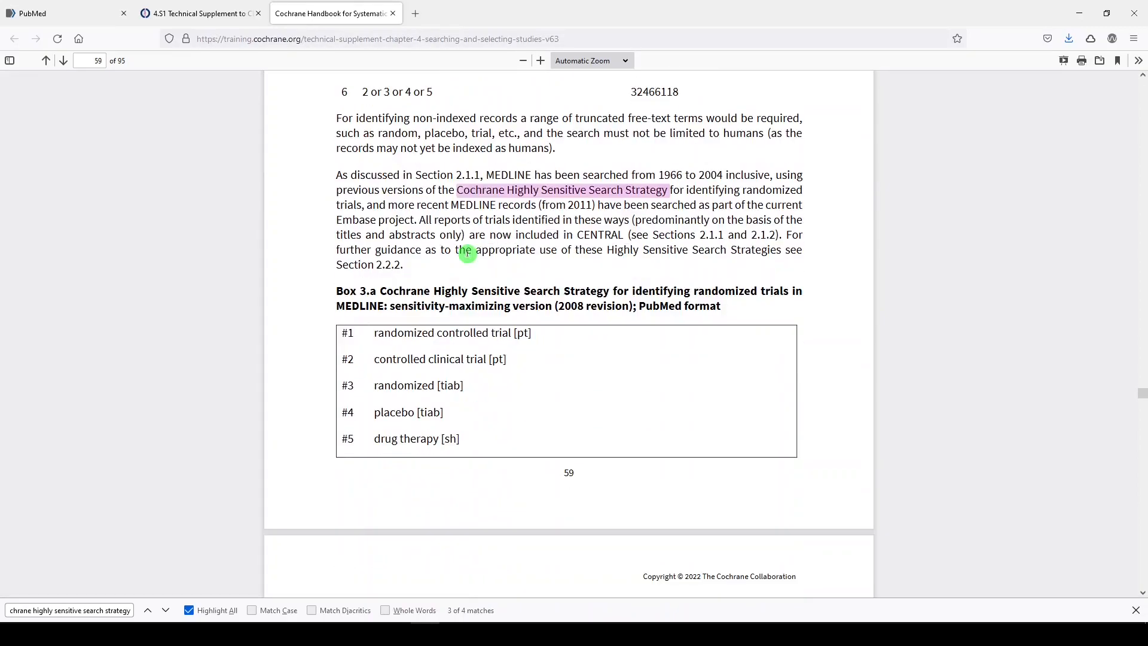
pyautogui.scroll(-3)
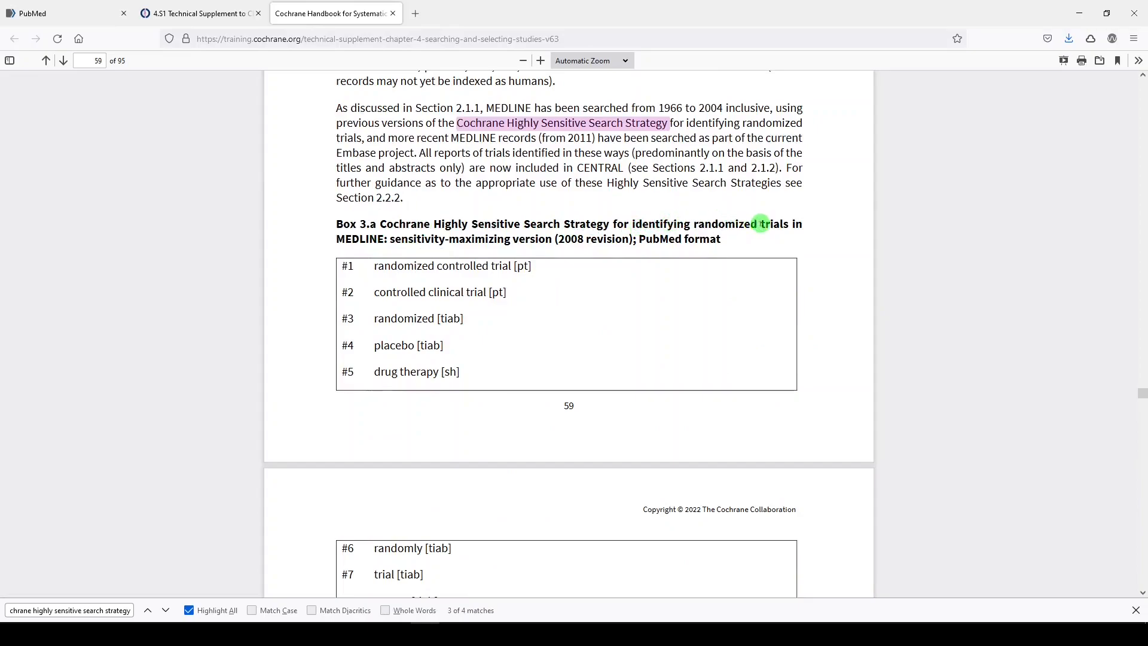
pyautogui.moveTo(385, 251)
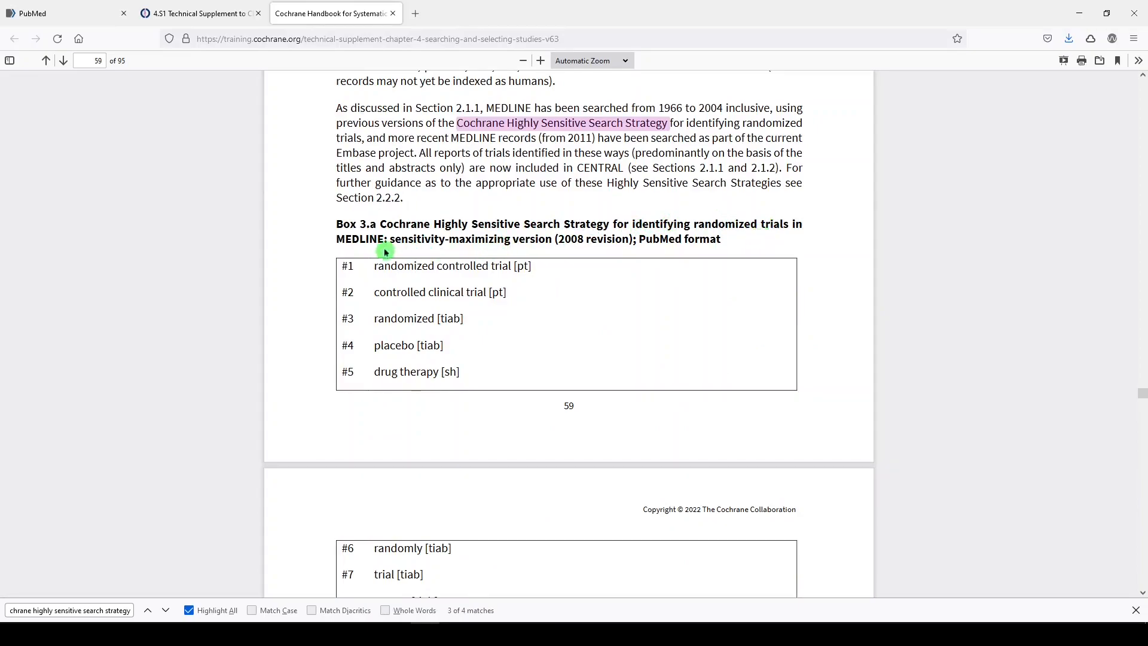
pyautogui.moveTo(518, 241)
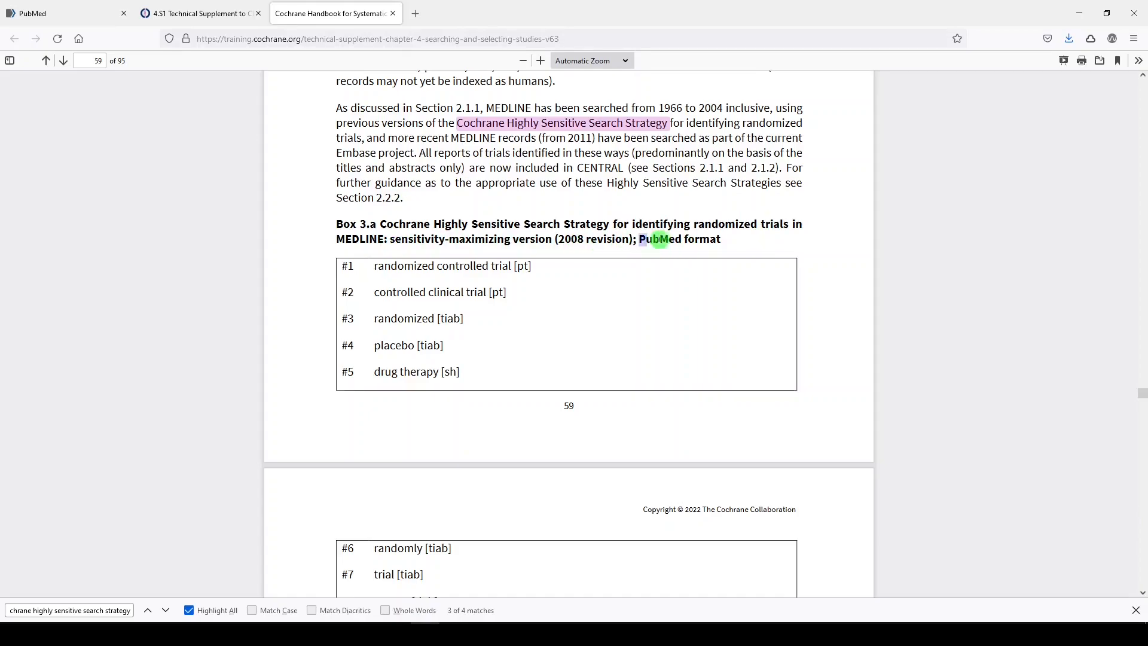
# Scroll to Box 3.b and select its sensitivity- and precision-maximizing heading
pyautogui.scroll(-3)
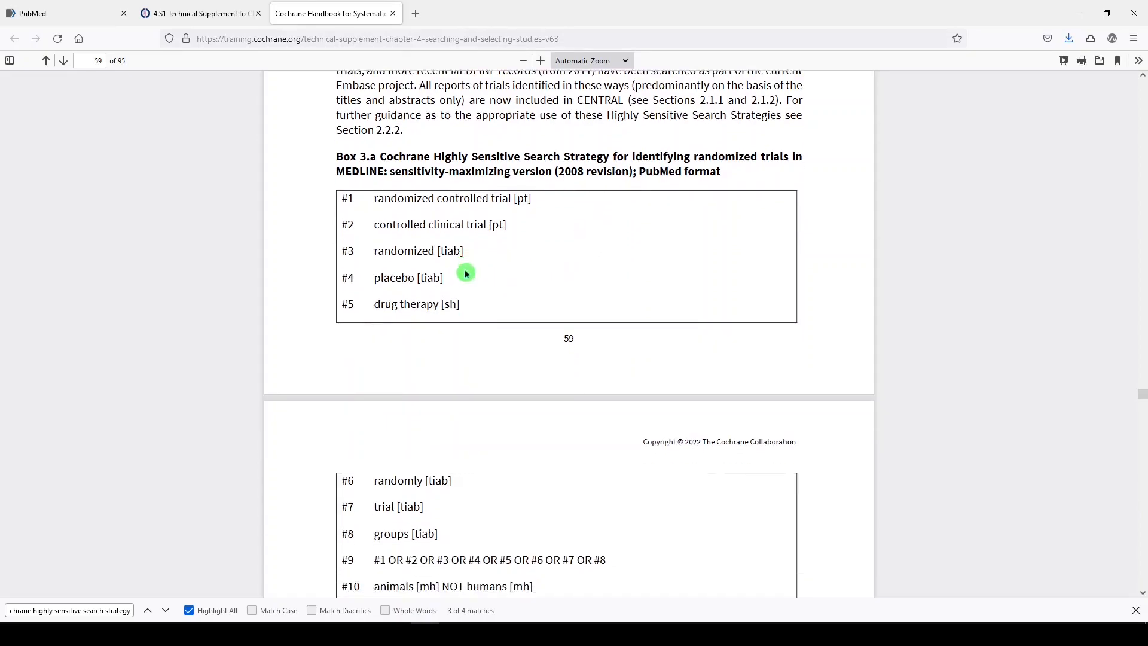
pyautogui.scroll(-3)
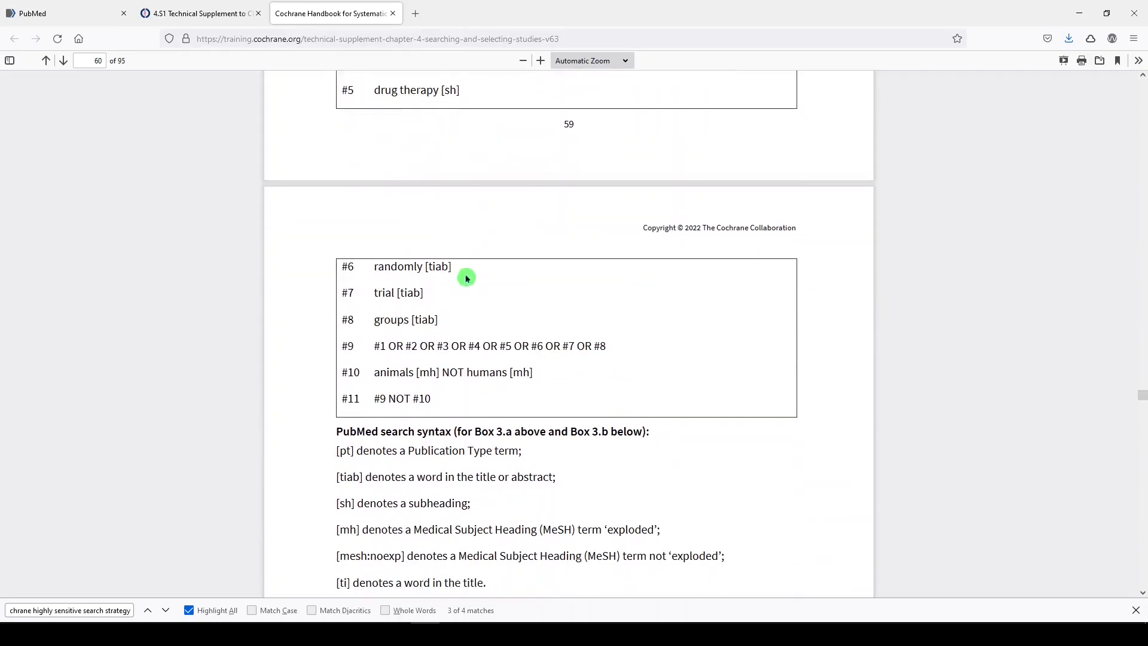
pyautogui.scroll(-3)
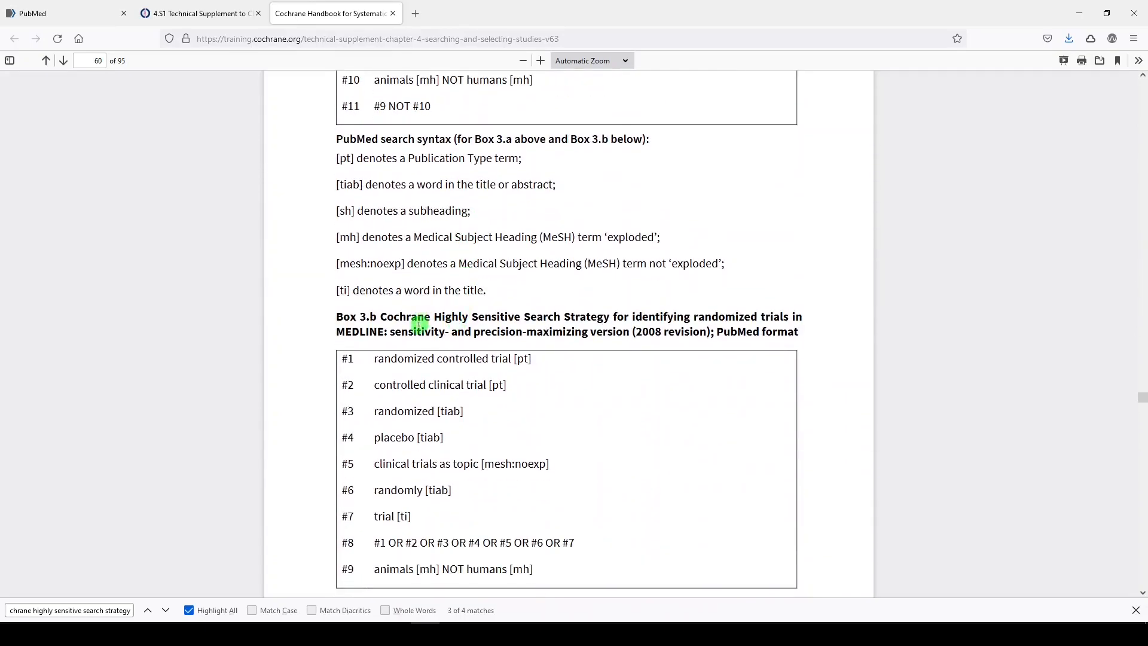
pyautogui.click(166, 610)
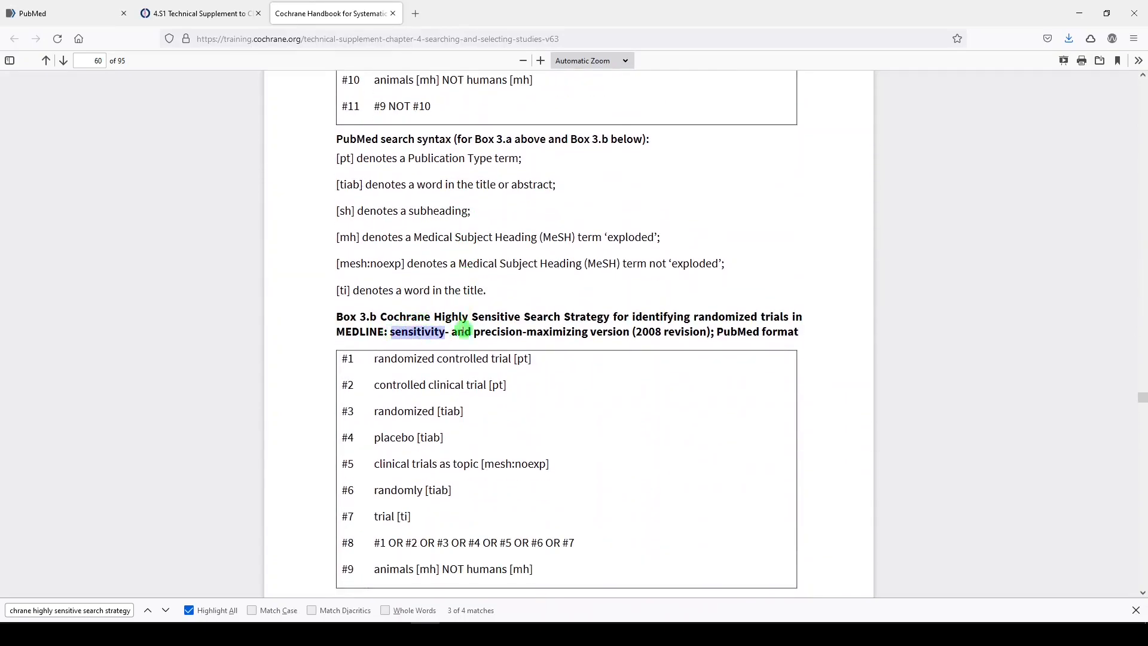
pyautogui.click(147, 610)
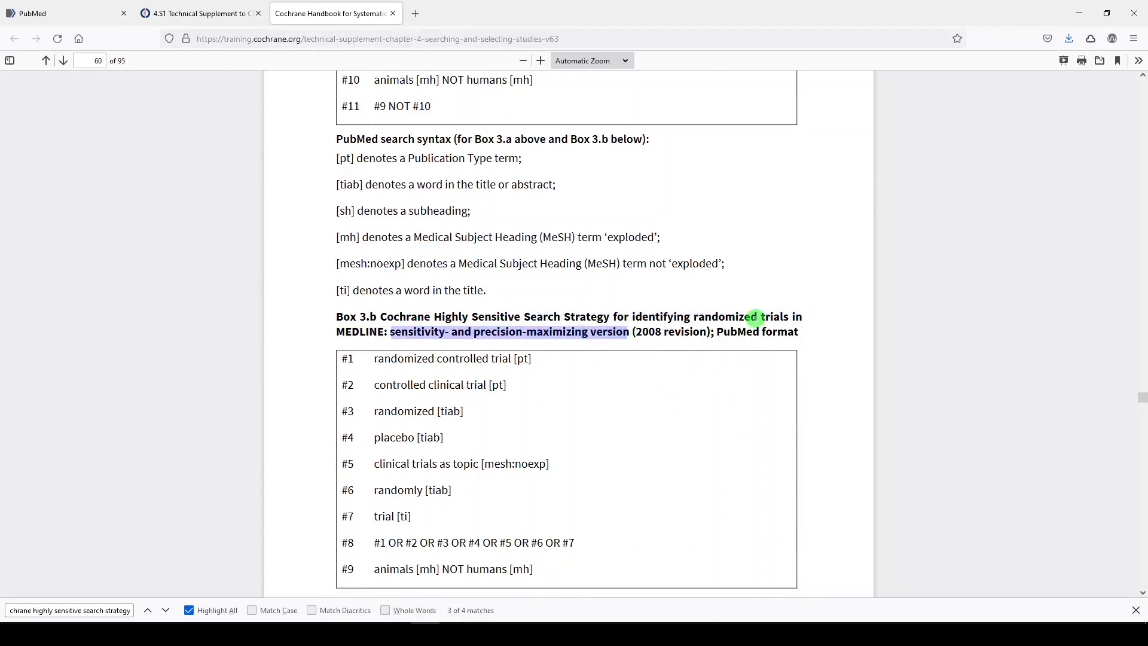
# Scroll past Boxes 3.c and 3.d to page 62, section 3.6.2 on Embase filters
pyautogui.scroll(-3)
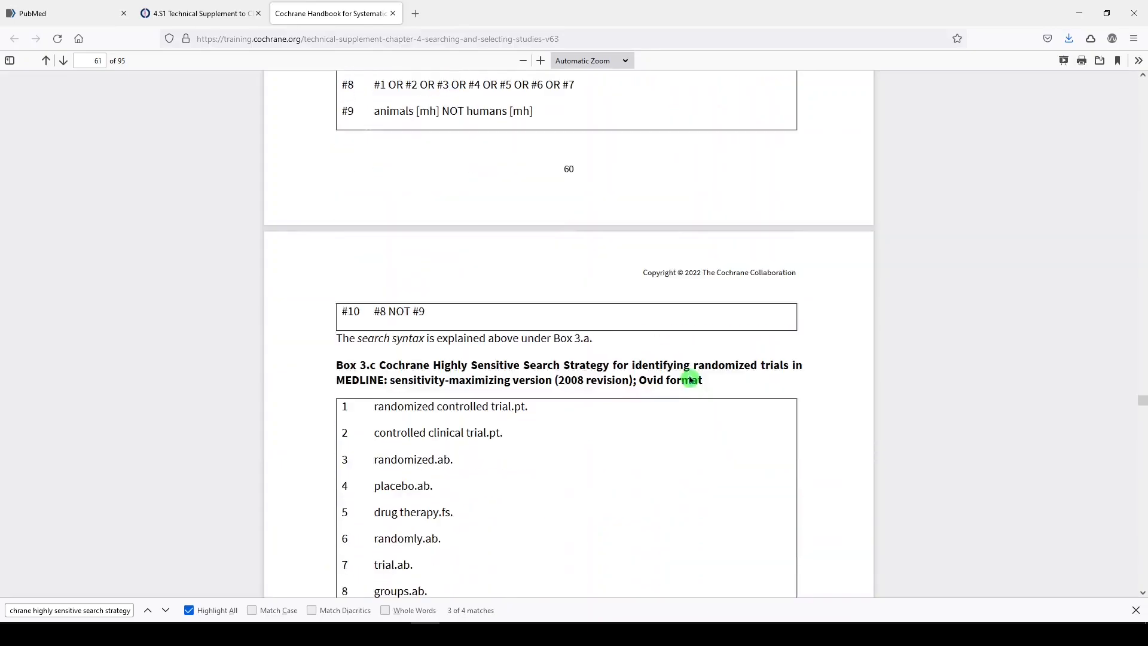
pyautogui.scroll(-3)
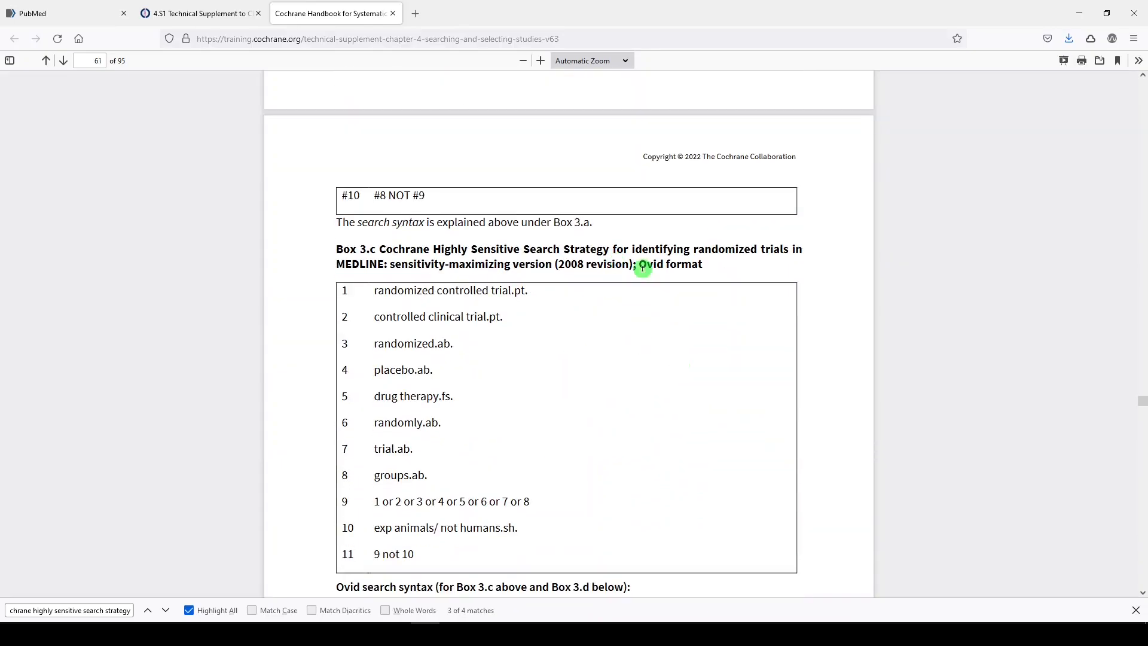
pyautogui.scroll(-3)
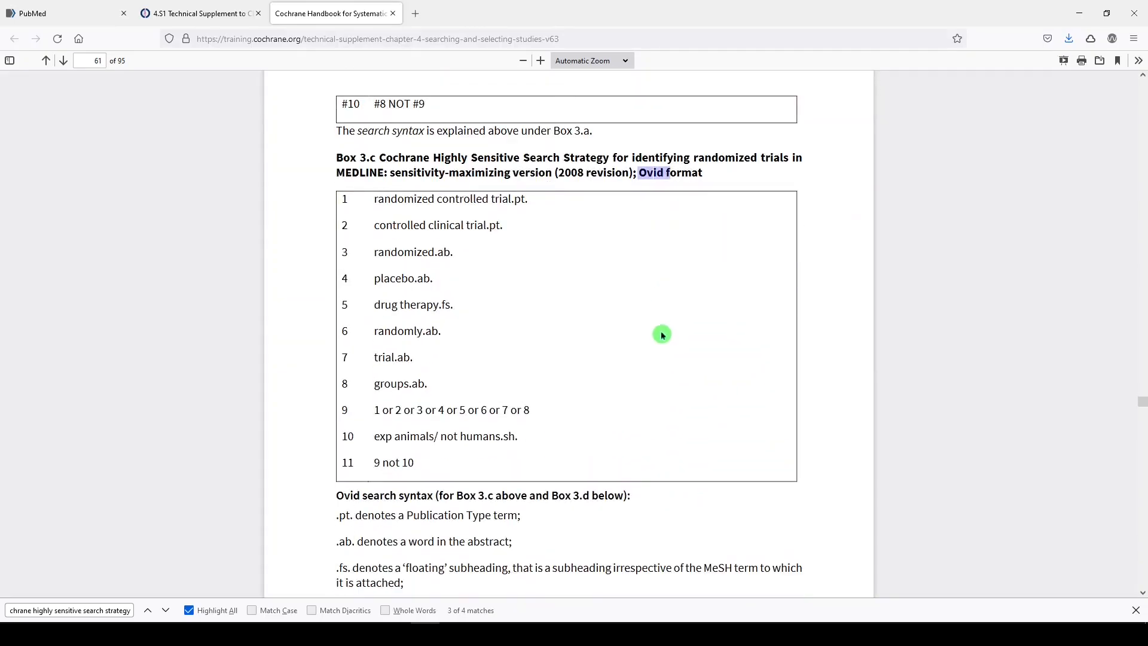
pyautogui.scroll(-3)
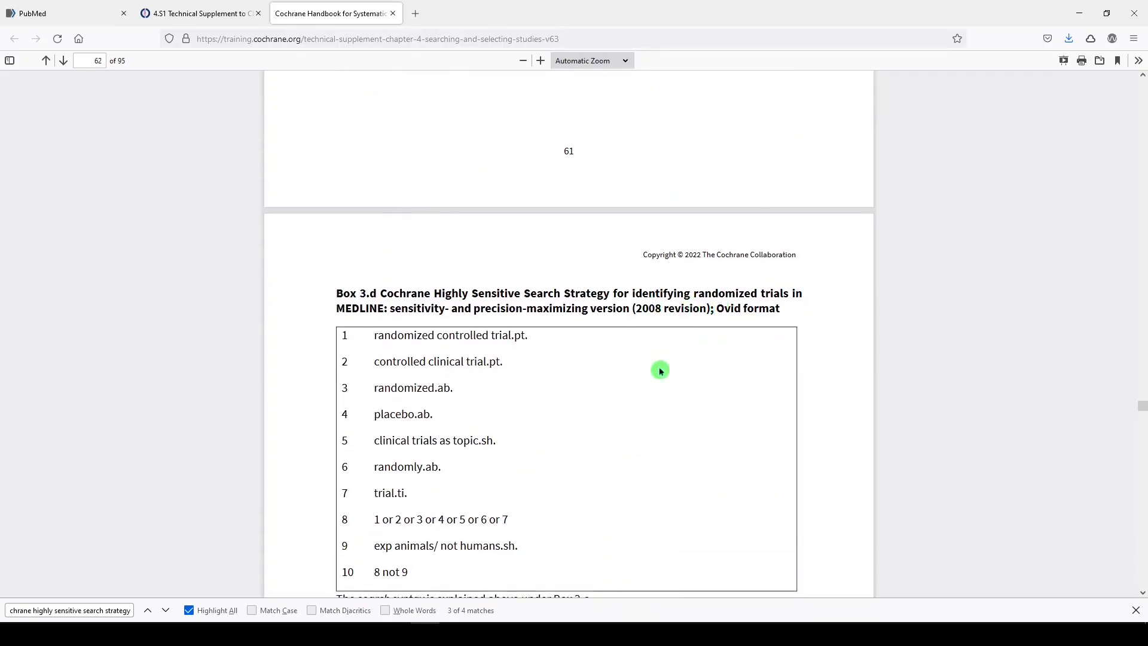
pyautogui.scroll(-3)
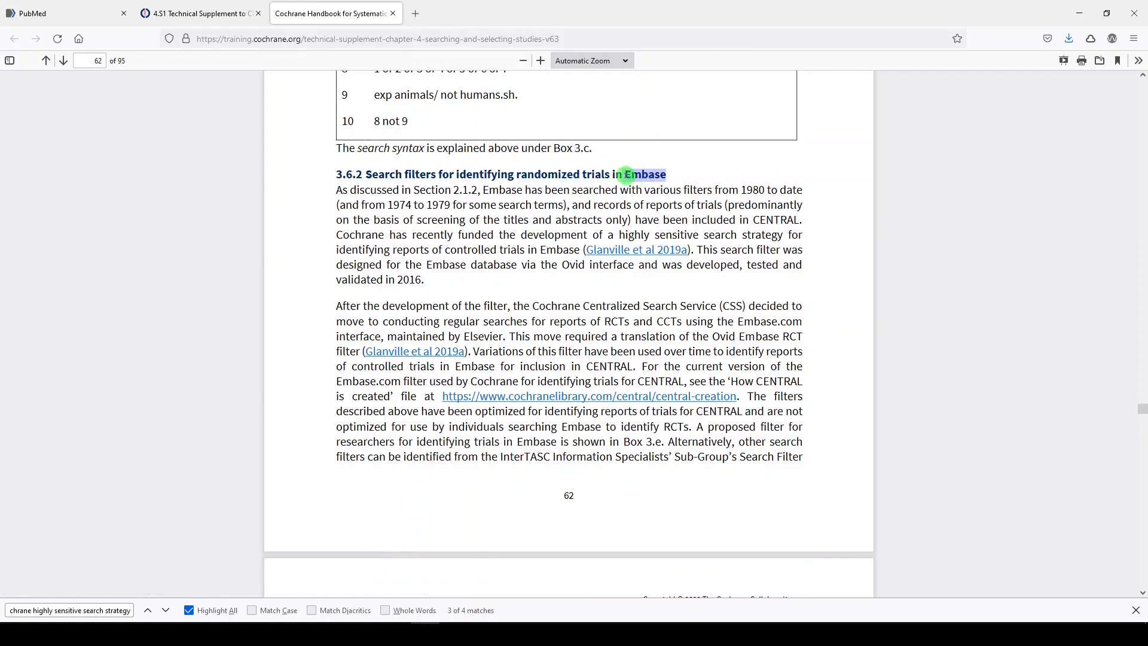
pyautogui.scroll(-3)
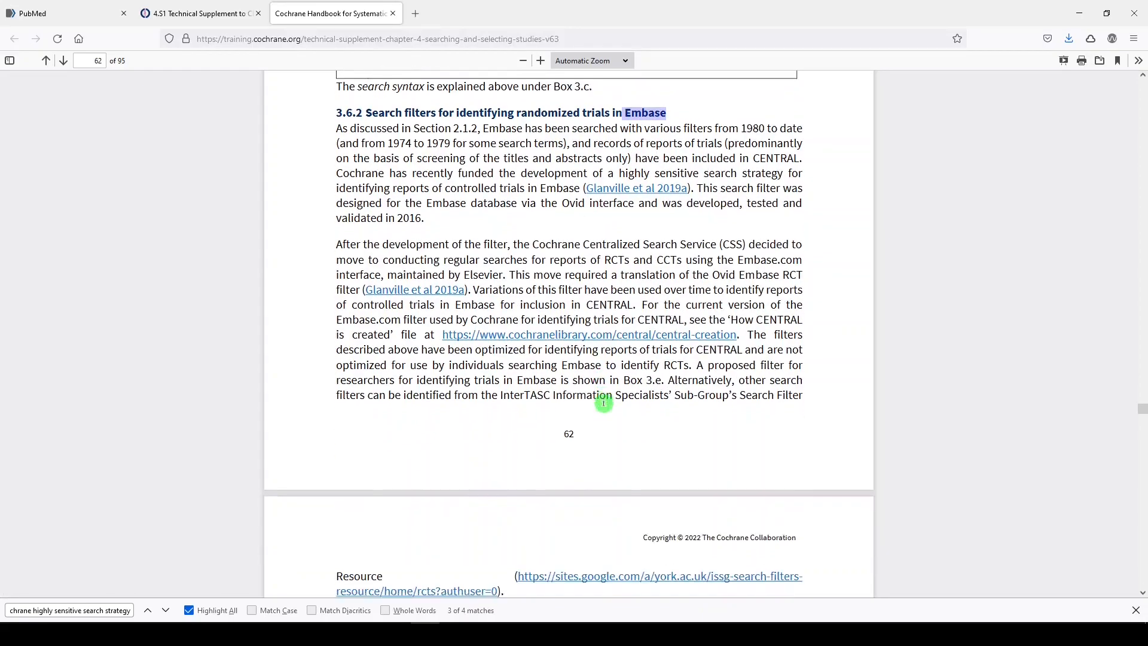
pyautogui.scroll(3)
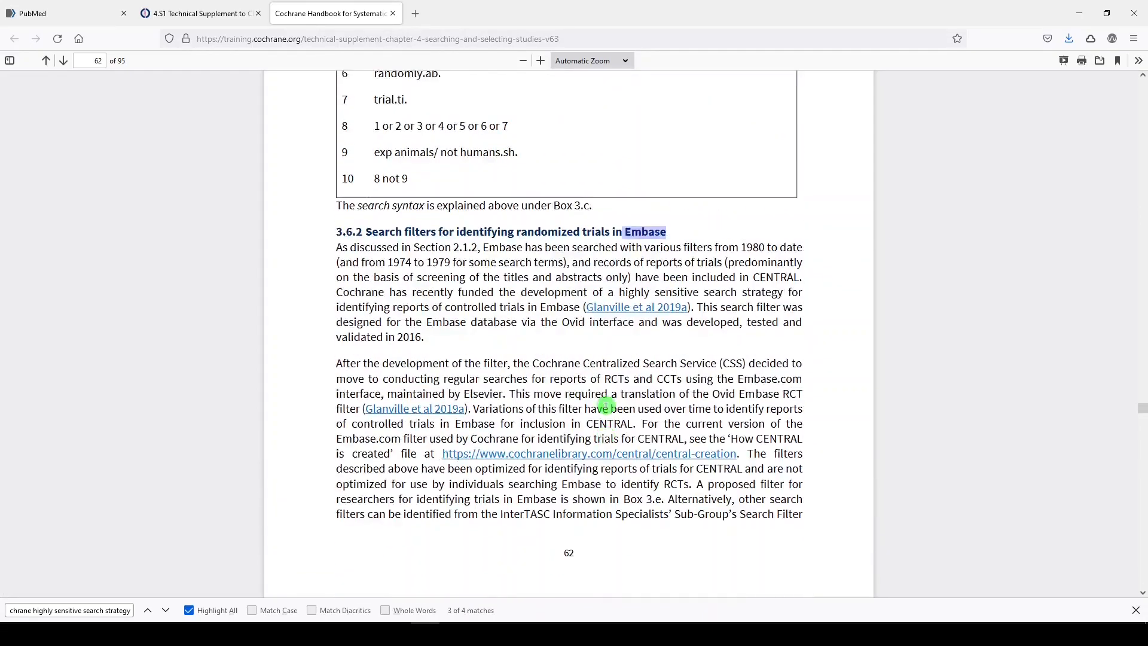
# Return to page 59 showing Box 3.a's PubMed strategy lines #1 to #11
pyautogui.scroll(3)
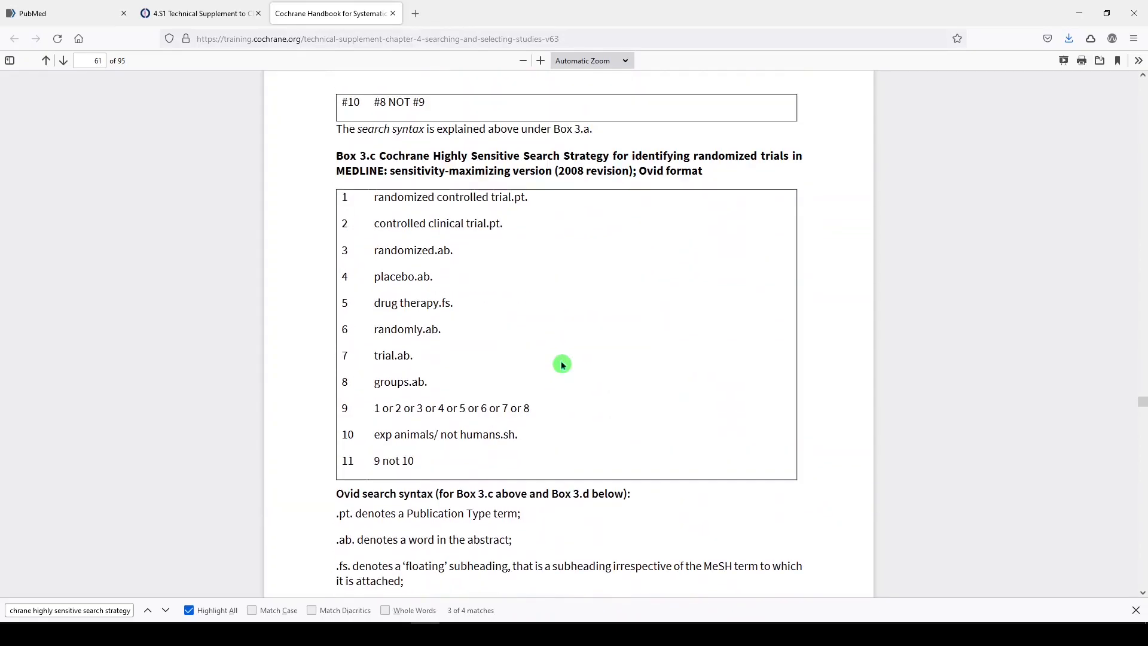
pyautogui.scroll(3)
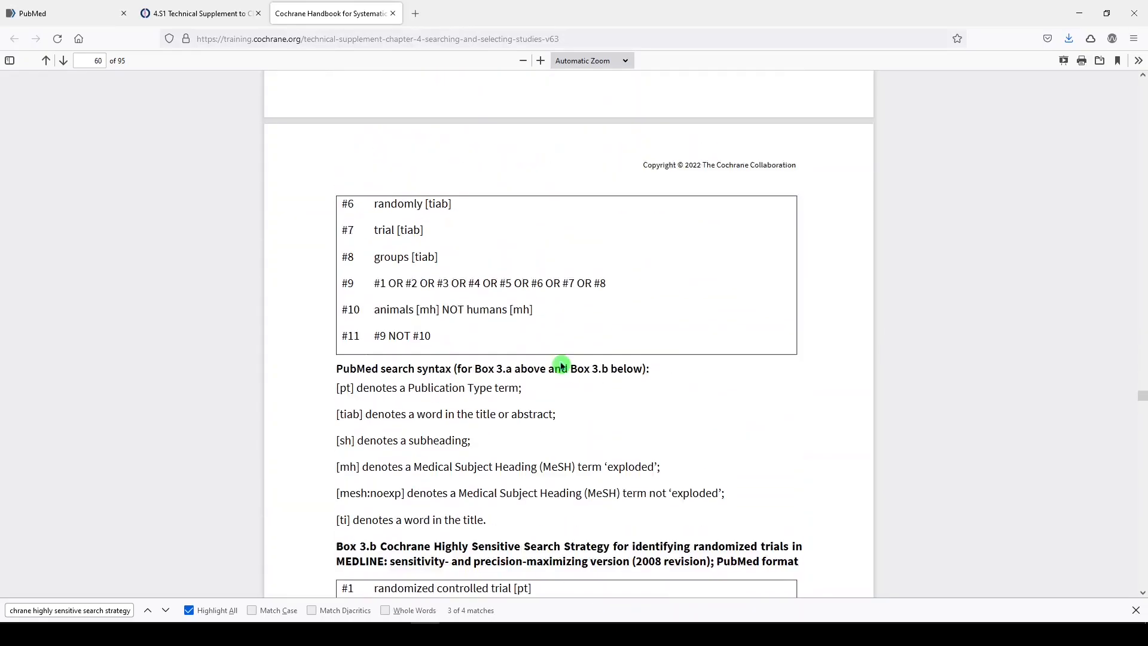
pyautogui.scroll(3)
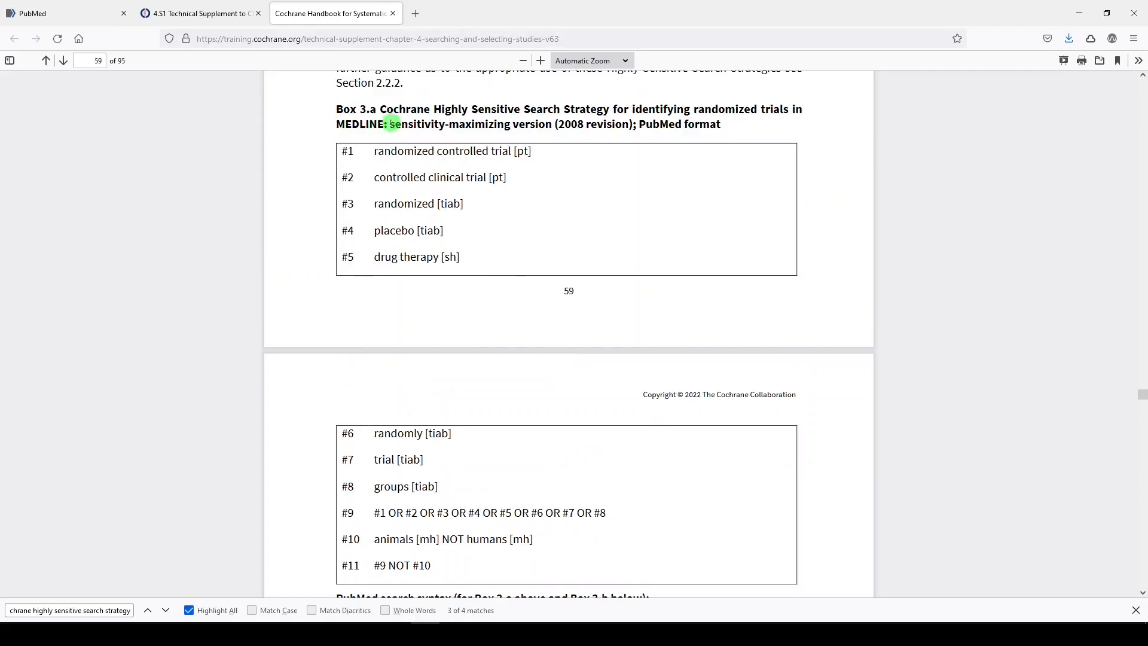
pyautogui.click(165, 610)
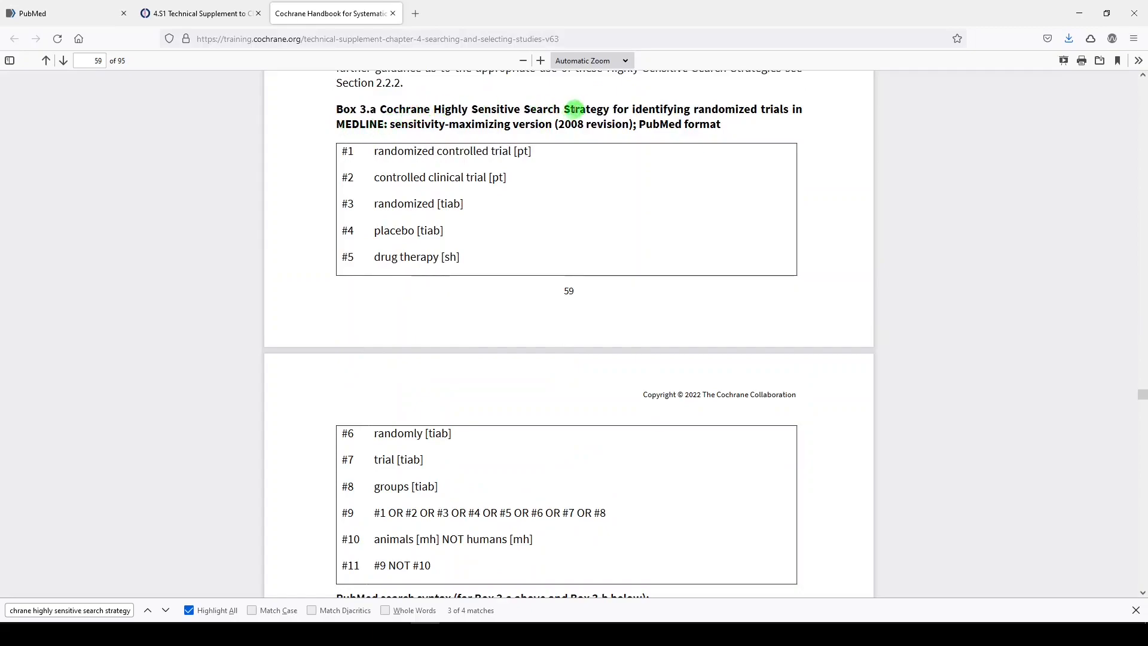
pyautogui.click(157, 610)
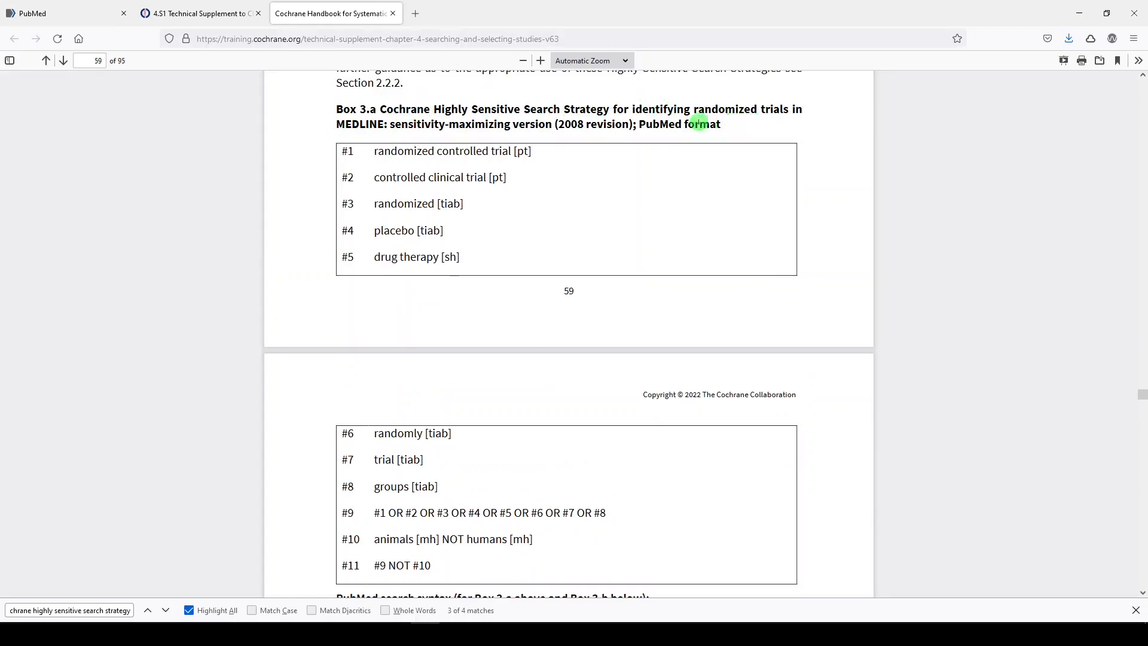
pyautogui.moveTo(416, 144)
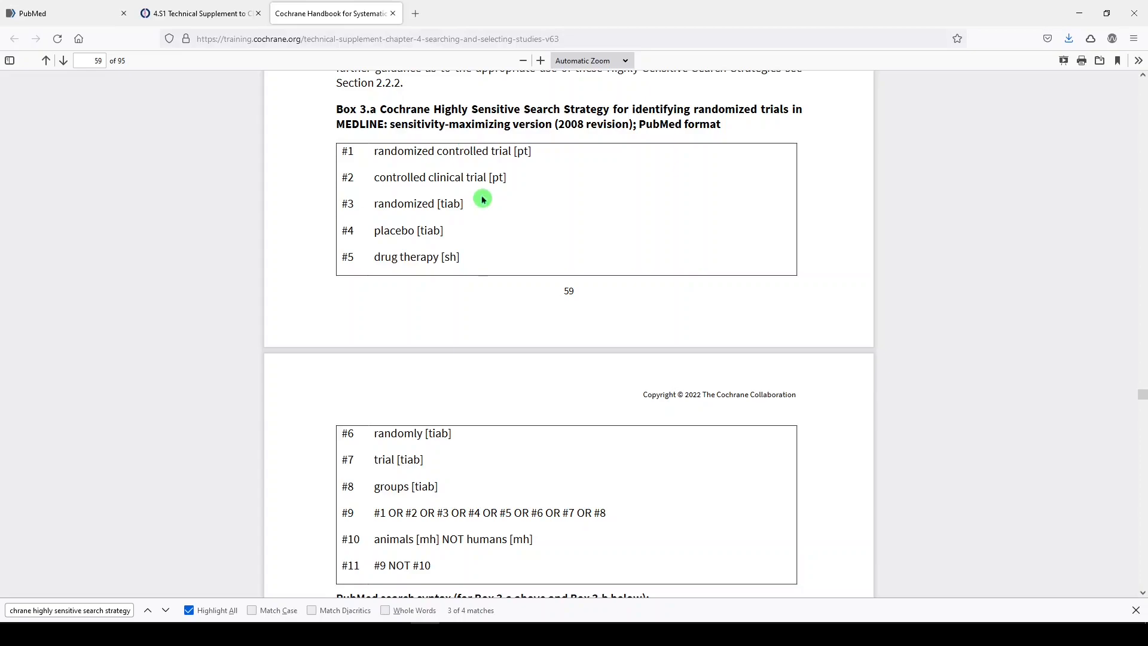
pyautogui.moveTo(419, 256)
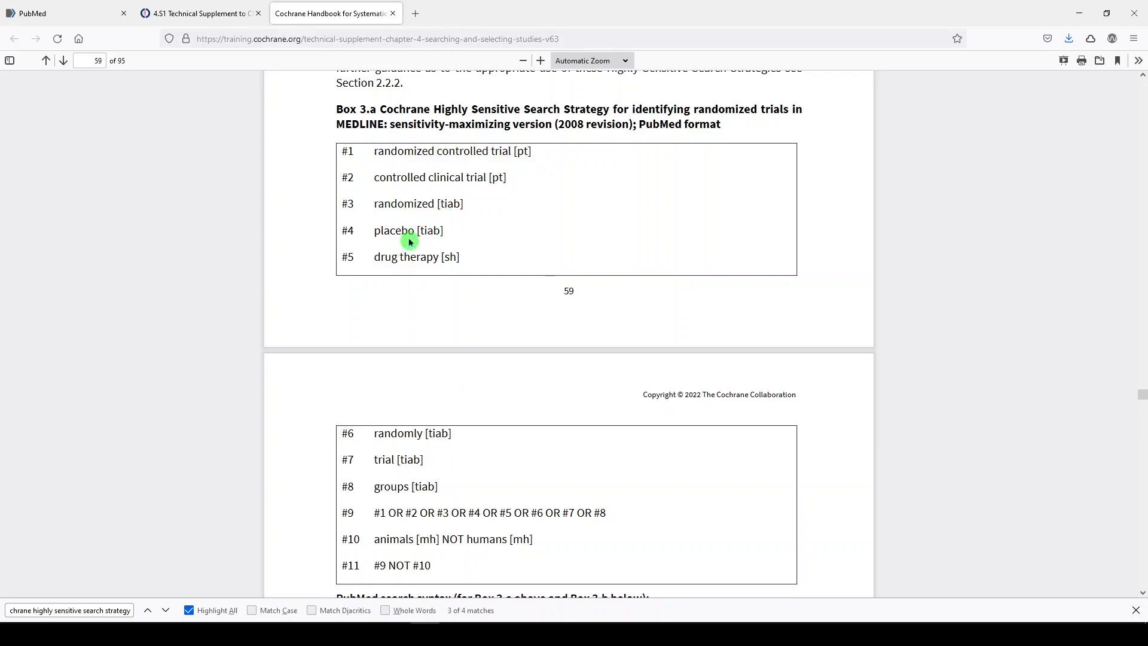
pyautogui.moveTo(471, 307)
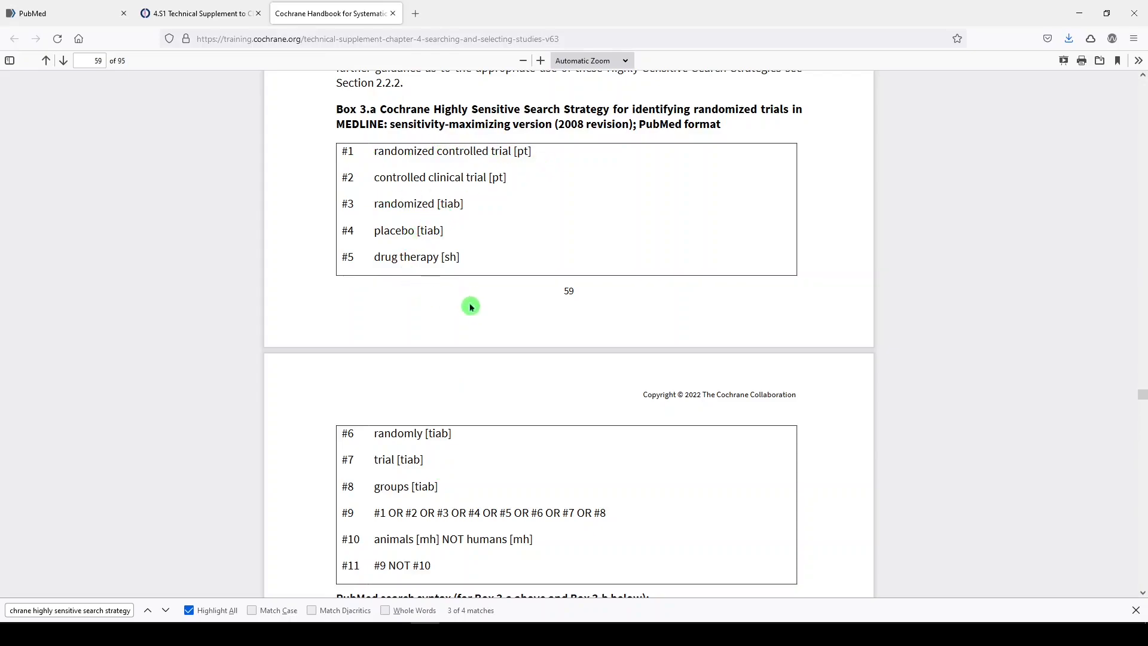
pyautogui.moveTo(570, 76)
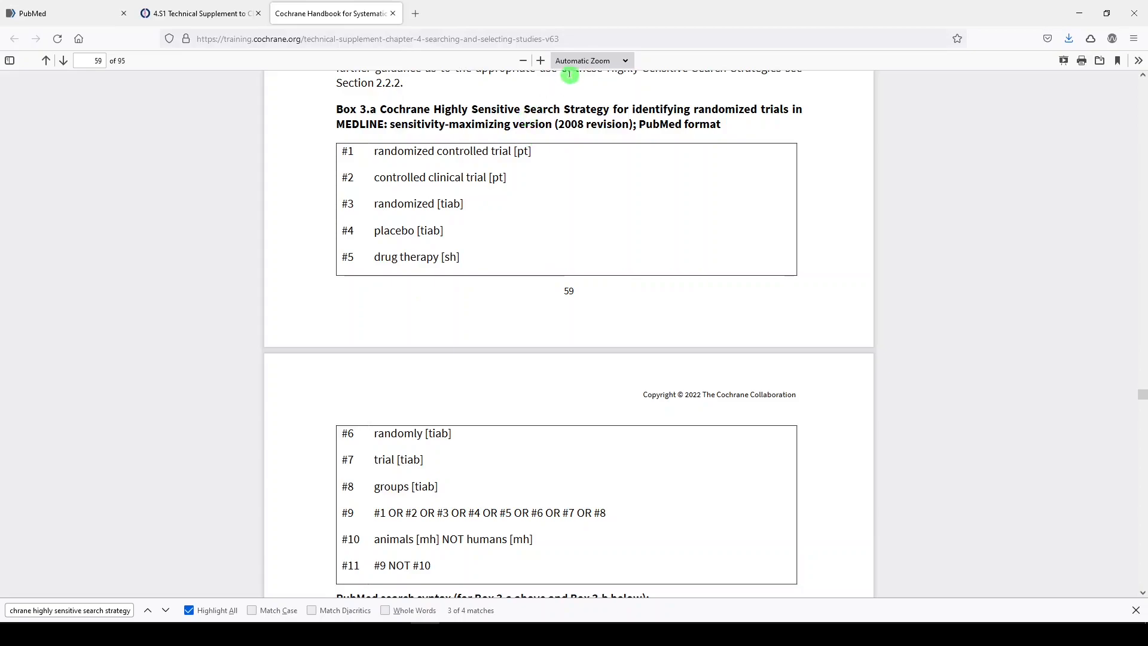
pyautogui.moveTo(520, 7)
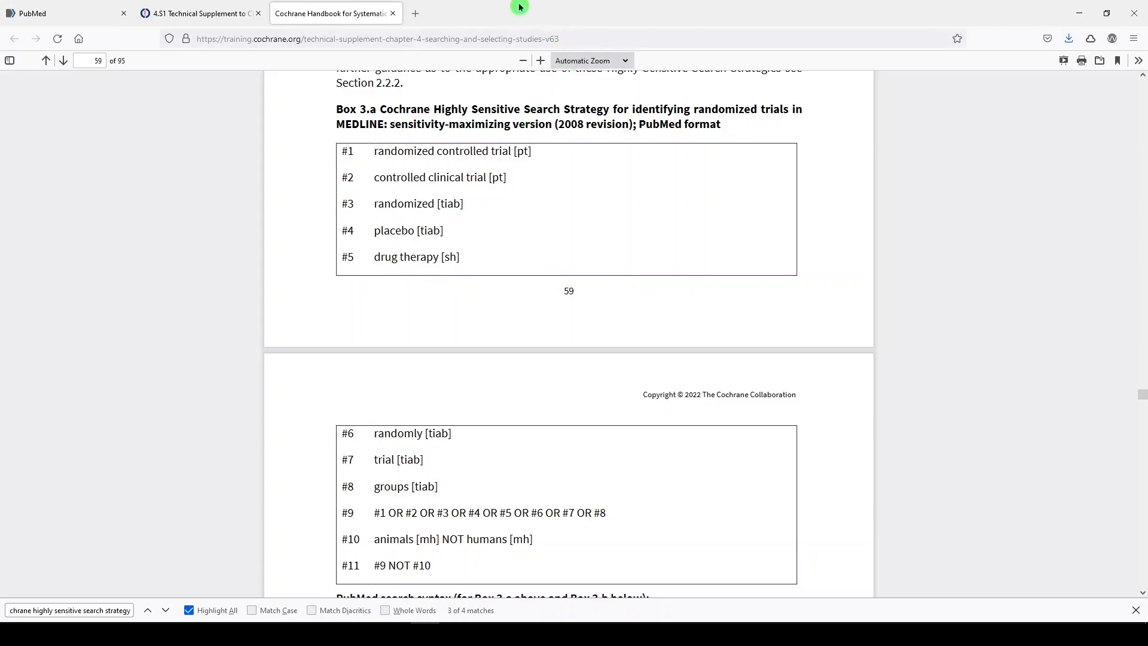
pyautogui.moveTo(535, 12)
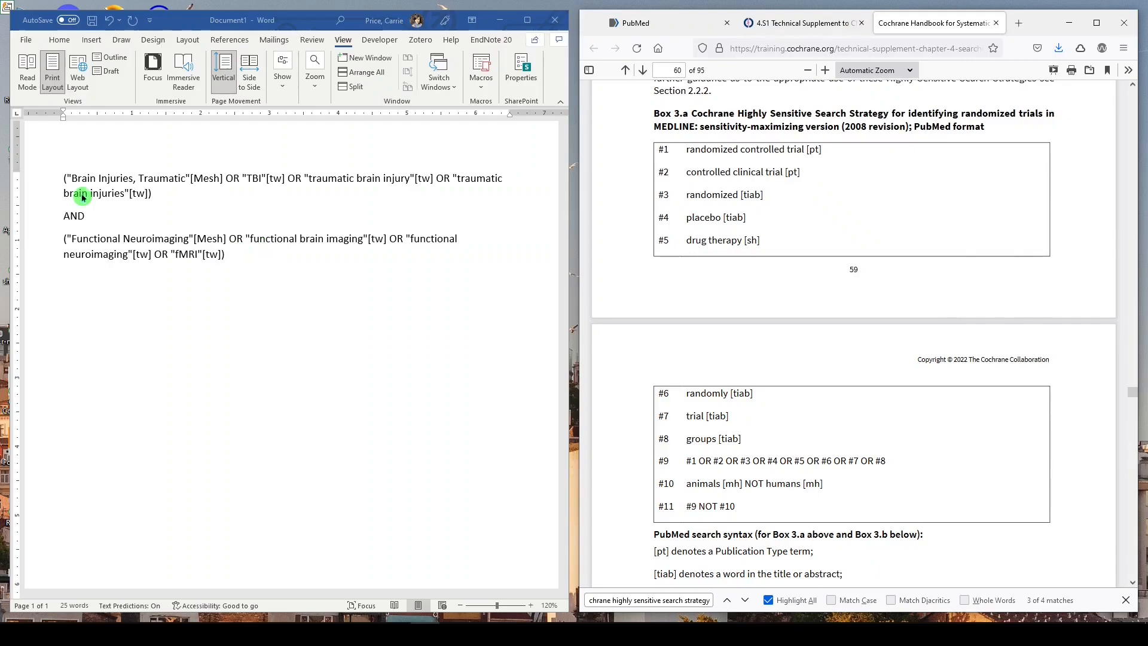
pyautogui.moveTo(186, 205)
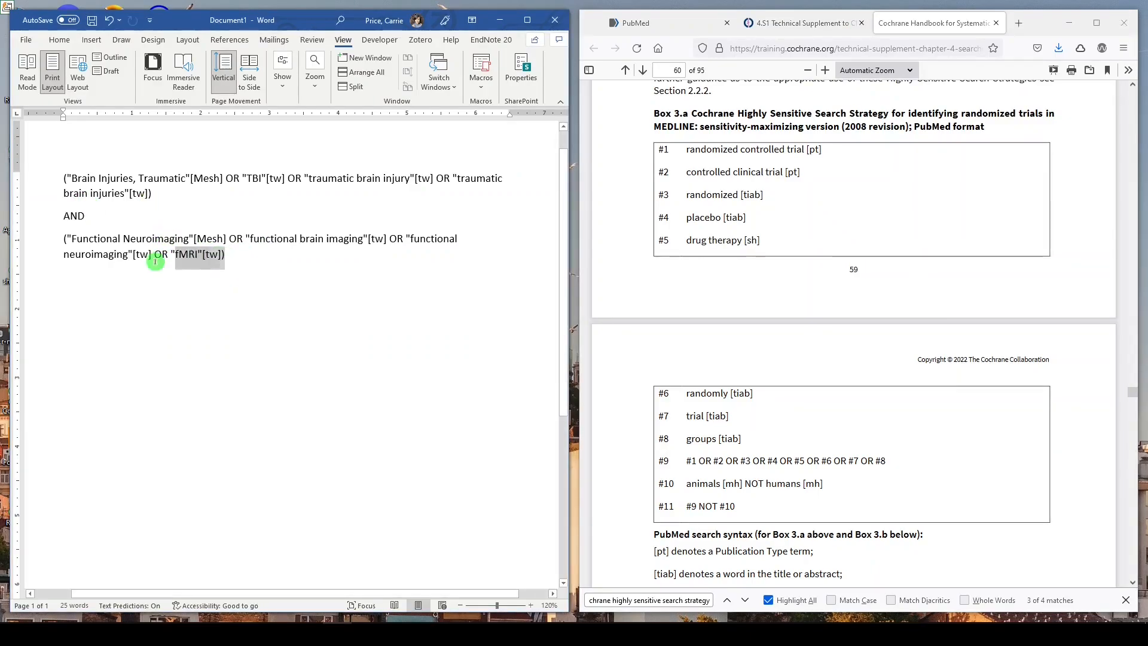
# Run the Word traumatic brain injury AND functional neuroimaging string as a PubMed search
pyautogui.press('ctrl+a')
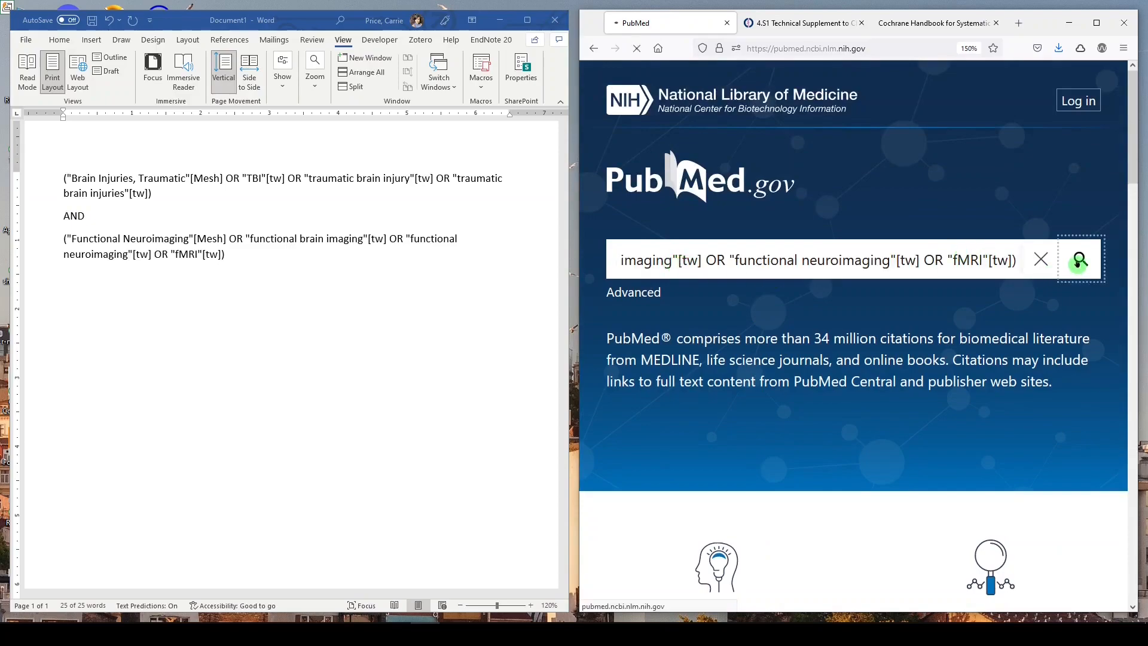
pyautogui.click(1078, 260)
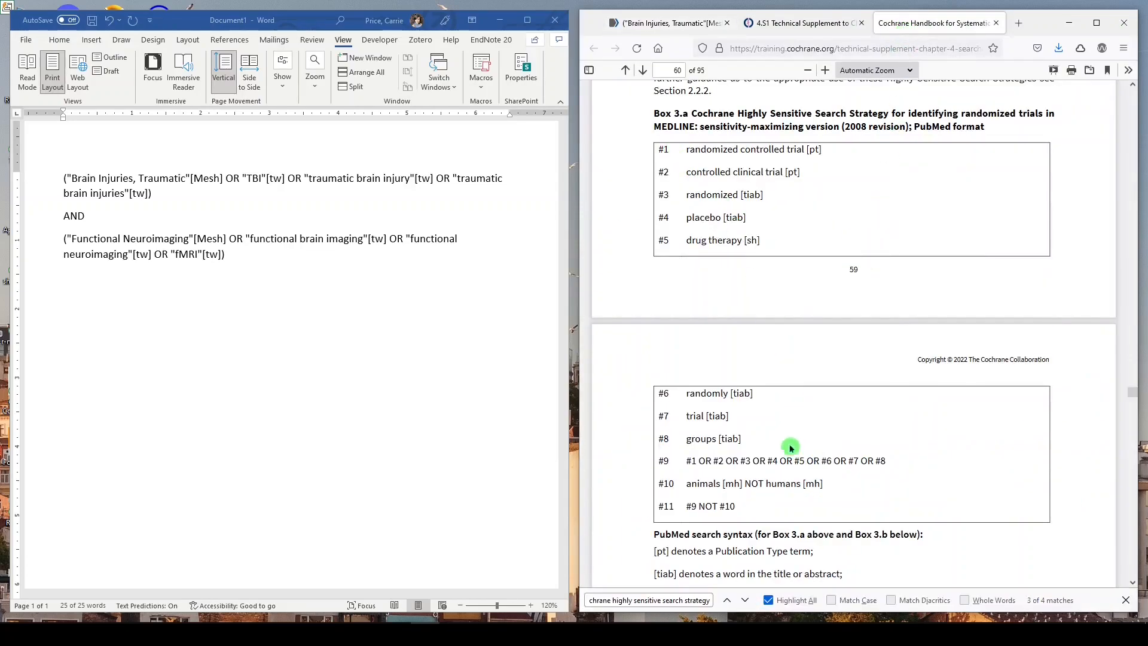
pyautogui.moveTo(697, 154)
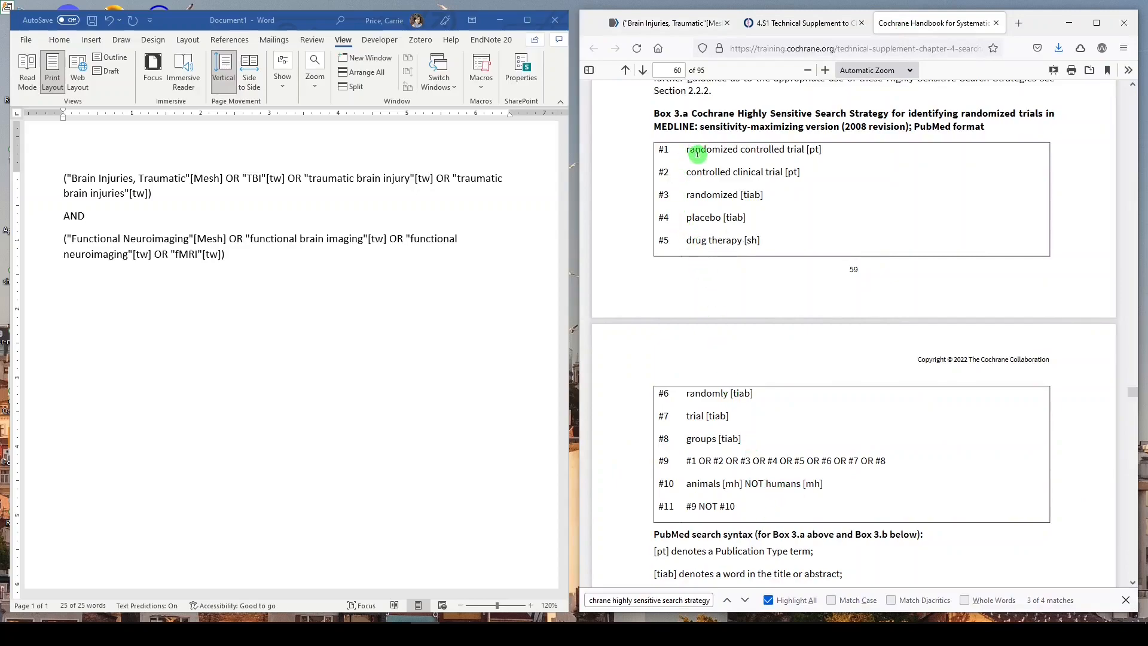
pyautogui.moveTo(755, 506)
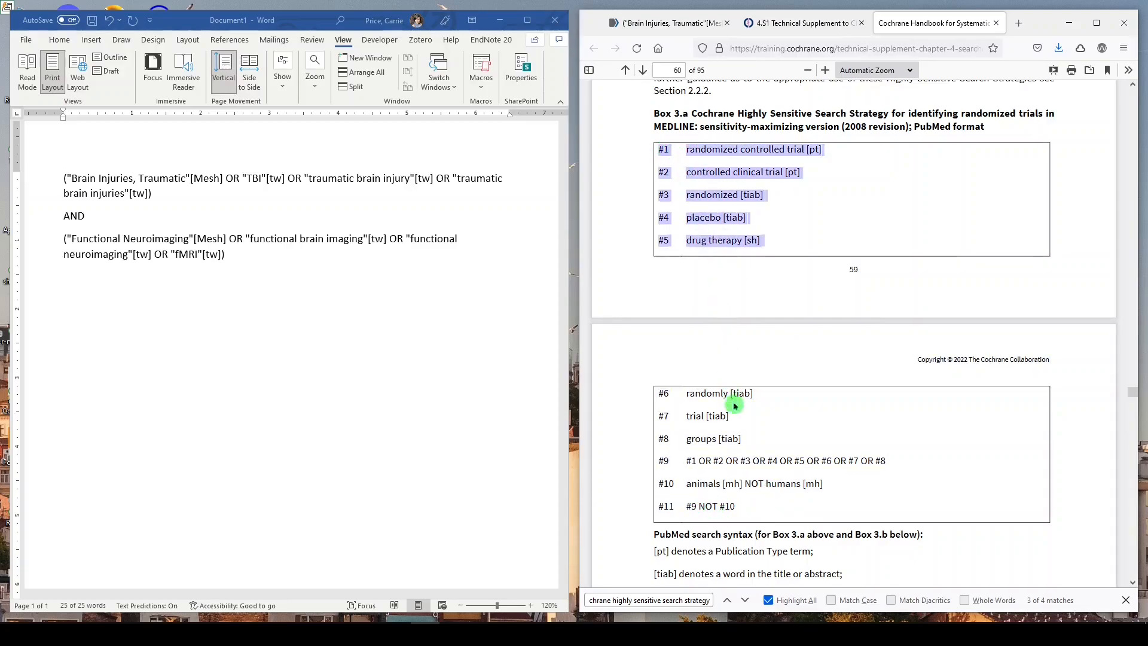
pyautogui.moveTo(730, 506)
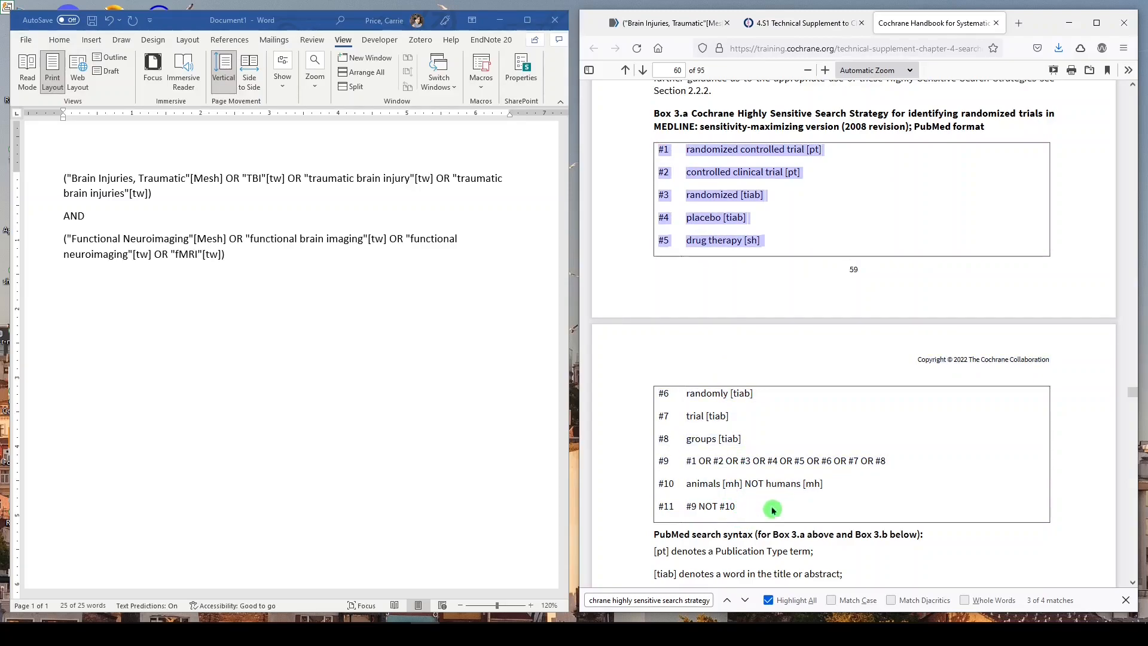
pyautogui.moveTo(830, 486)
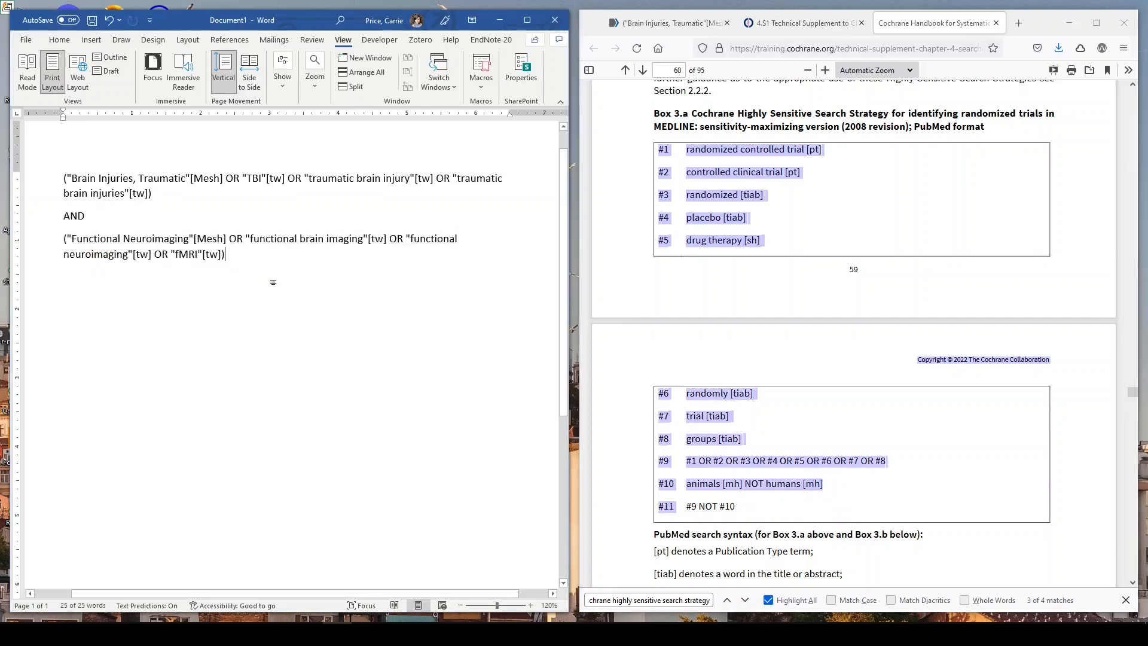
# Paste the Box 3.a lines below the existing search and start selecting the term lines
pyautogui.press('ctrl+v')
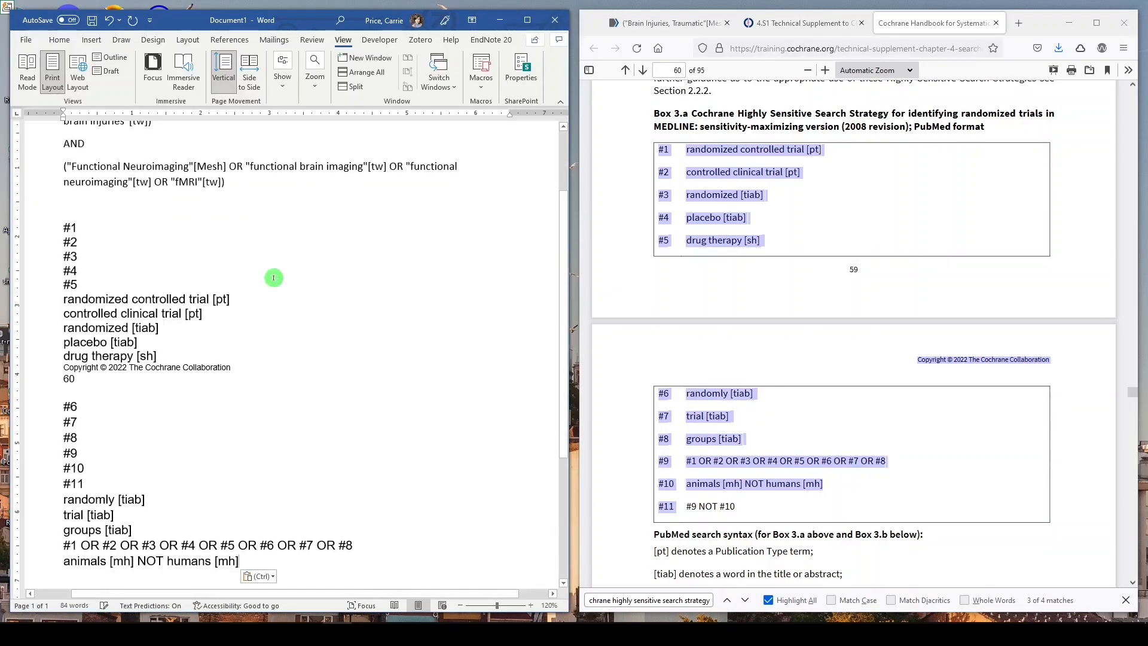
pyautogui.scroll(-3)
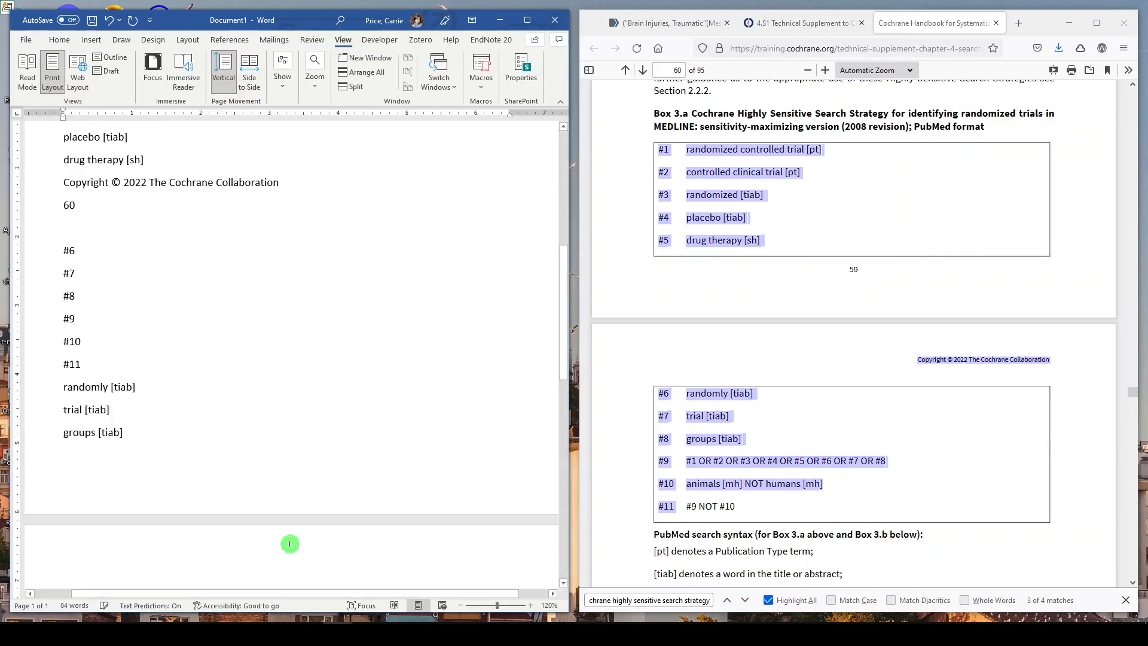
pyautogui.scroll(3)
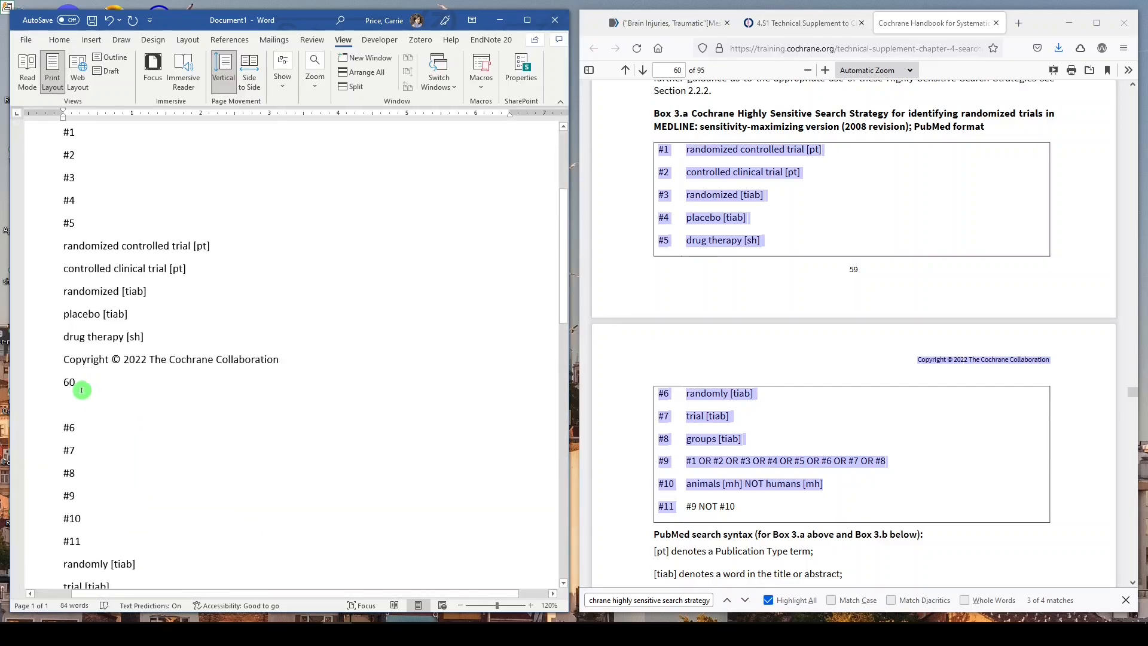
pyautogui.scroll(3)
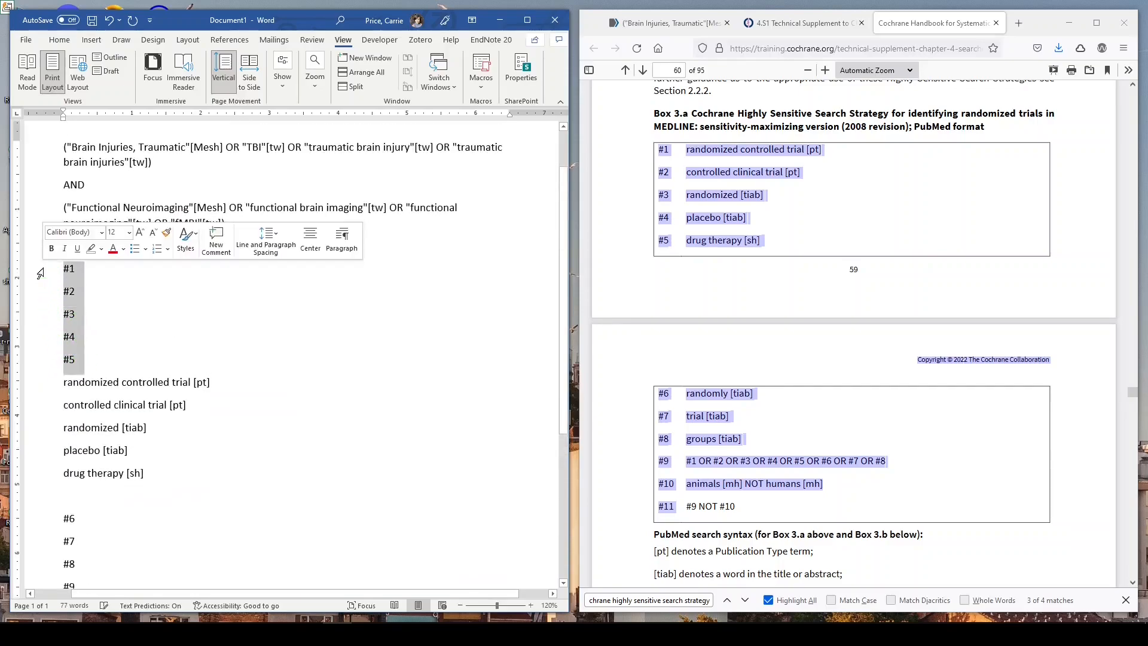
pyautogui.scroll(-3)
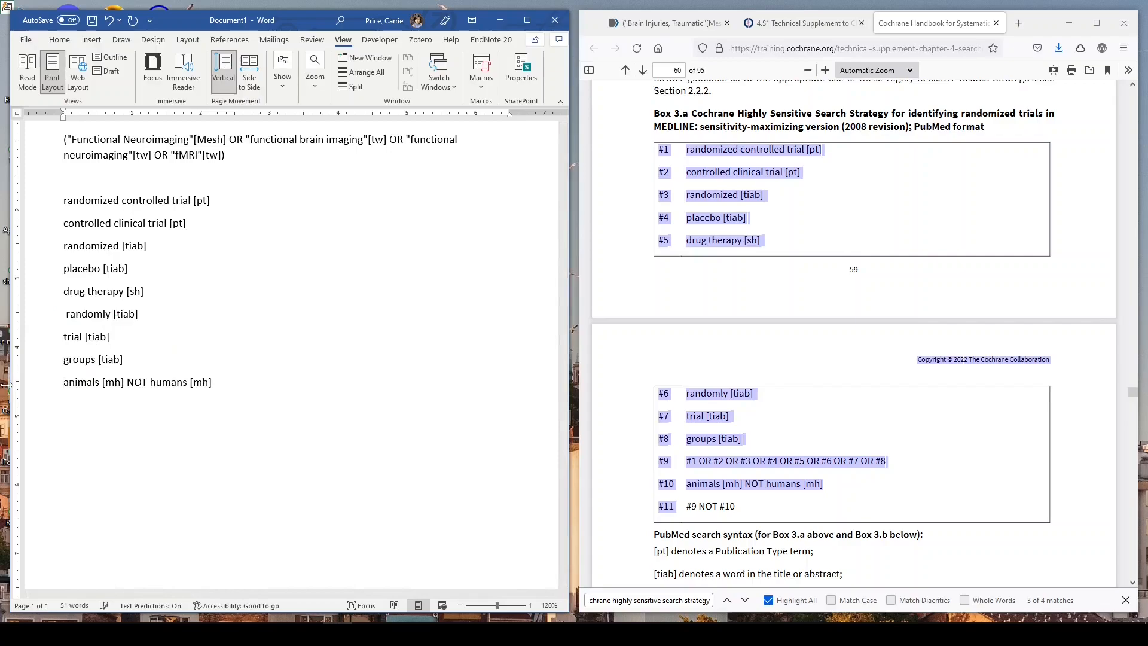
pyautogui.click(183, 223)
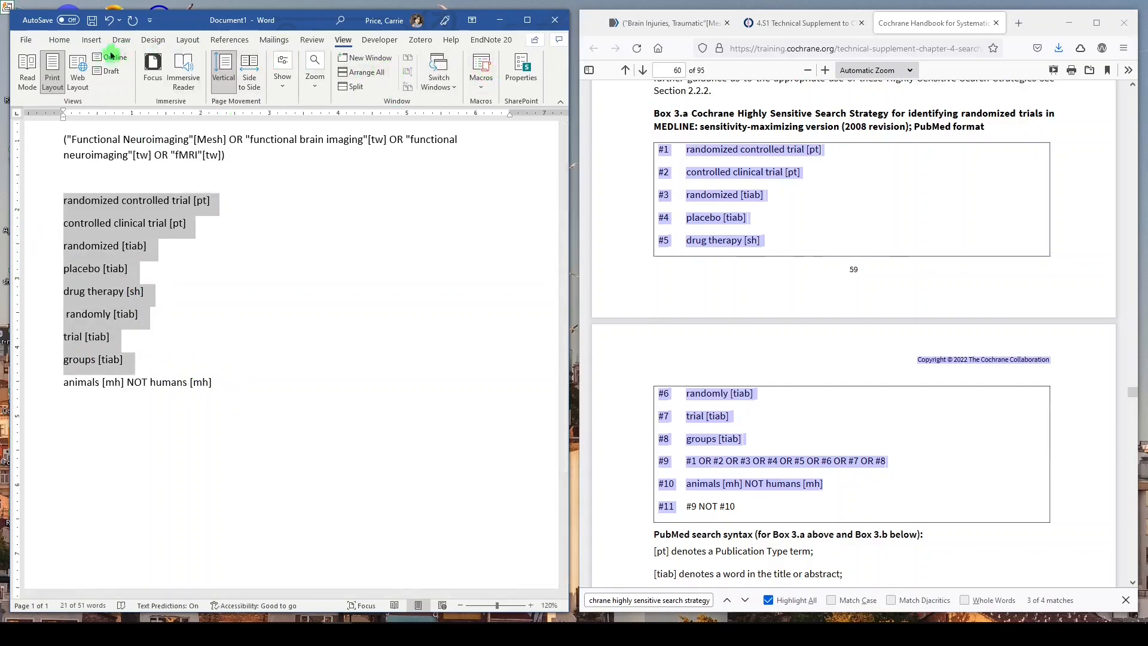
# Replace every paragraph mark (^p) in the selected terms with OR via Replace All
pyautogui.click(59, 39)
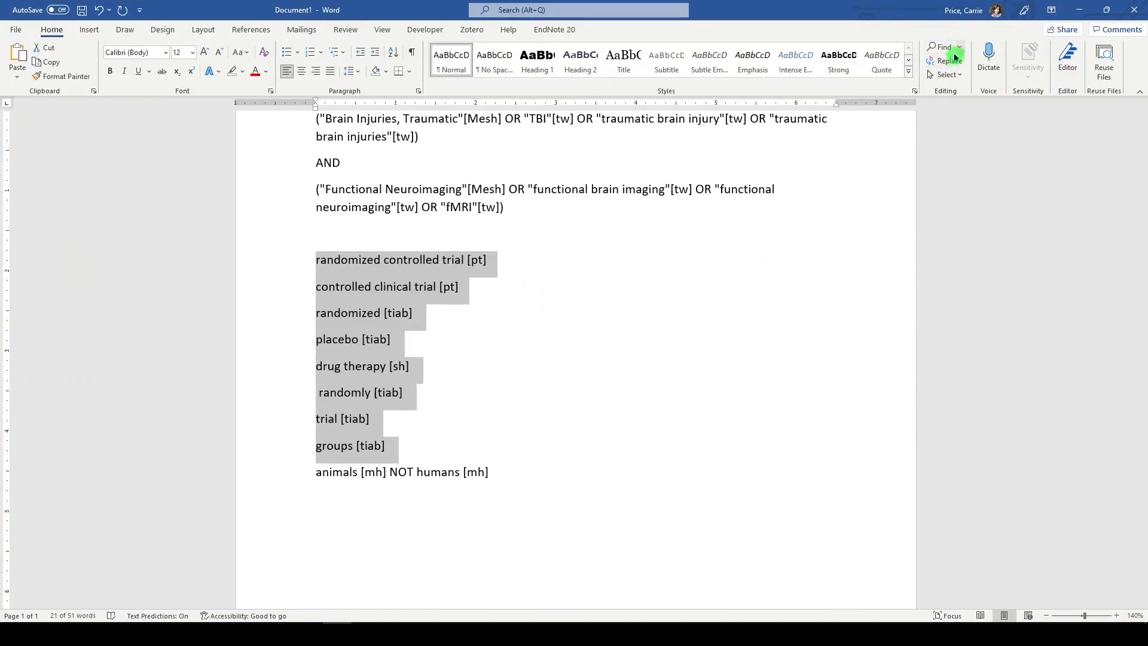
pyautogui.click(949, 61)
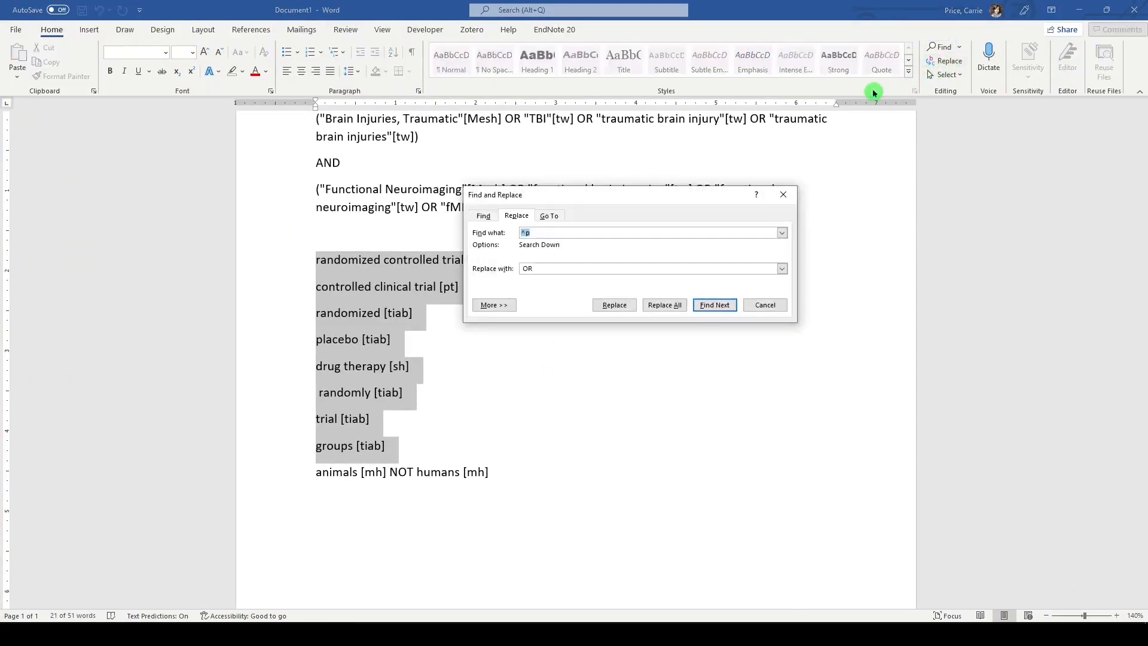
pyautogui.moveTo(561, 280)
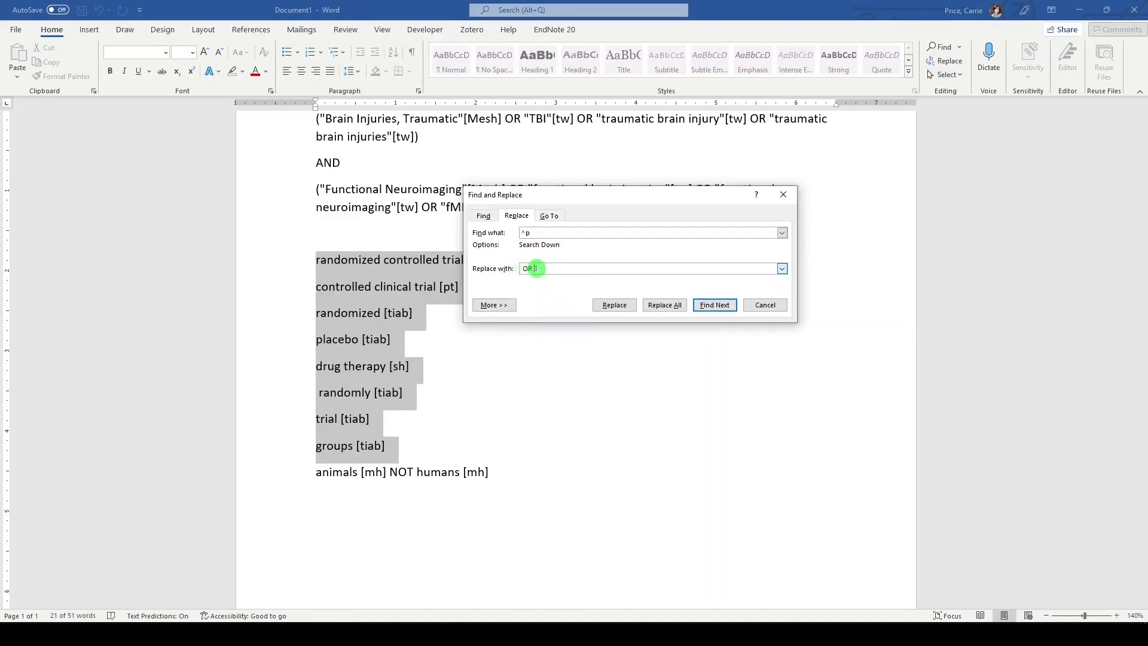
pyautogui.click(664, 304)
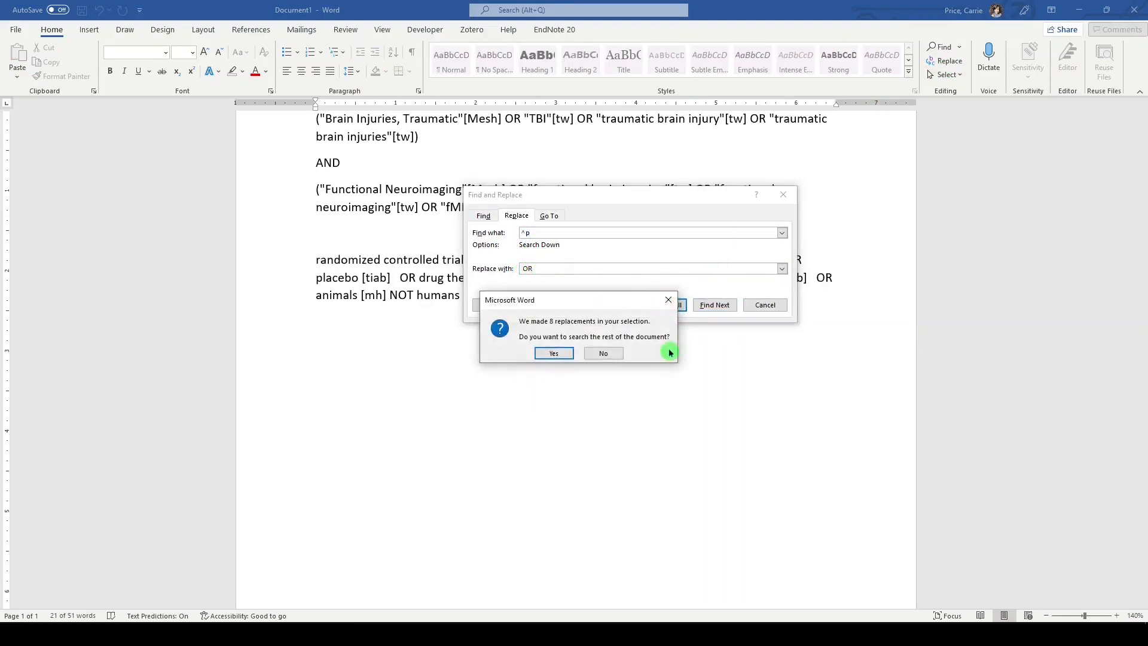
pyautogui.click(603, 353)
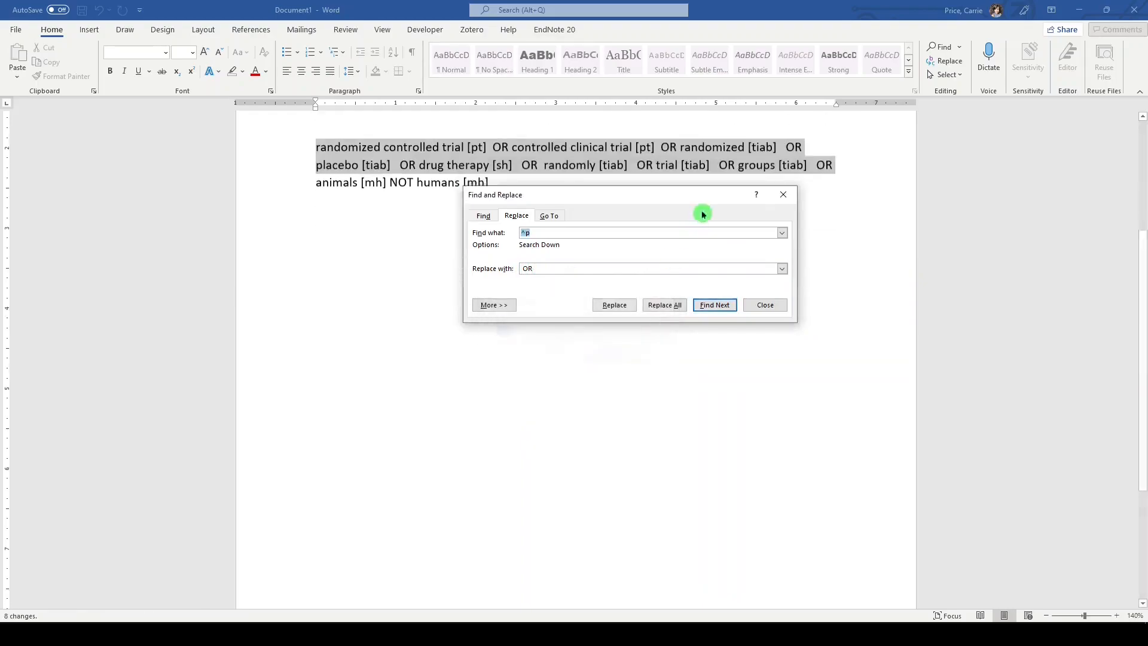
pyautogui.click(763, 304)
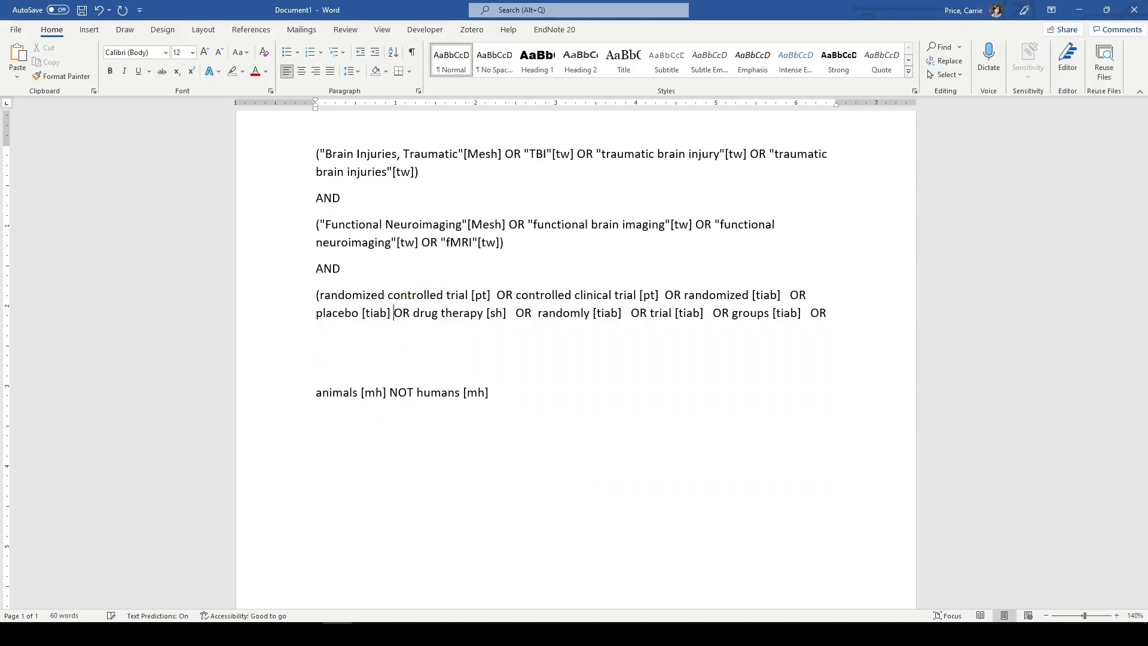
# Remove extra spacing between terms and select the trailing OR after groups [tiab]
pyautogui.press('Backspace')
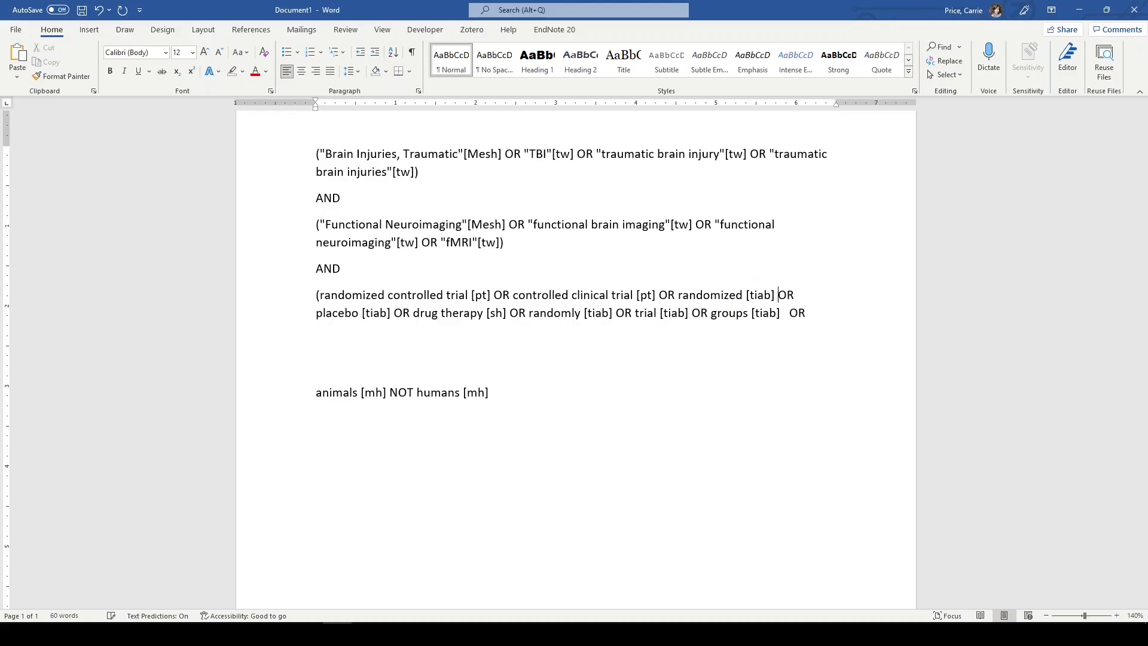
pyautogui.doubleClick(797, 312)
pyautogui.write(')')
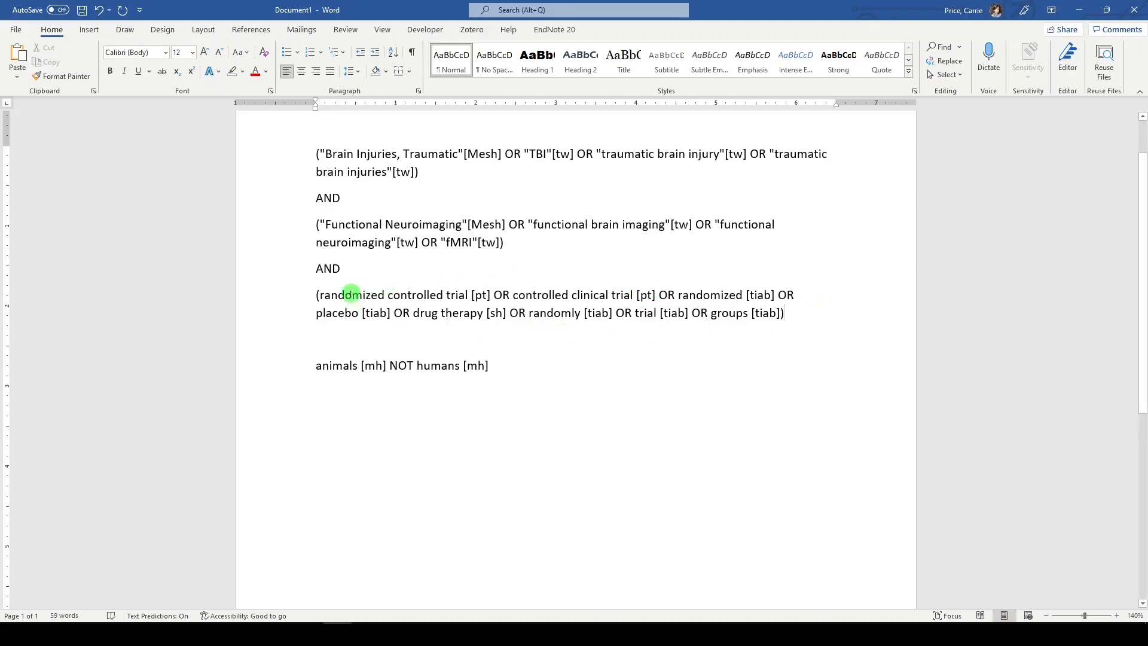
pyautogui.moveTo(735, 313)
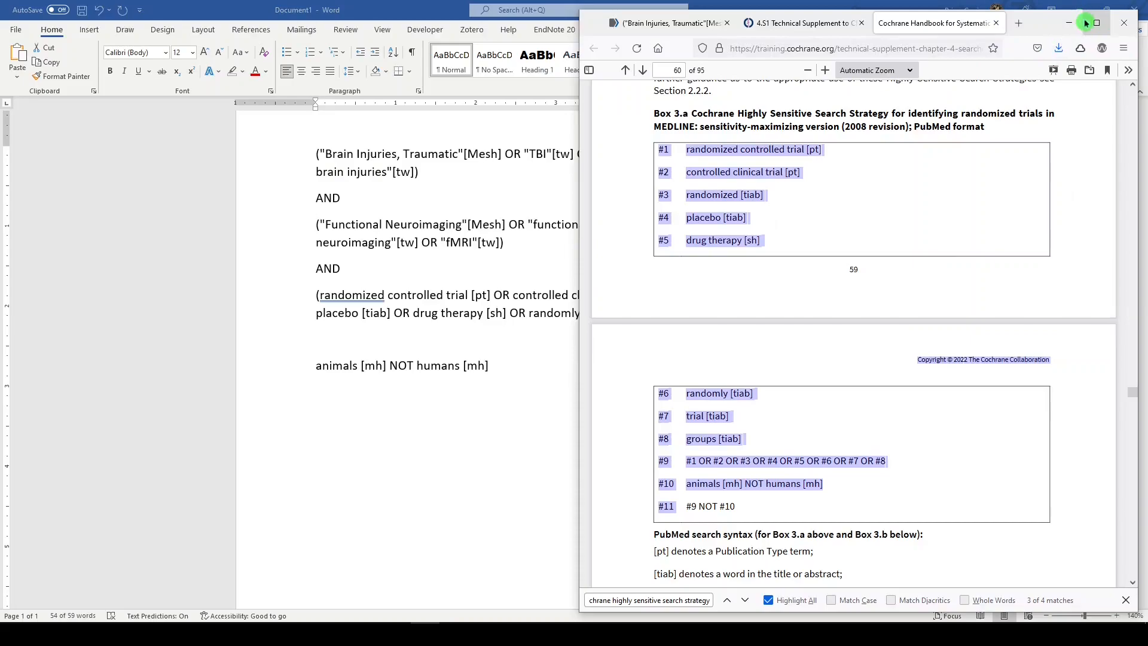
# Run the combined trial-filter query in PubMed and scroll through the 218 results
pyautogui.click(1097, 22)
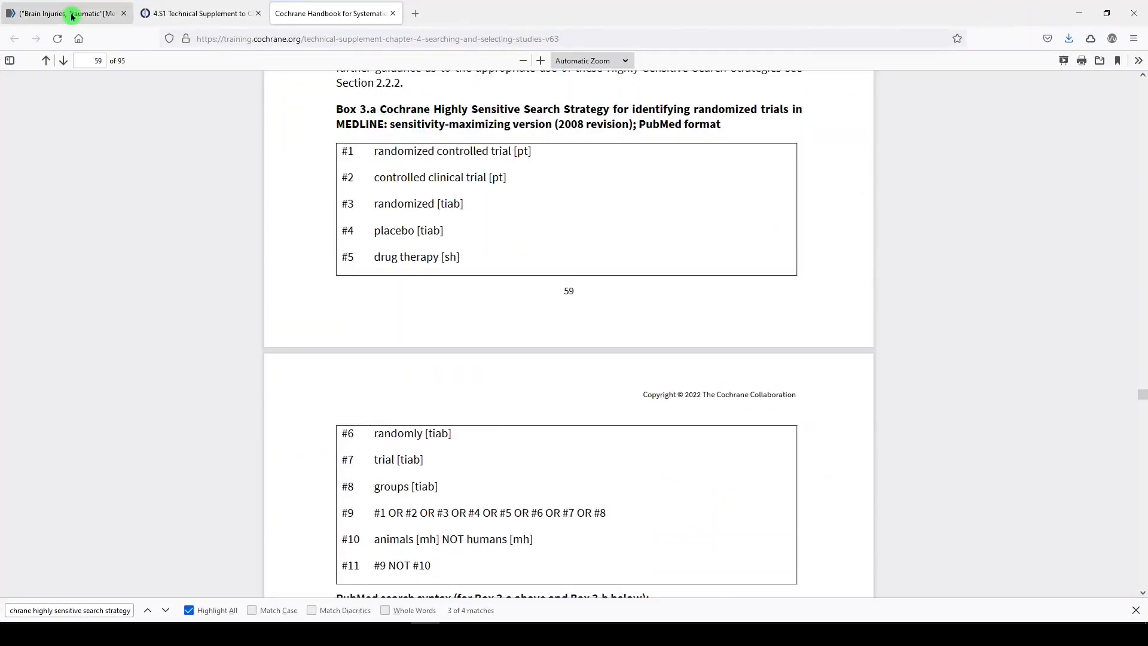
pyautogui.click(62, 13)
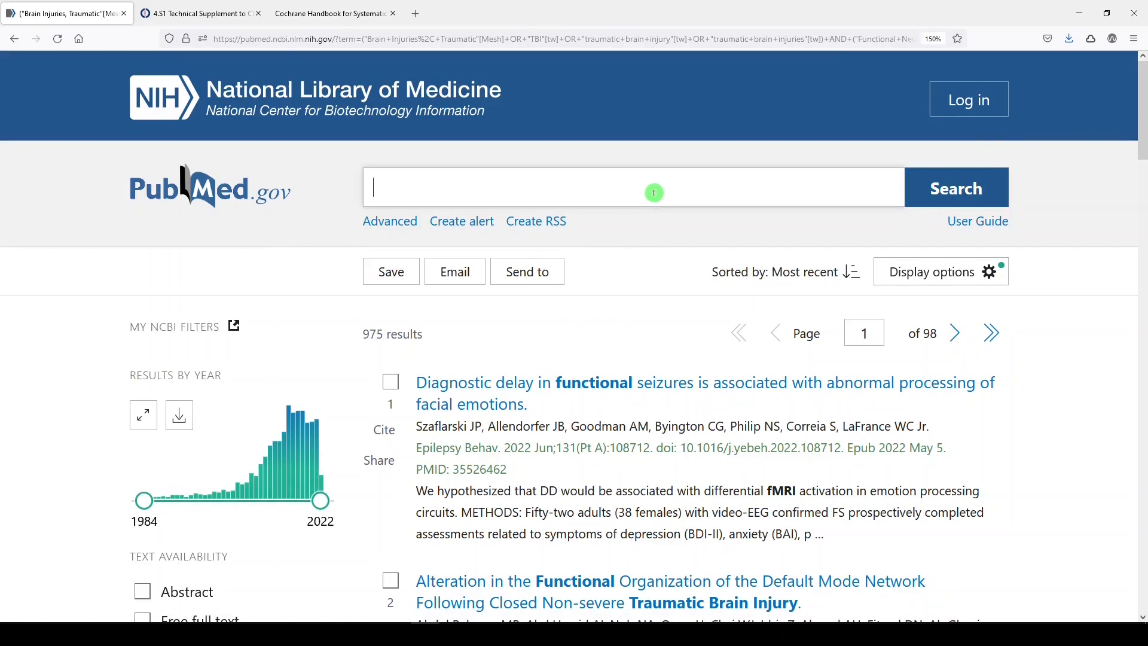
pyautogui.moveTo(526, 189)
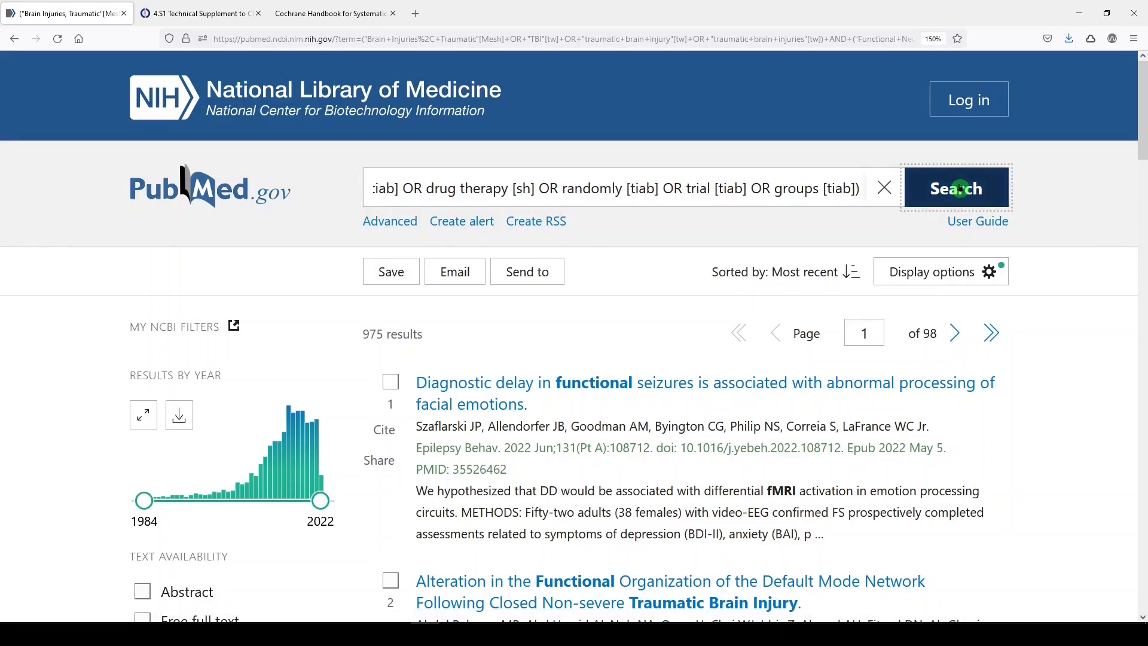
pyautogui.click(957, 188)
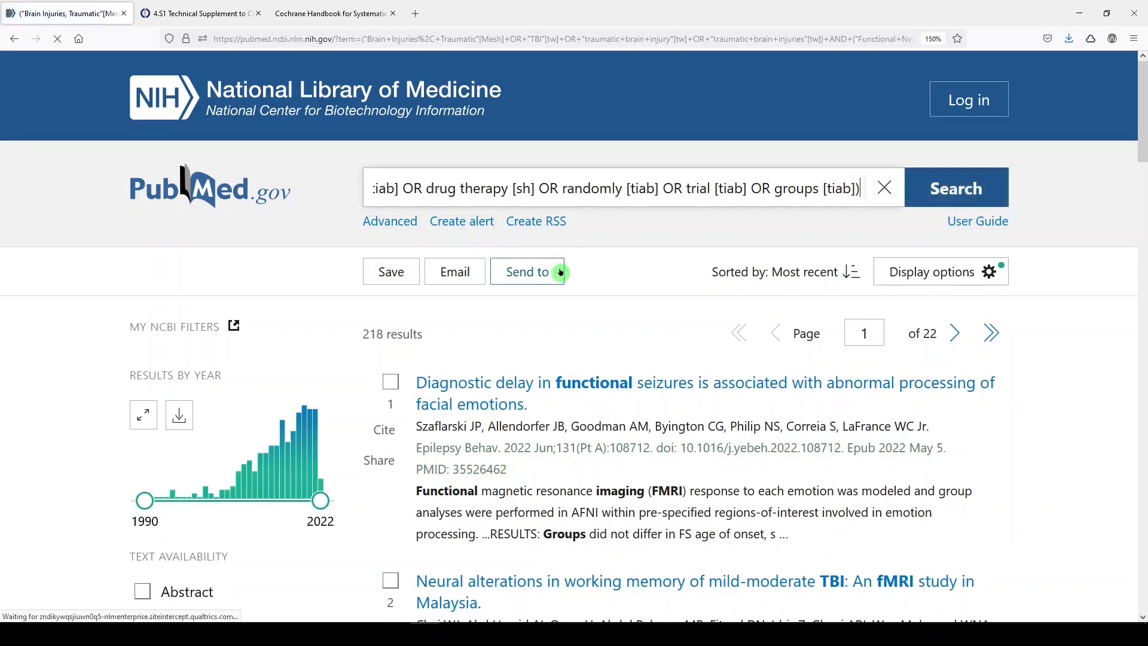
pyautogui.moveTo(548, 350)
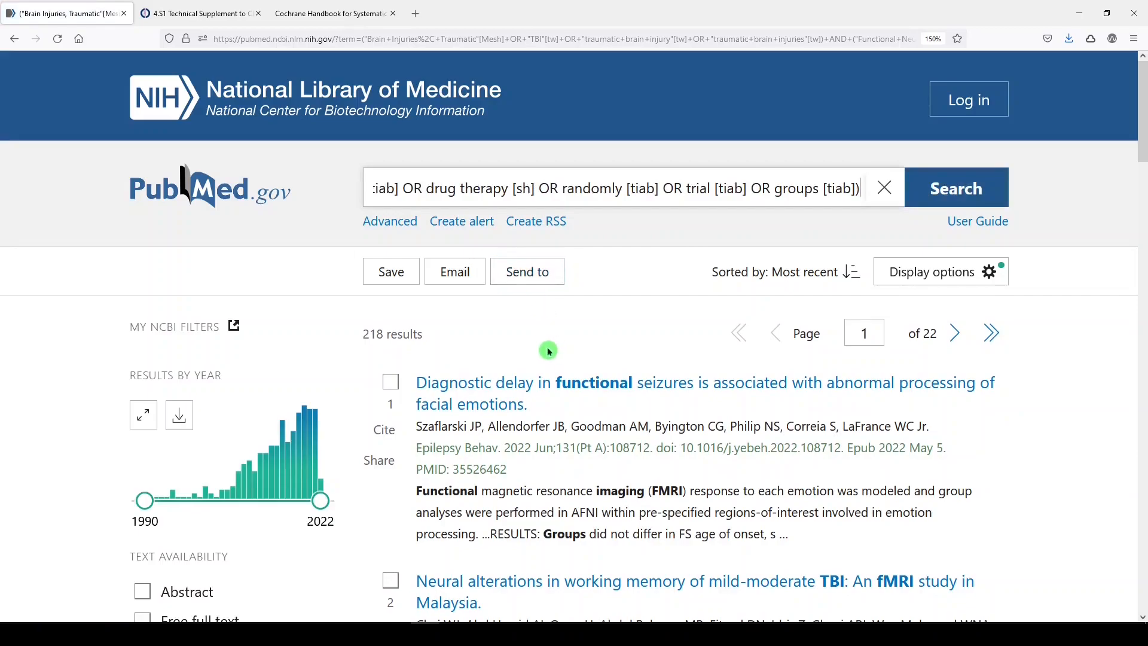
pyautogui.moveTo(522, 342)
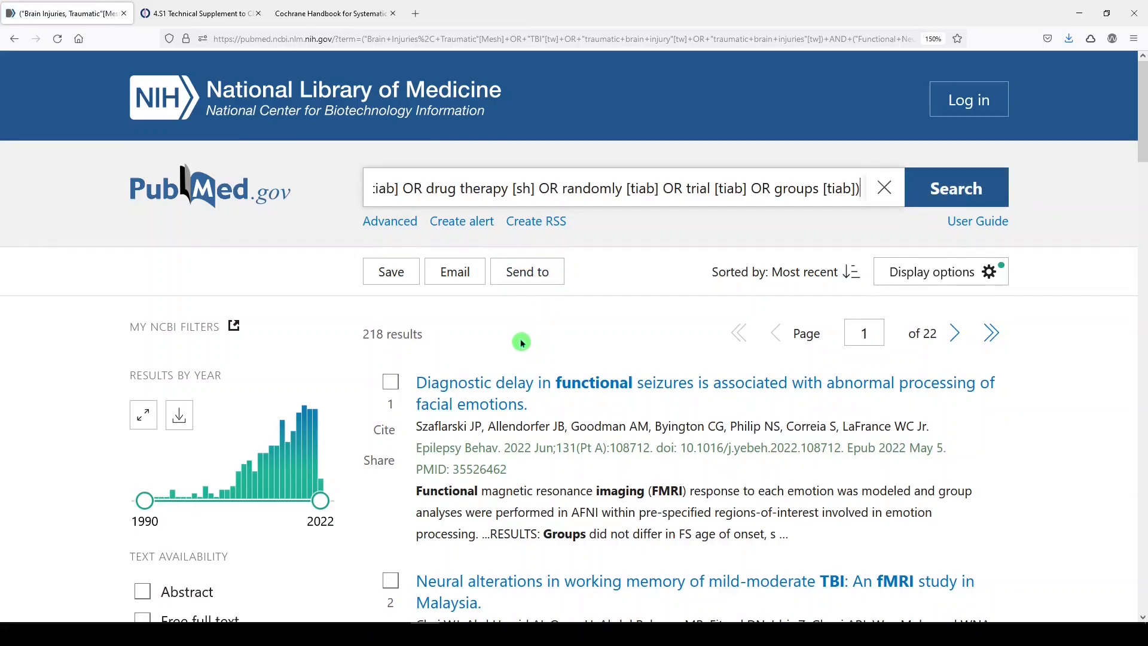
pyautogui.scroll(-3)
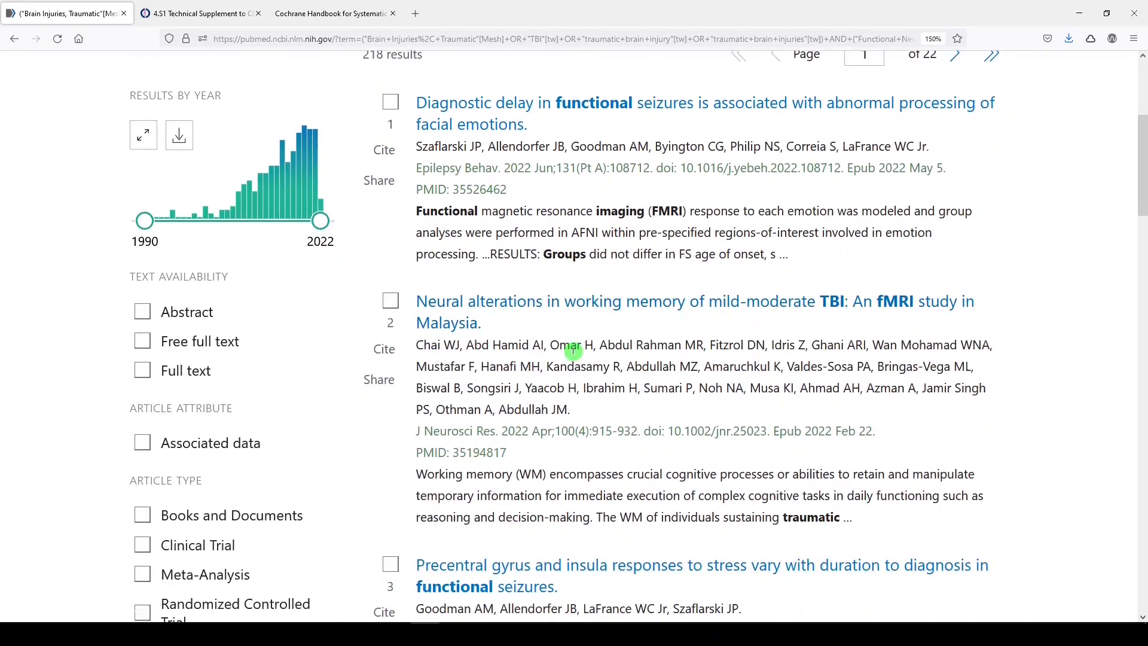
pyautogui.scroll(-3)
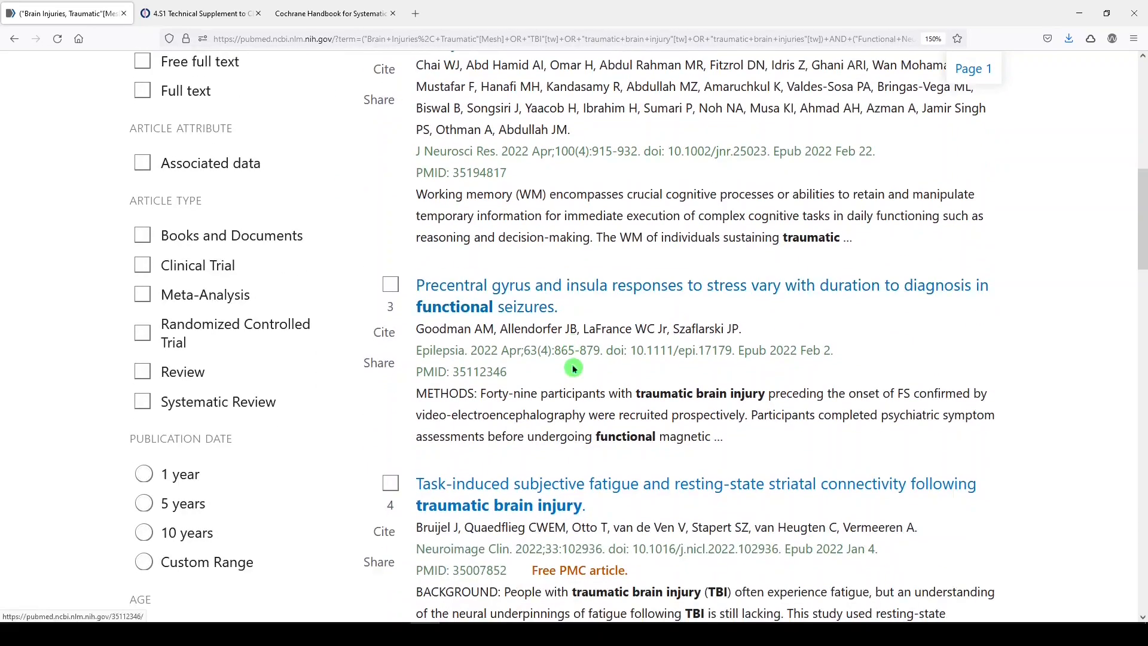
pyautogui.scroll(-3)
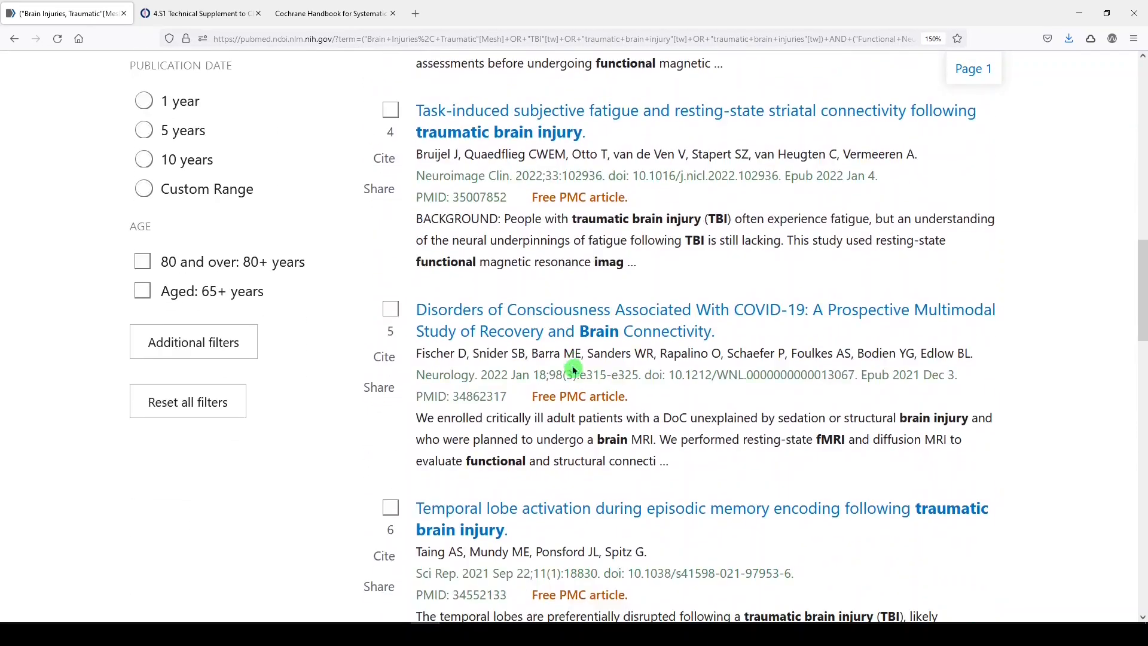
pyautogui.moveTo(474, 309)
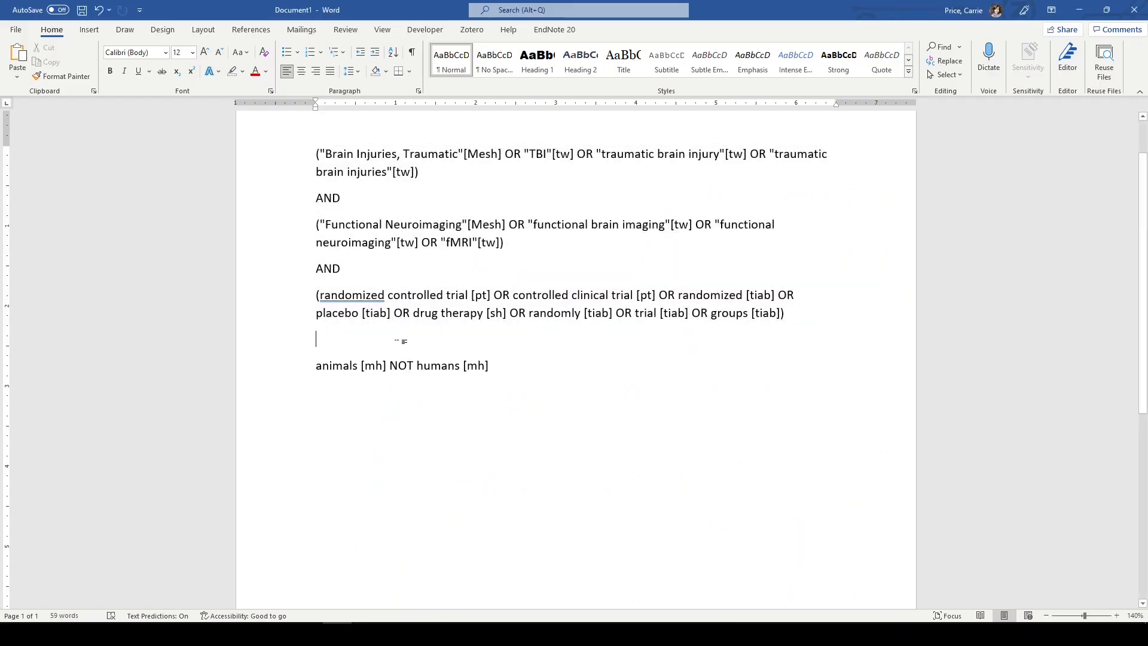
# Append NOT with a parenthesised (animals [mh] NOT humans [mh]) block, then select the whole string
pyautogui.write('NOT')
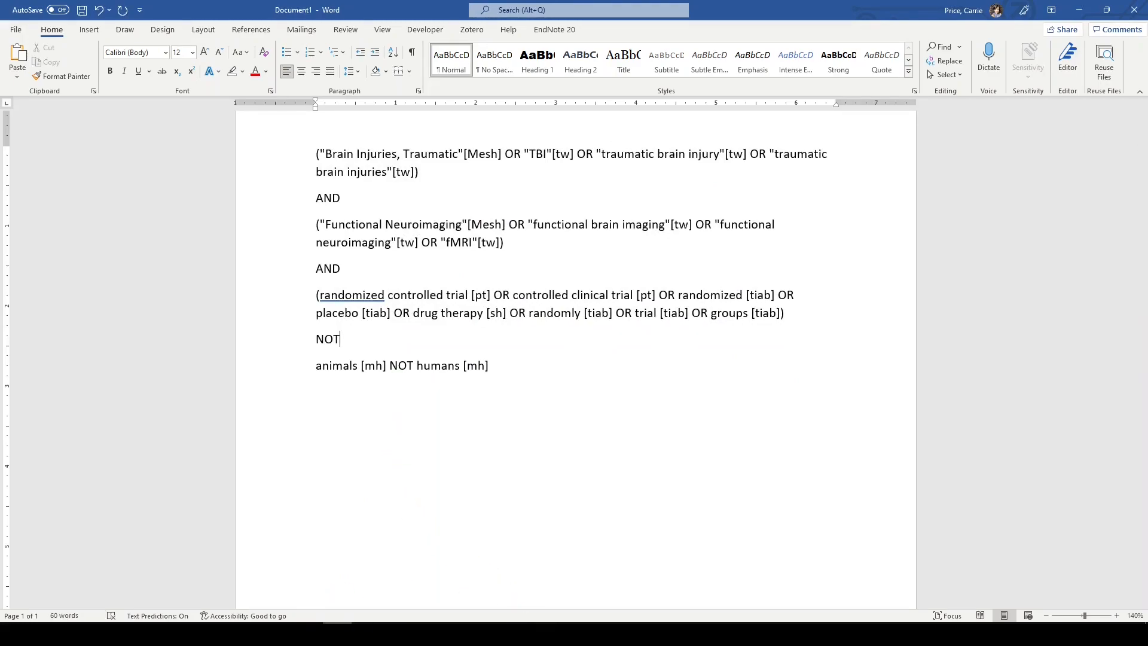
pyautogui.click(331, 13)
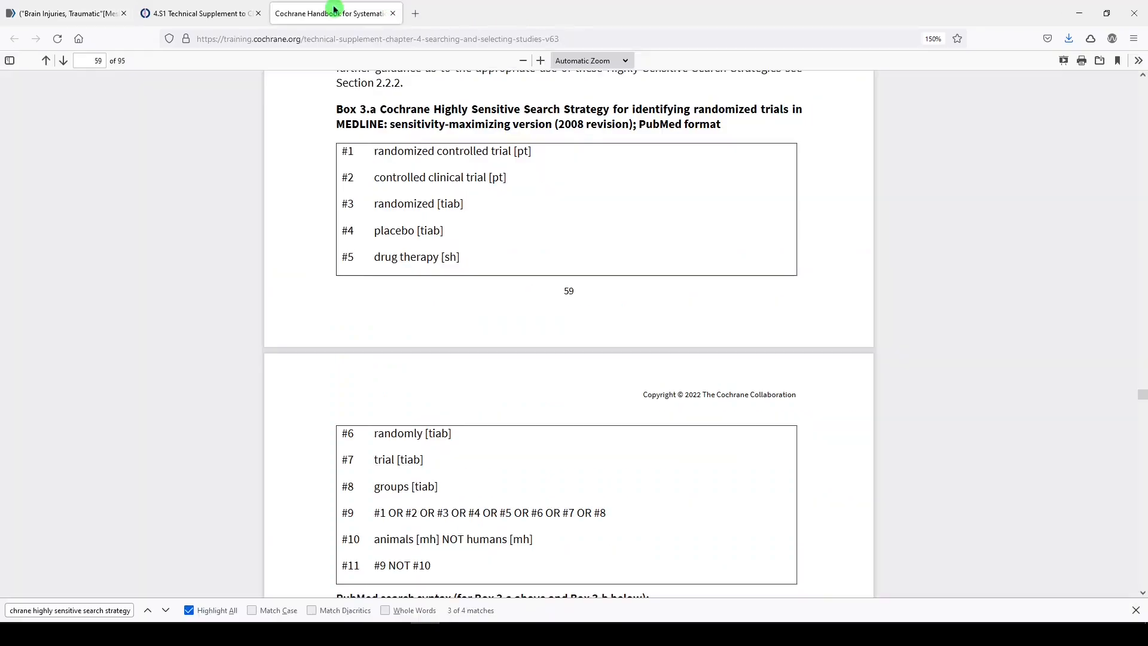
pyautogui.moveTo(398, 433)
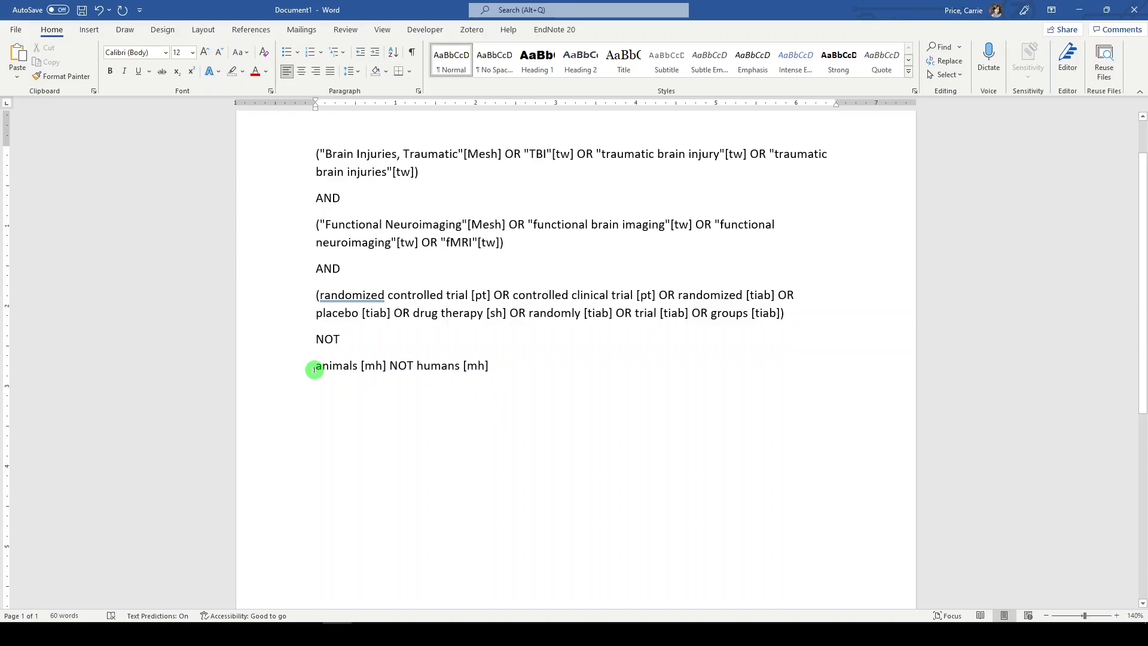
pyautogui.write('(')
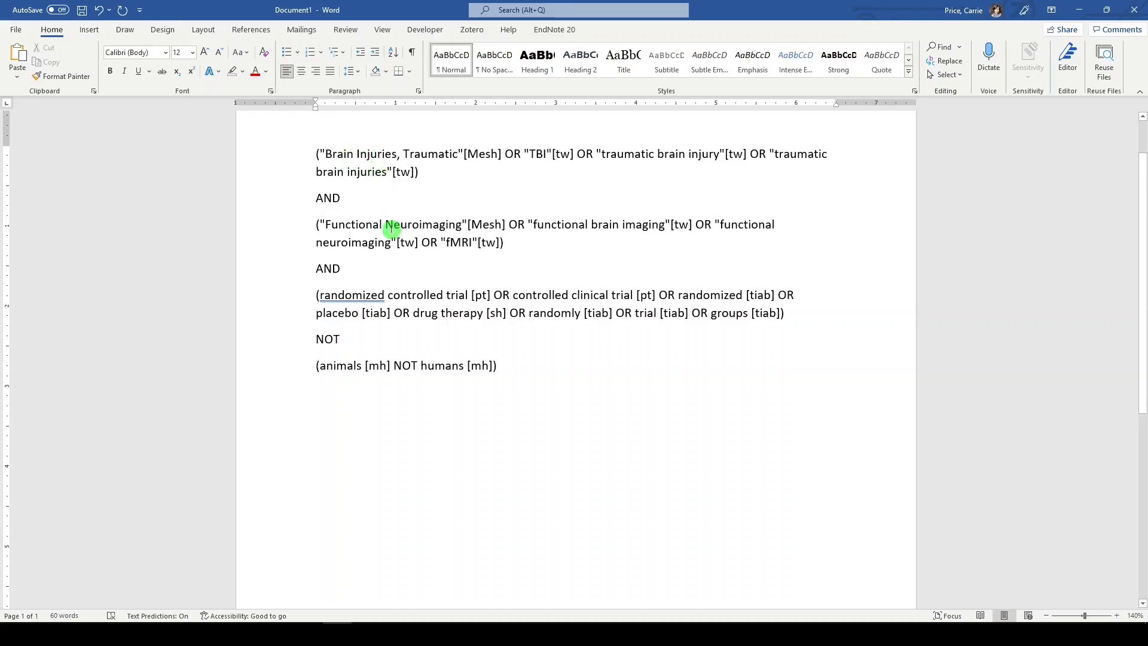
pyautogui.moveTo(473, 276)
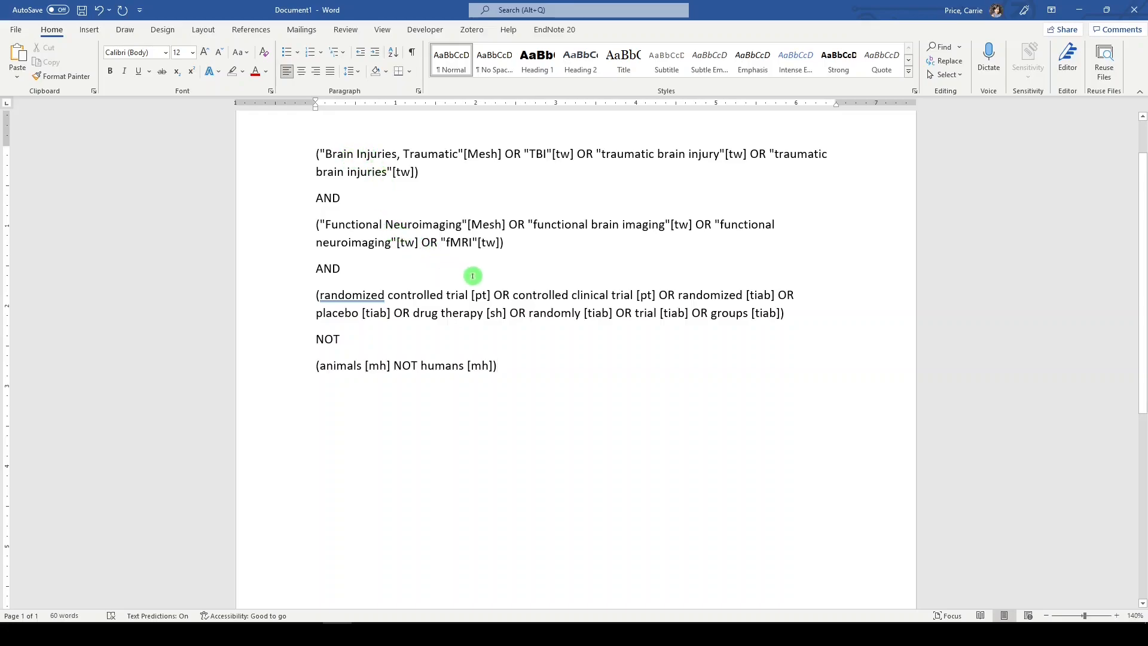
pyautogui.moveTo(510, 364)
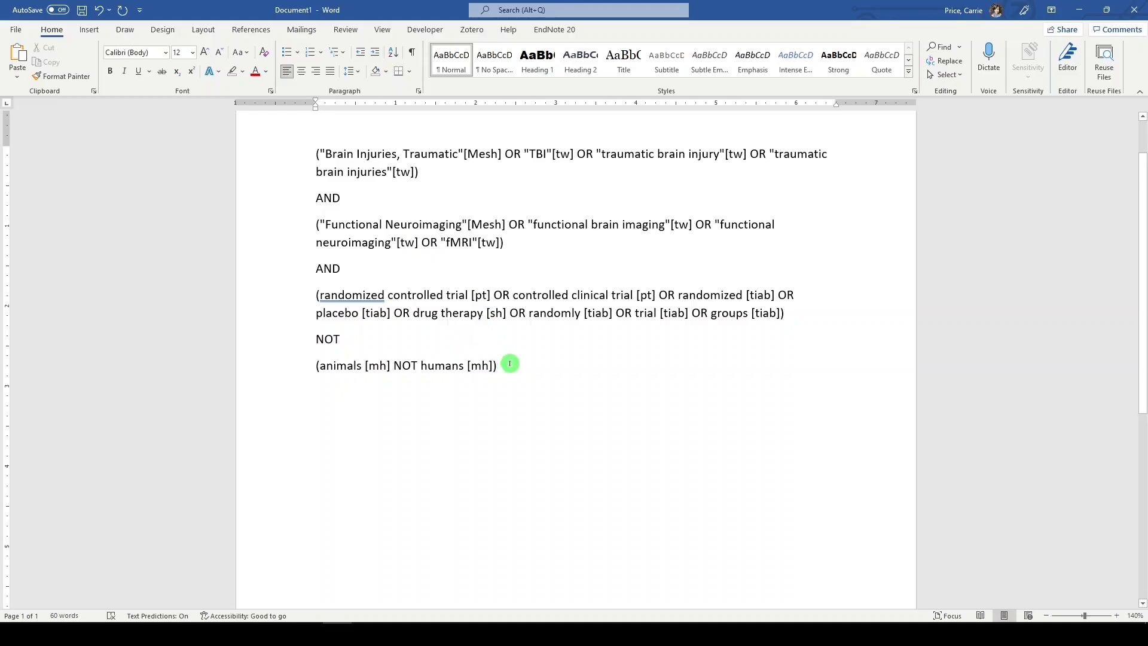
pyautogui.press('ctrl+a')
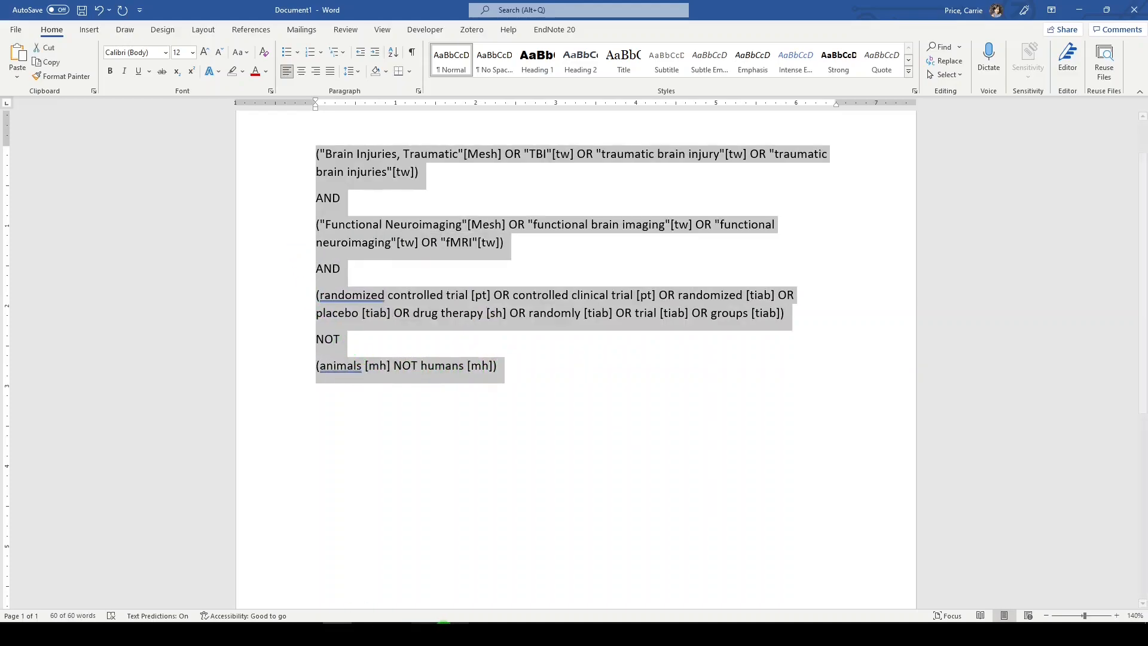
# Bring Firefox forward and return to the PubMed results tab for the updated query
pyautogui.click(332, 13)
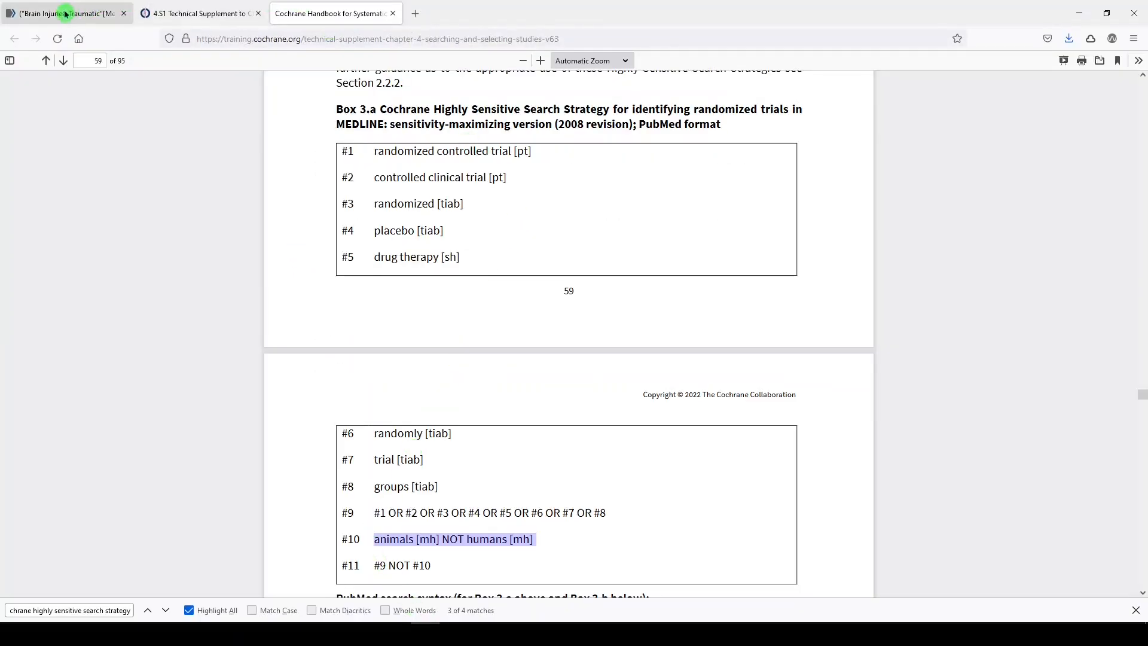
pyautogui.click(66, 13)
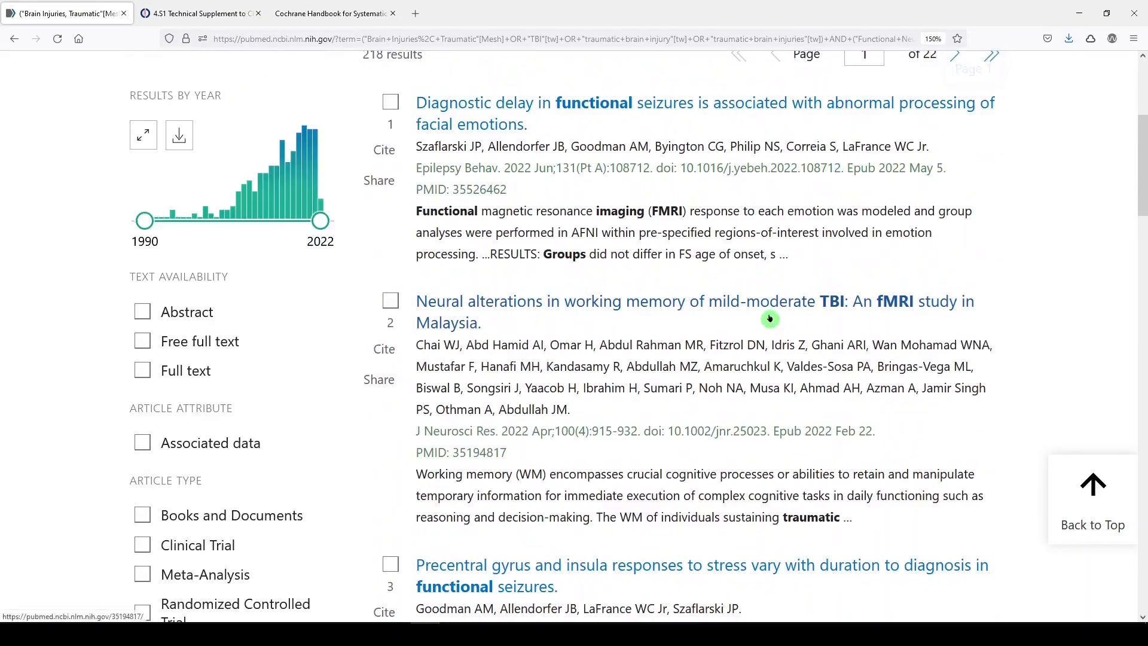
pyautogui.scroll(3)
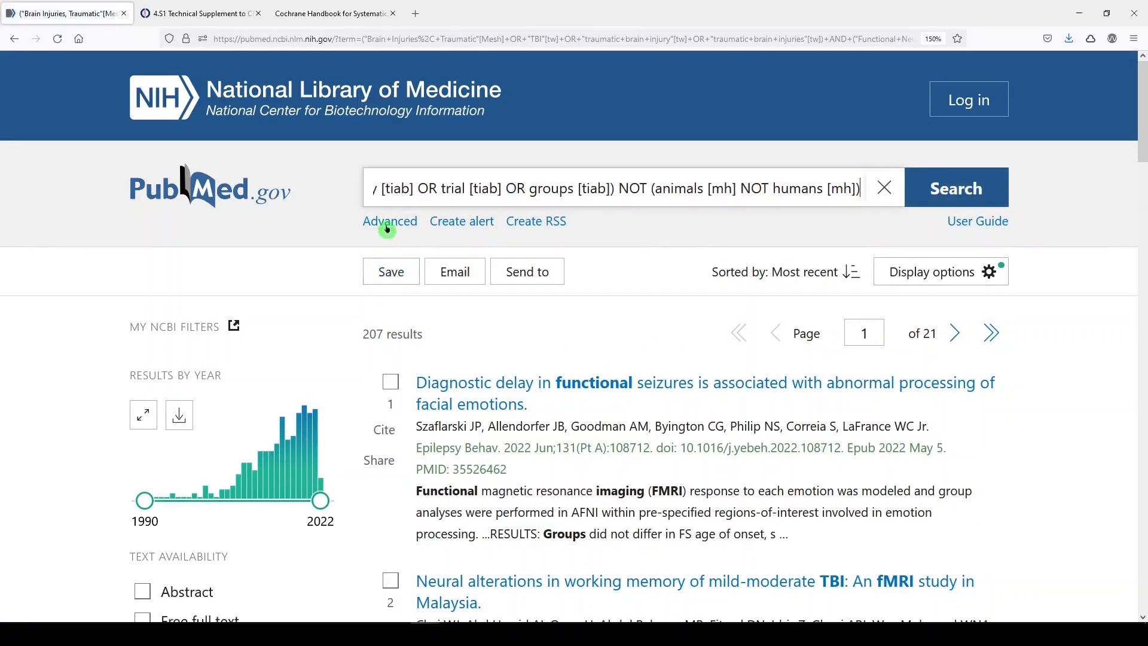
# On PubMed's Advanced page, add search #2 from the history into the query box
pyautogui.click(389, 221)
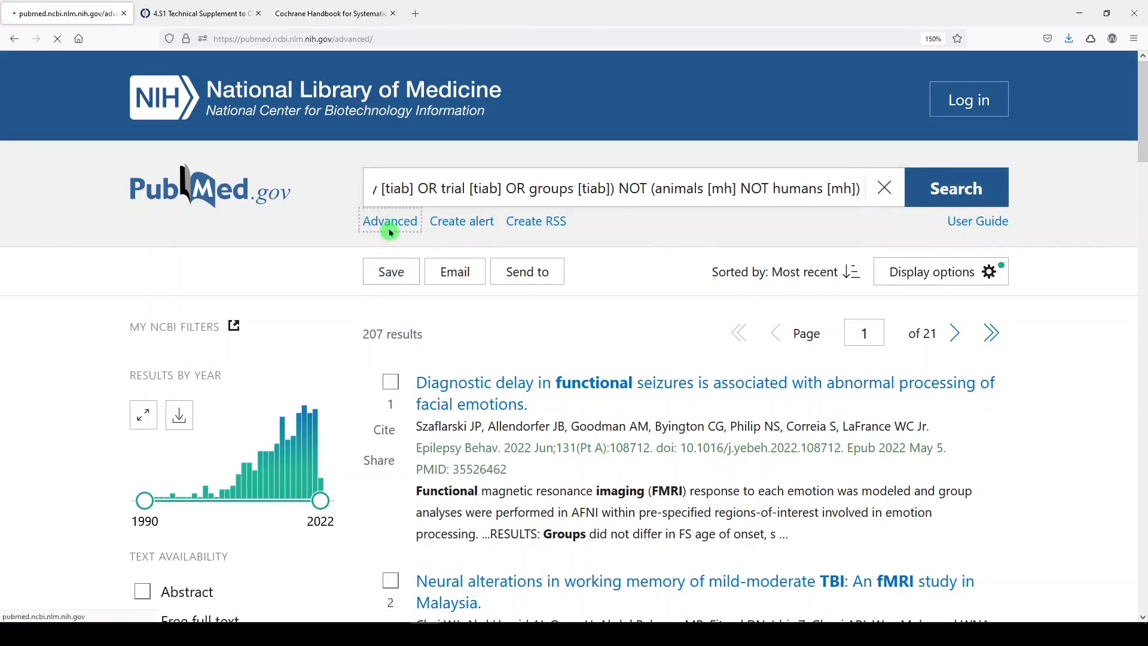
pyautogui.click(389, 221)
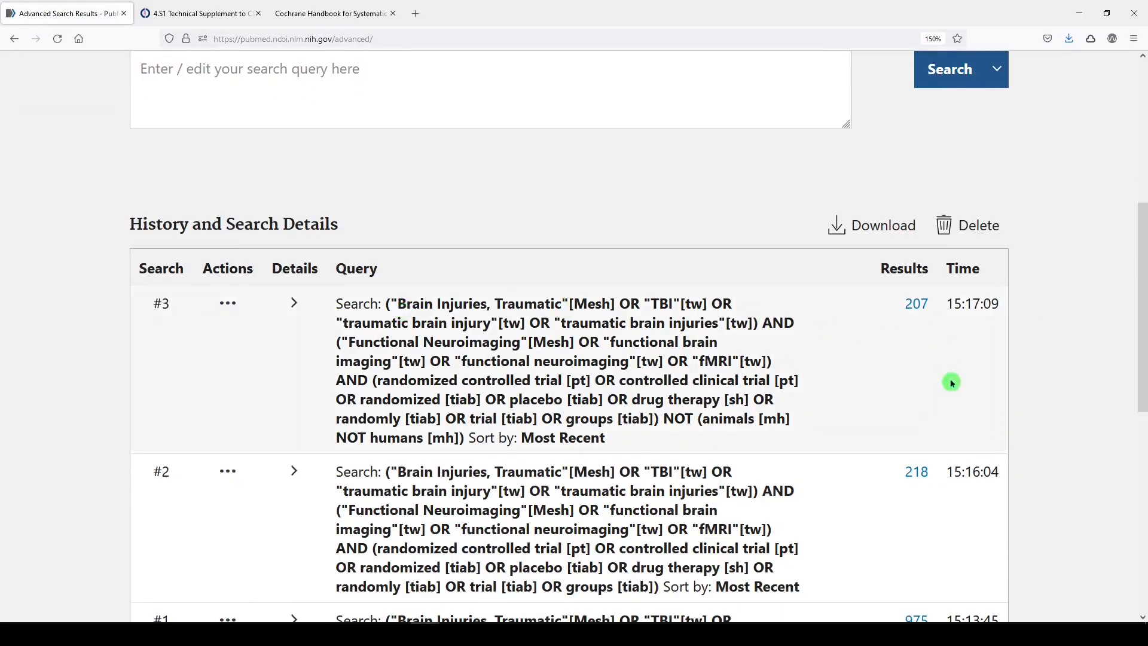
pyautogui.click(227, 470)
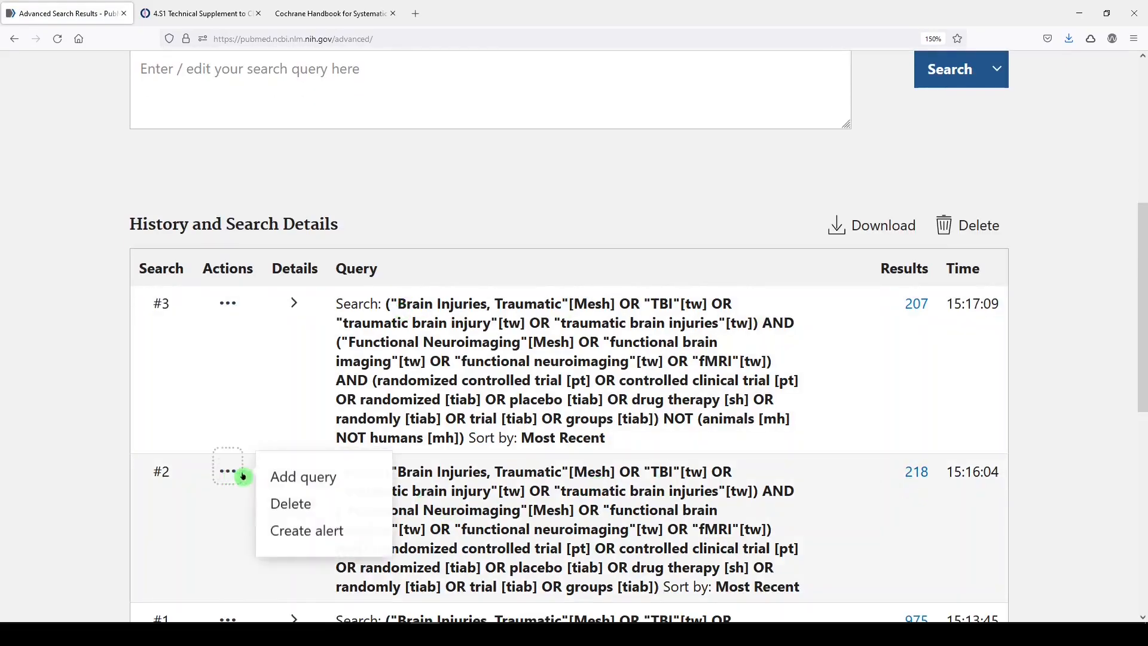
pyautogui.click(303, 476)
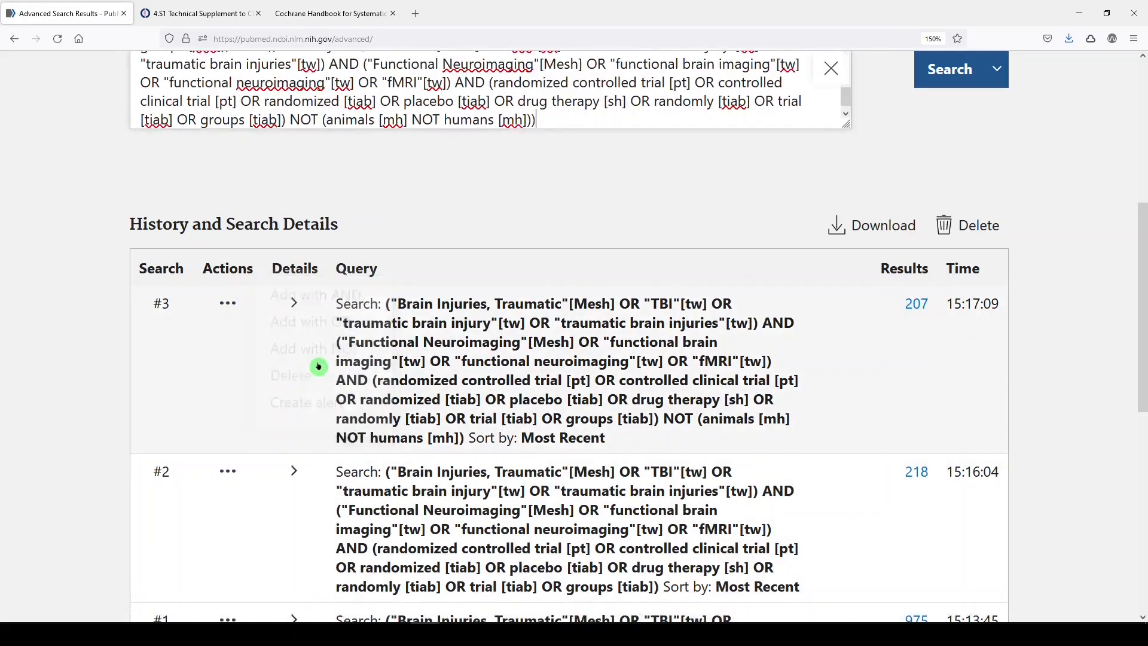
pyautogui.scroll(3)
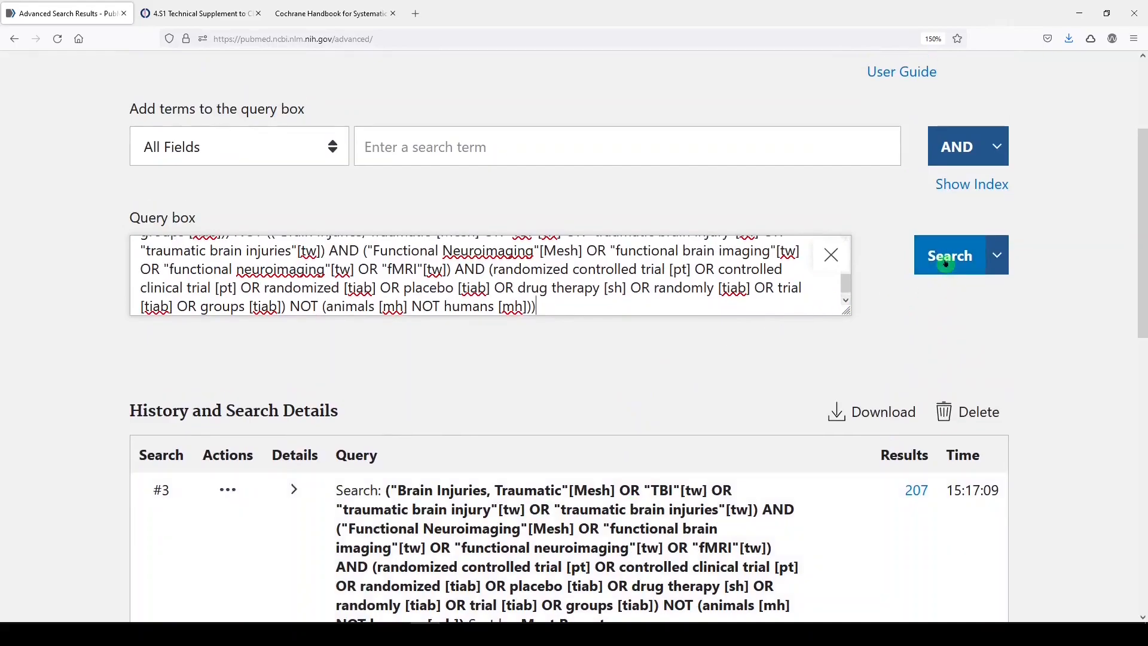
# Run the query ending in NOT animals, returning 11 results, and scroll through them
pyautogui.click(950, 256)
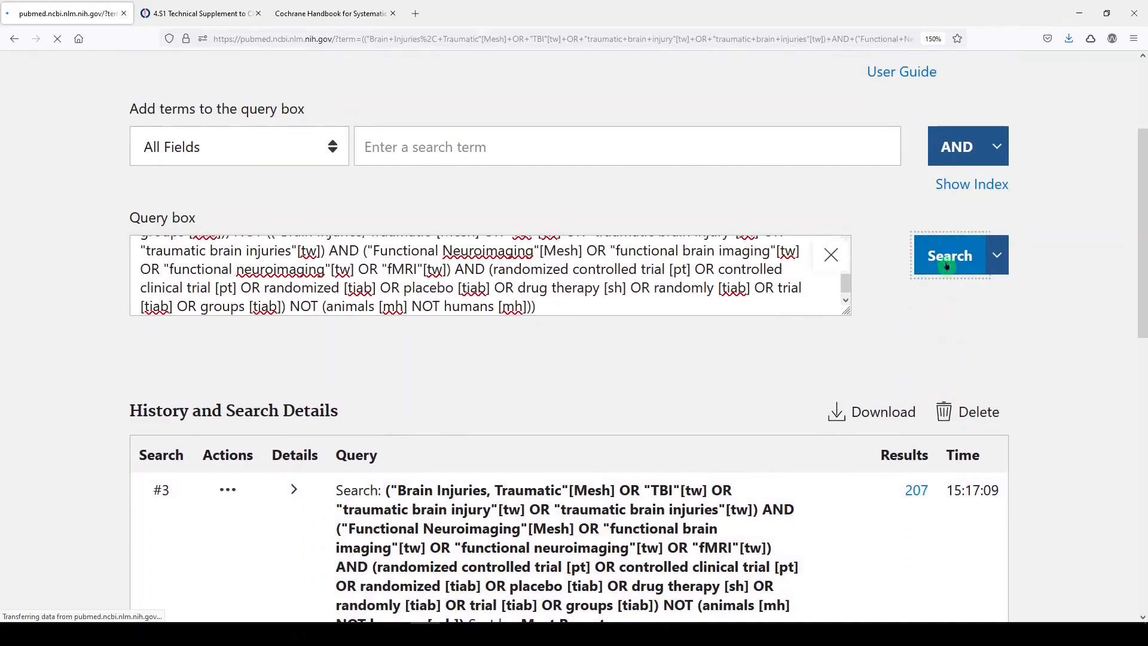
pyautogui.click(949, 255)
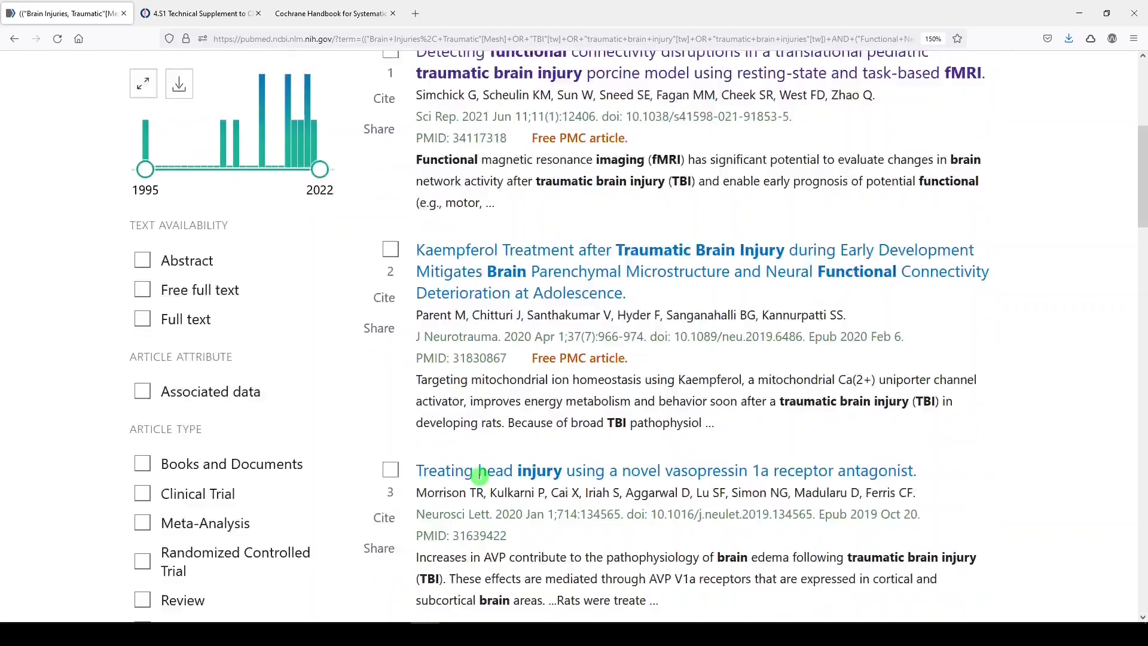
pyautogui.scroll(-3)
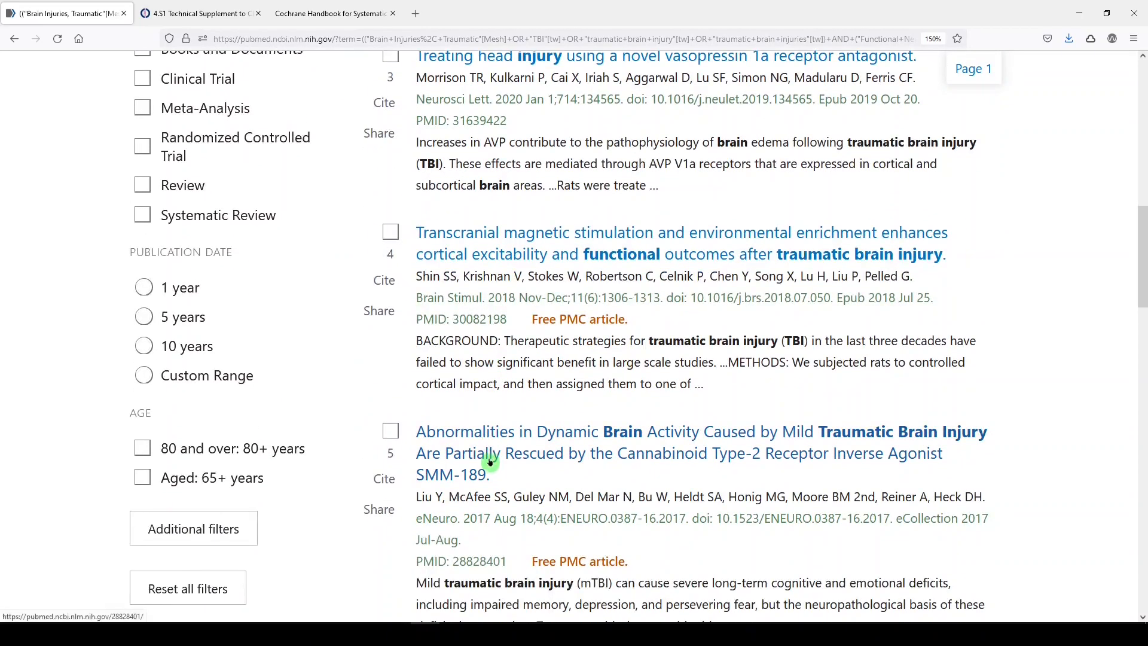
pyautogui.scroll(3)
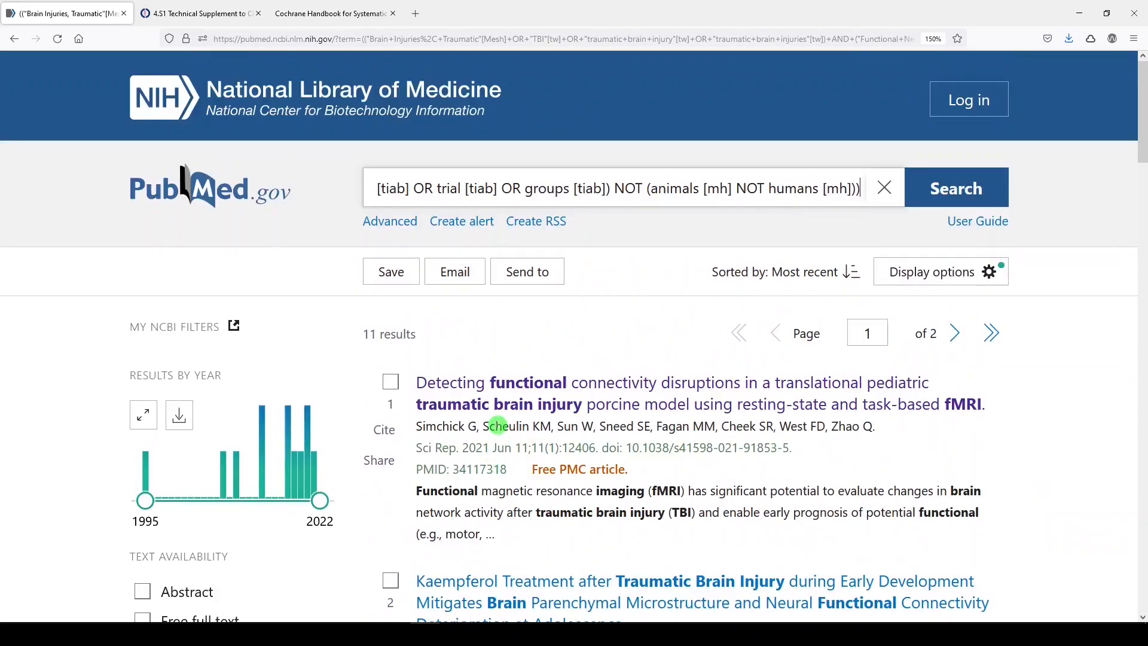
pyautogui.moveTo(651, 208)
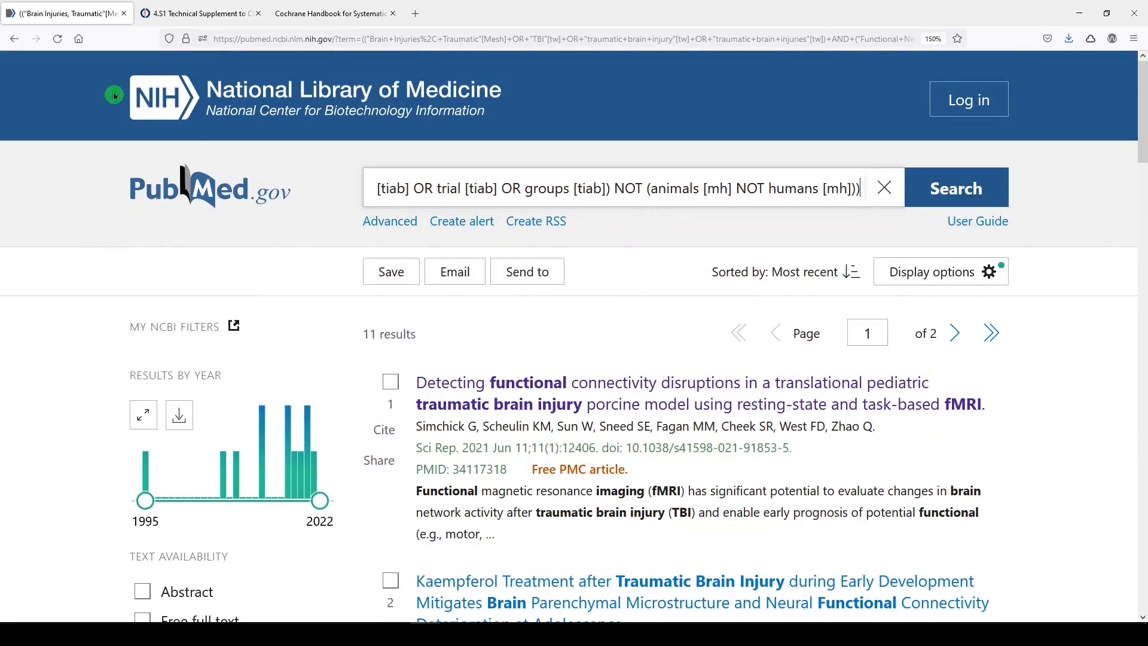
pyautogui.moveTo(14, 39)
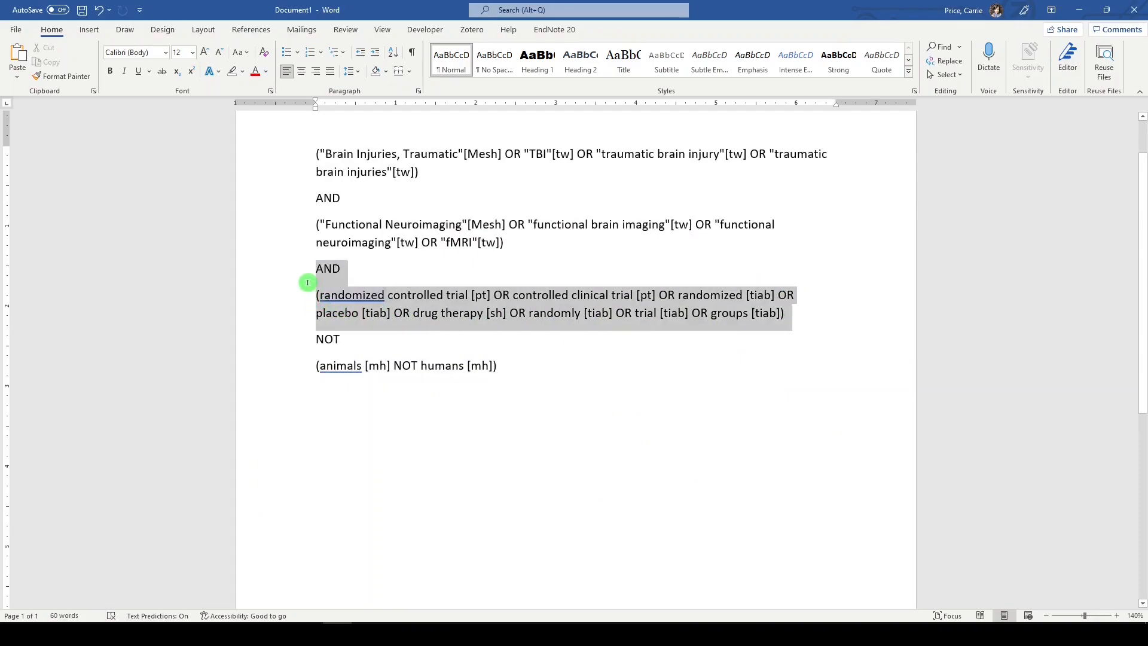
# Delete the randomized trial block and select the remaining brain injury AND neuroimaging NOT animals string
pyautogui.press('Delete')
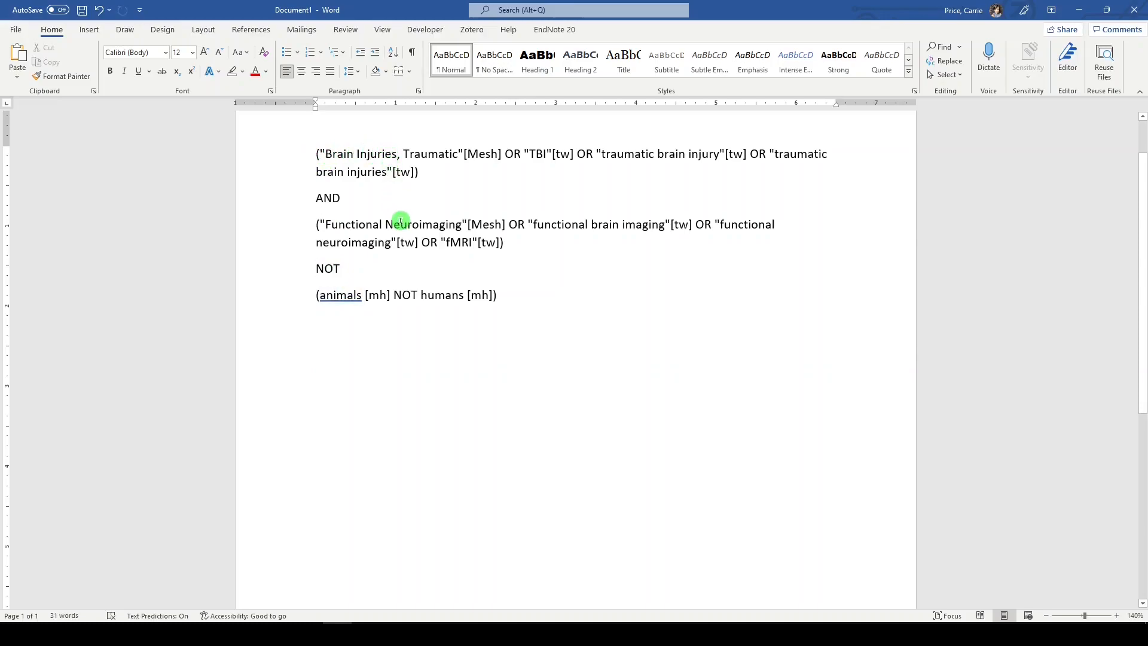
pyautogui.moveTo(295, 308)
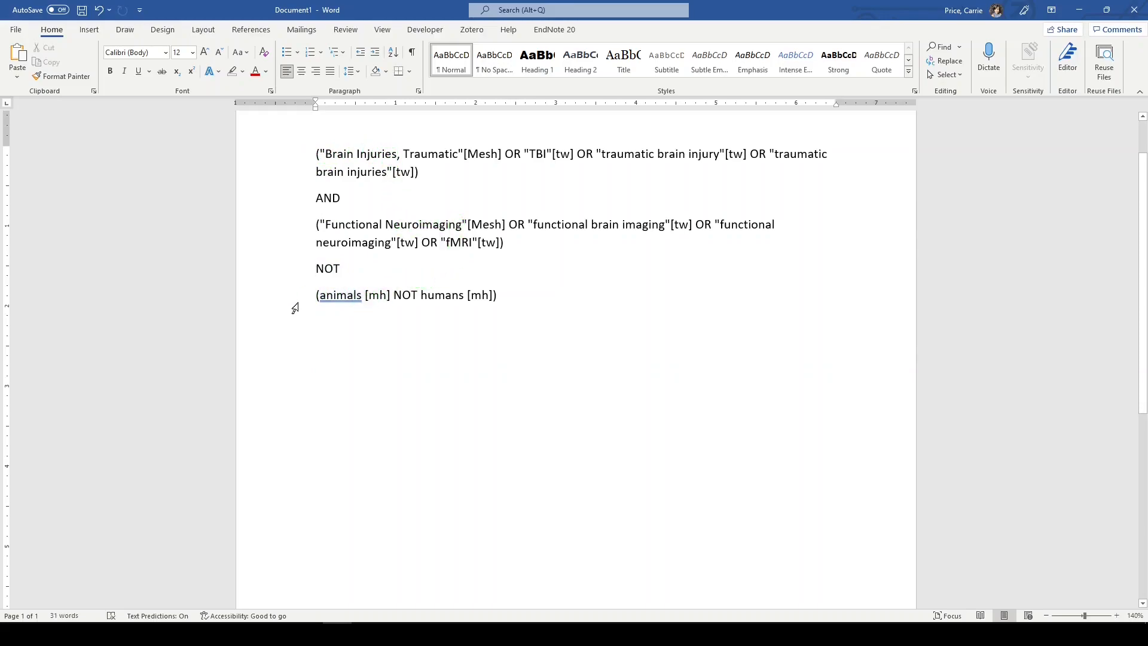
pyautogui.moveTo(315, 242); pyautogui.dragTo(496, 295)
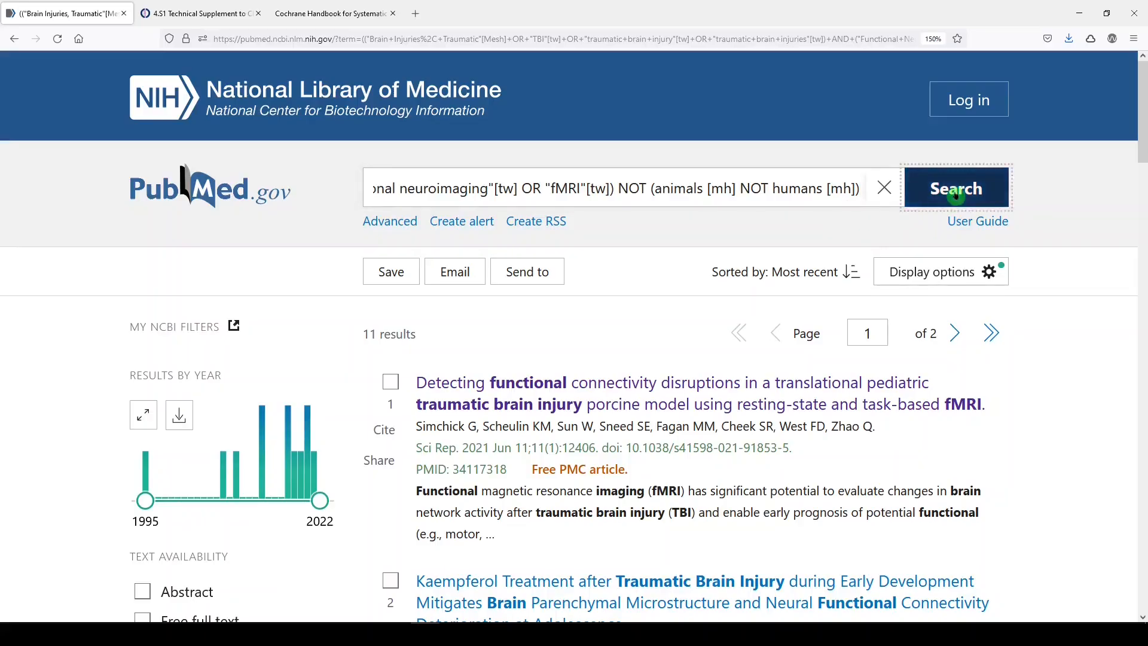
# Run the search without the trials filter (910 results) and view it as #5 in history
pyautogui.click(955, 189)
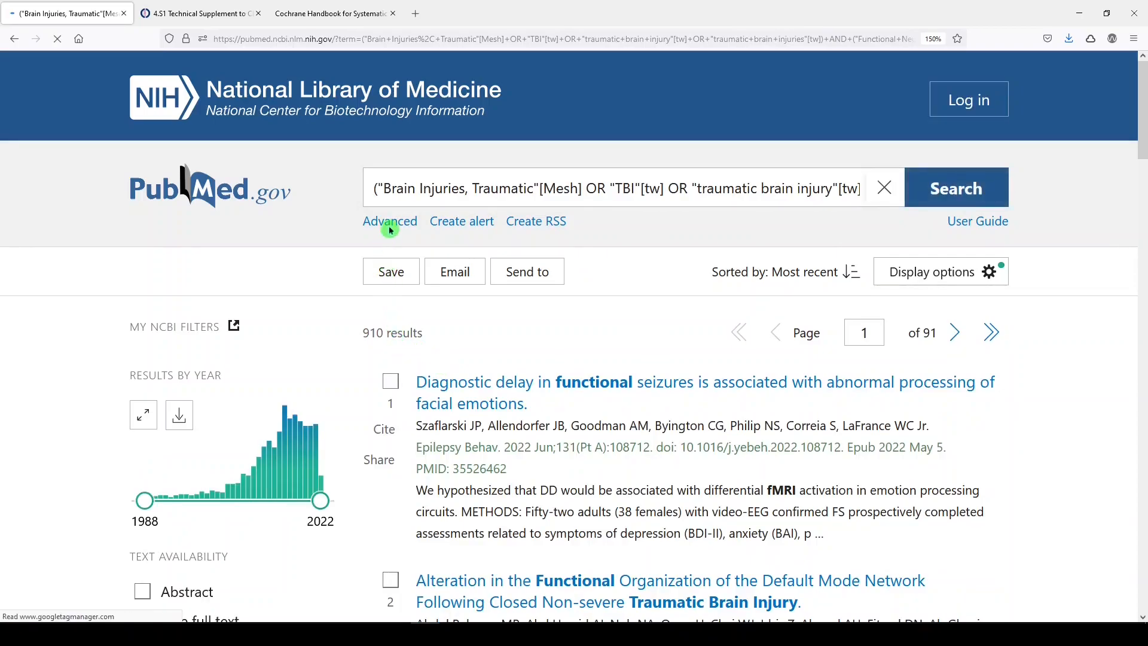
pyautogui.click(389, 221)
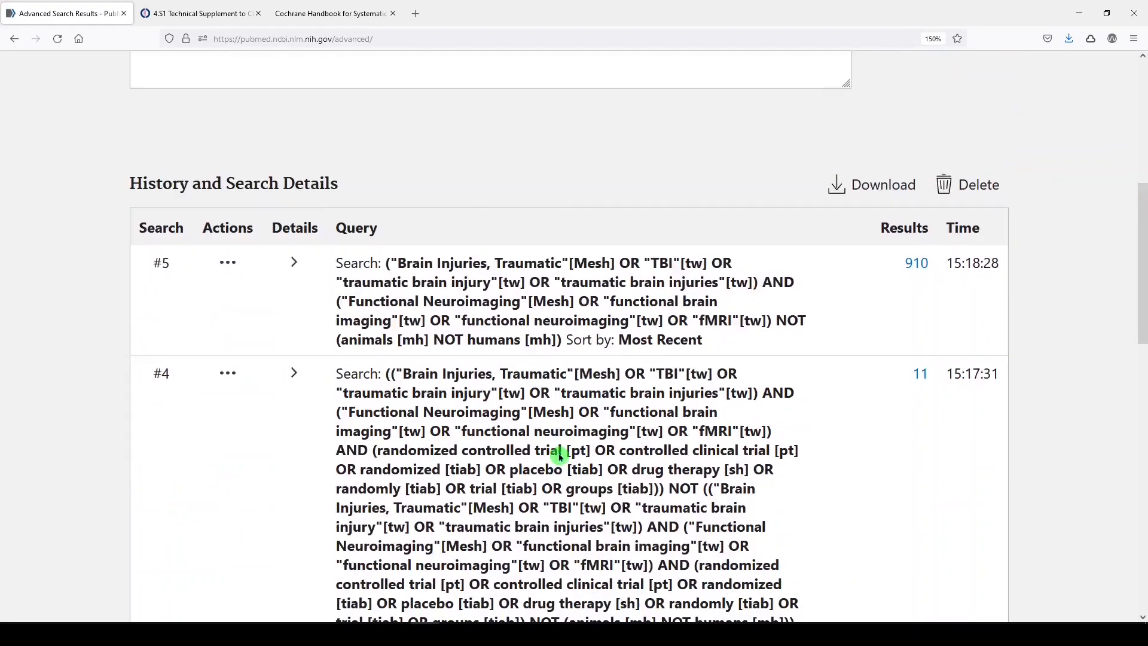
pyautogui.scroll(-3)
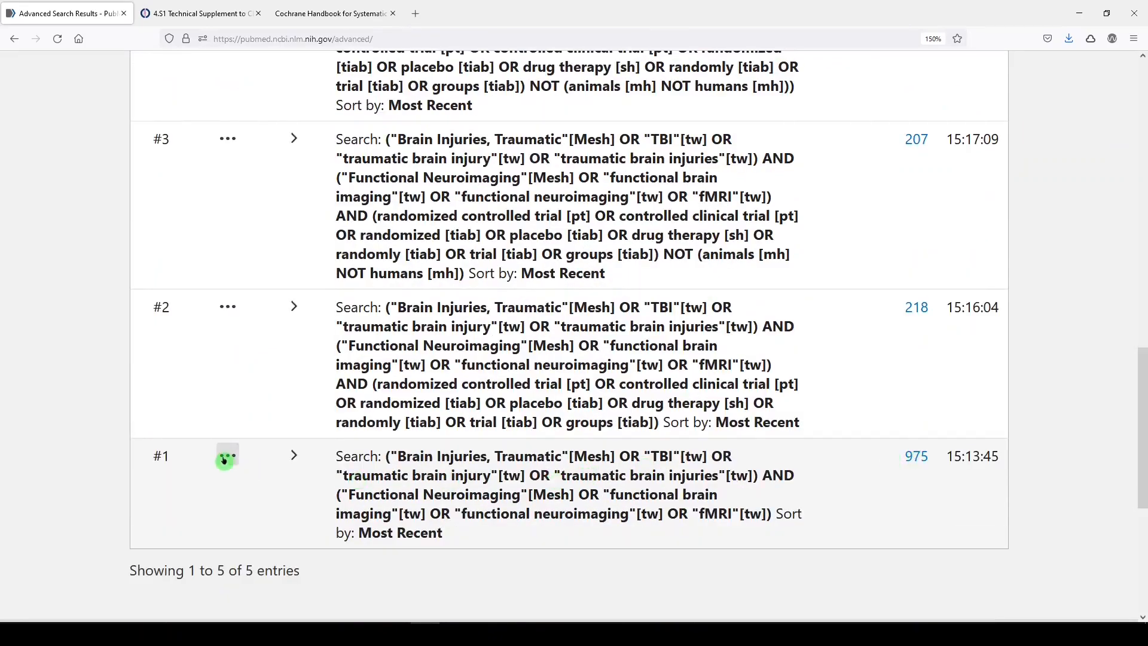
# Run search #1 NOT search #5 and scroll its 65 mostly animal-study results
pyautogui.click(228, 456)
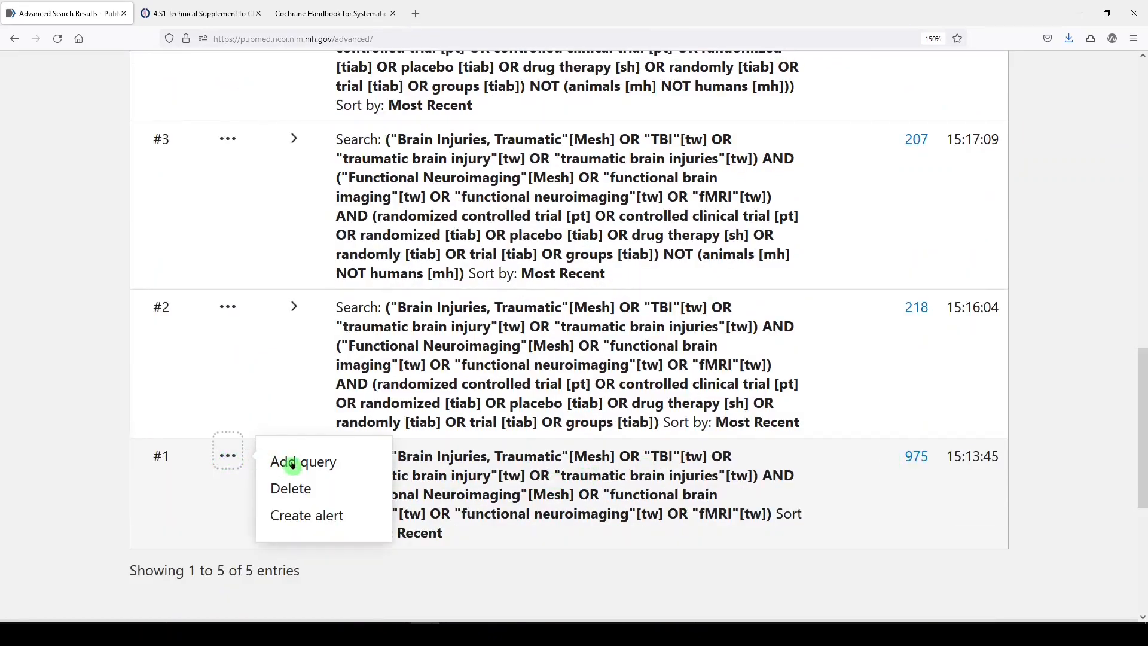
pyautogui.click(304, 461)
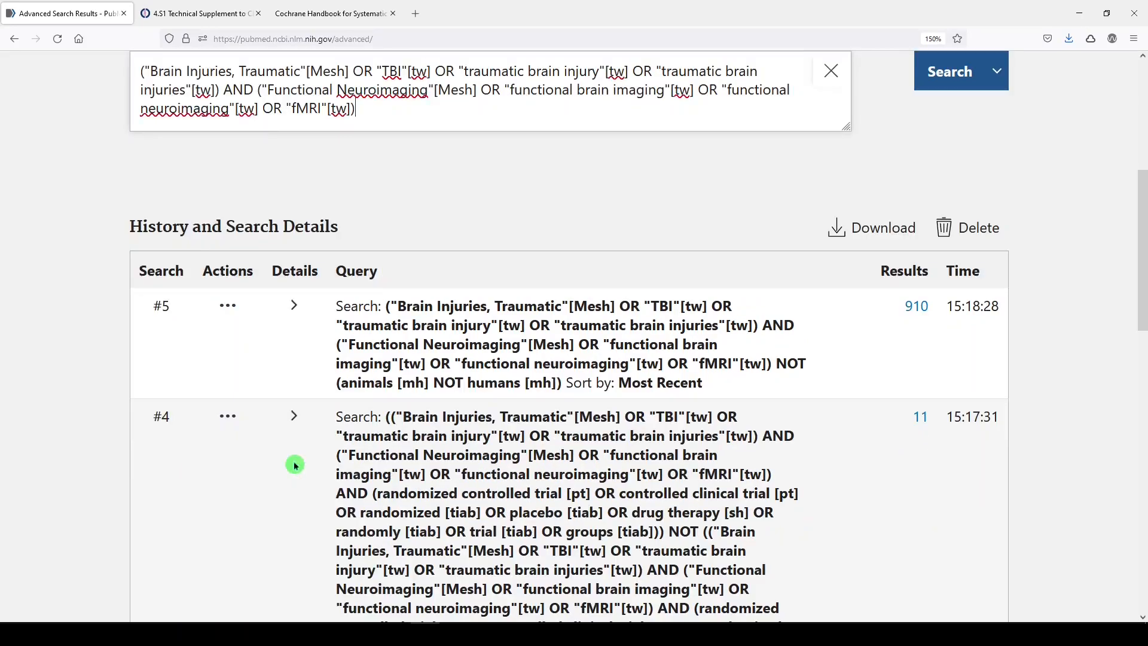
pyautogui.moveTo(419, 313)
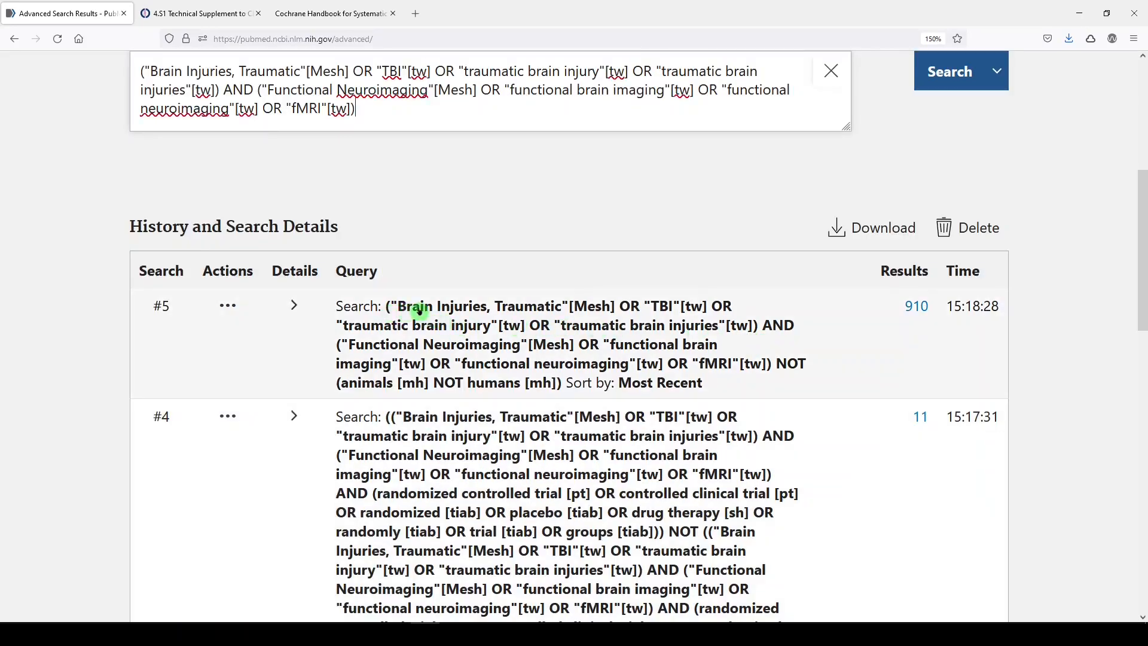
pyautogui.moveTo(490, 338)
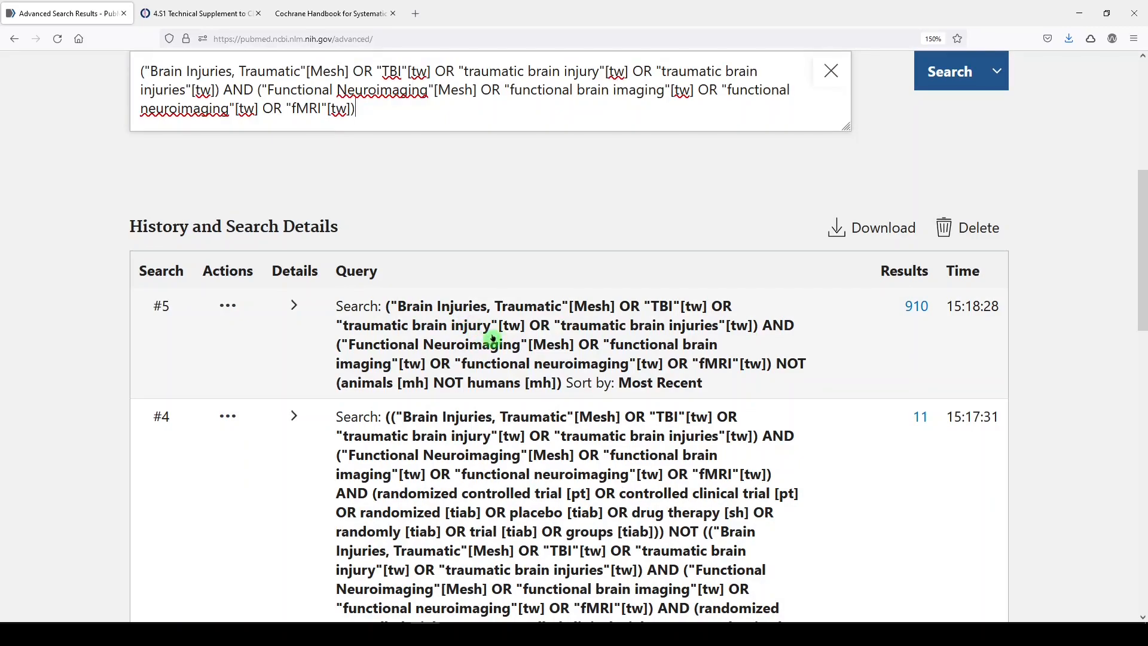
pyautogui.moveTo(601, 339)
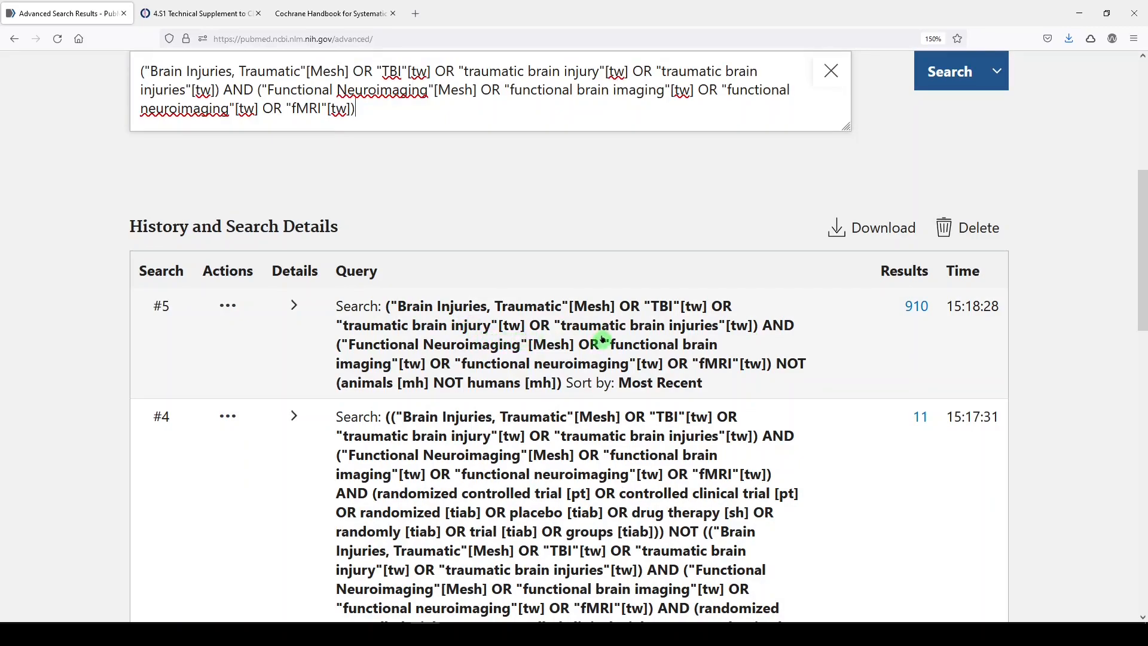
pyautogui.click(228, 306)
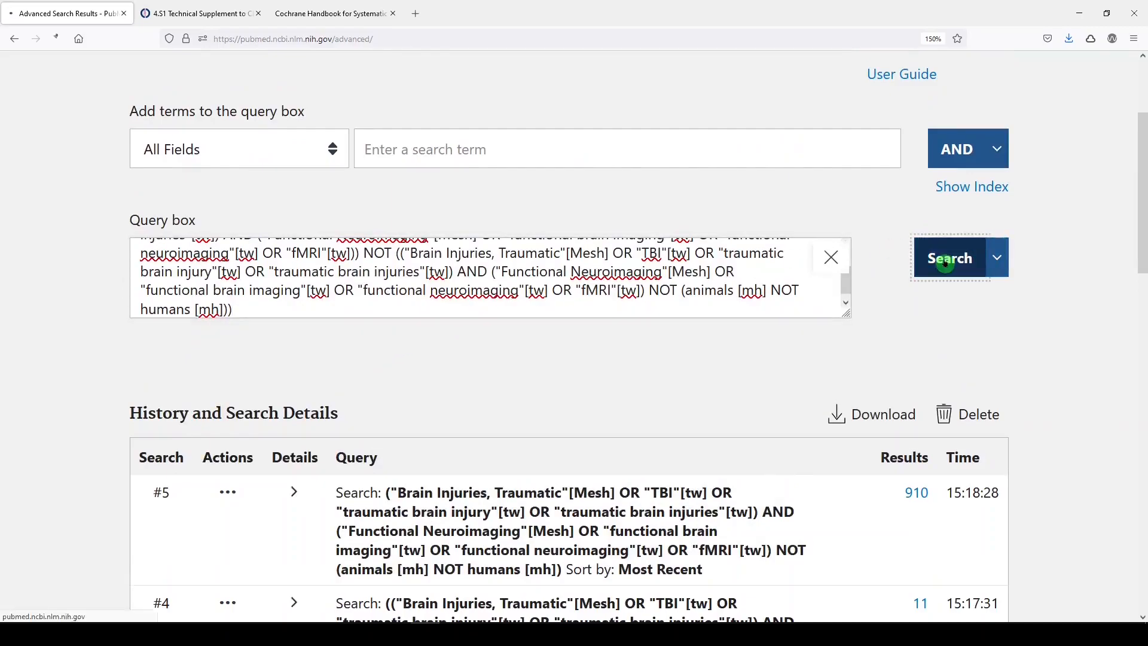
pyautogui.click(949, 258)
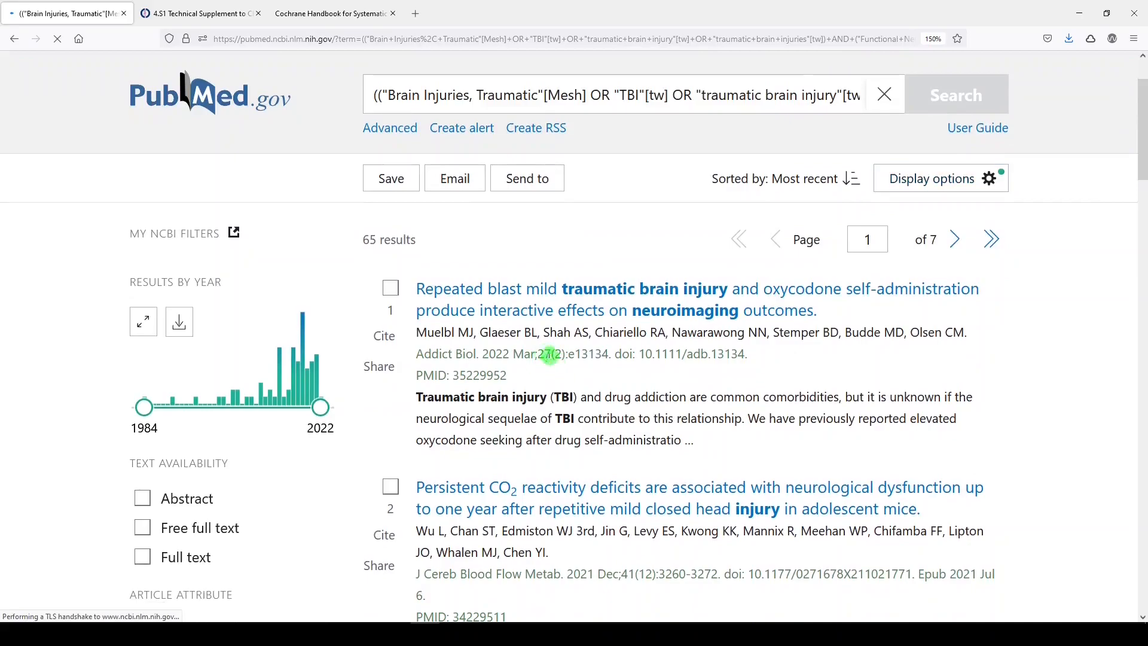
pyautogui.scroll(-3)
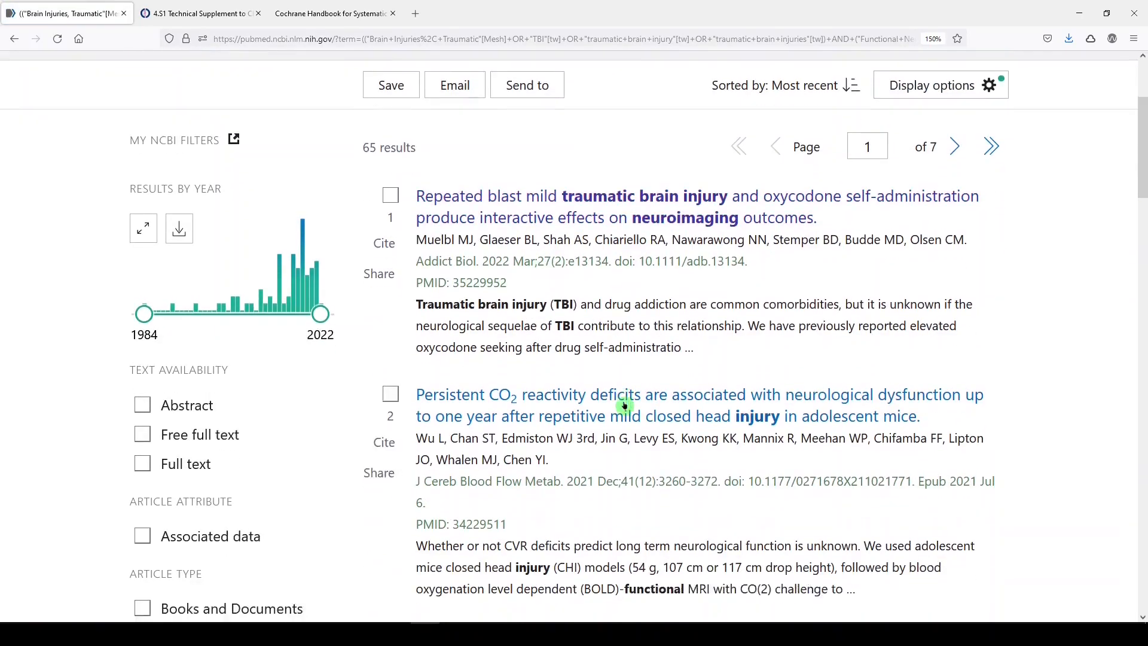
pyautogui.scroll(-3)
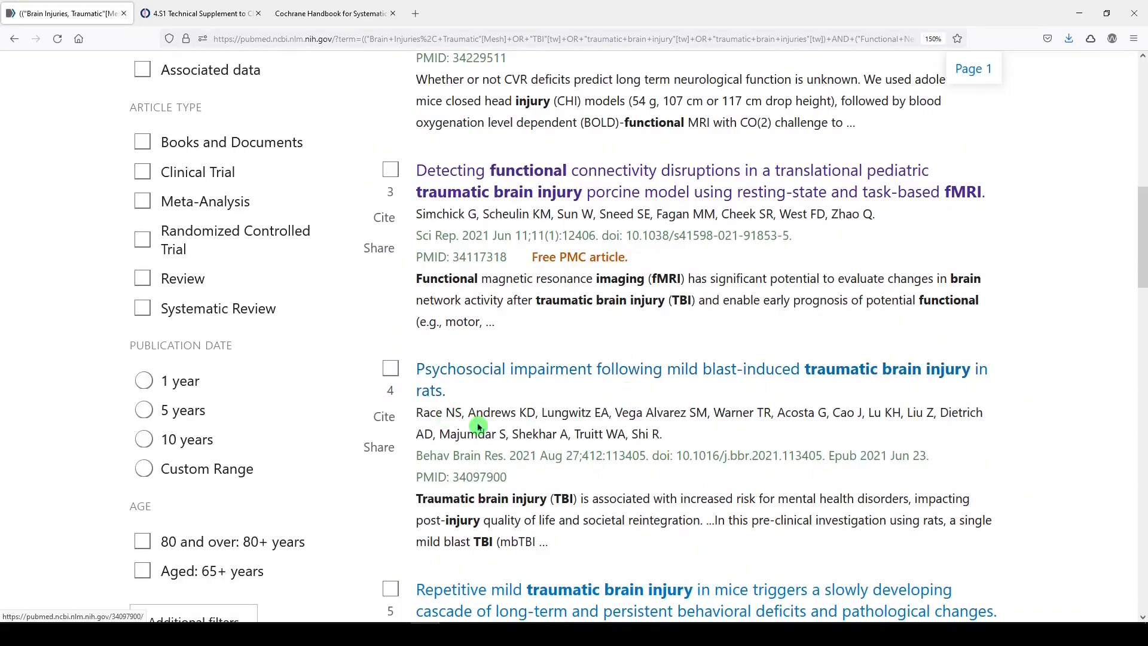
pyautogui.scroll(3)
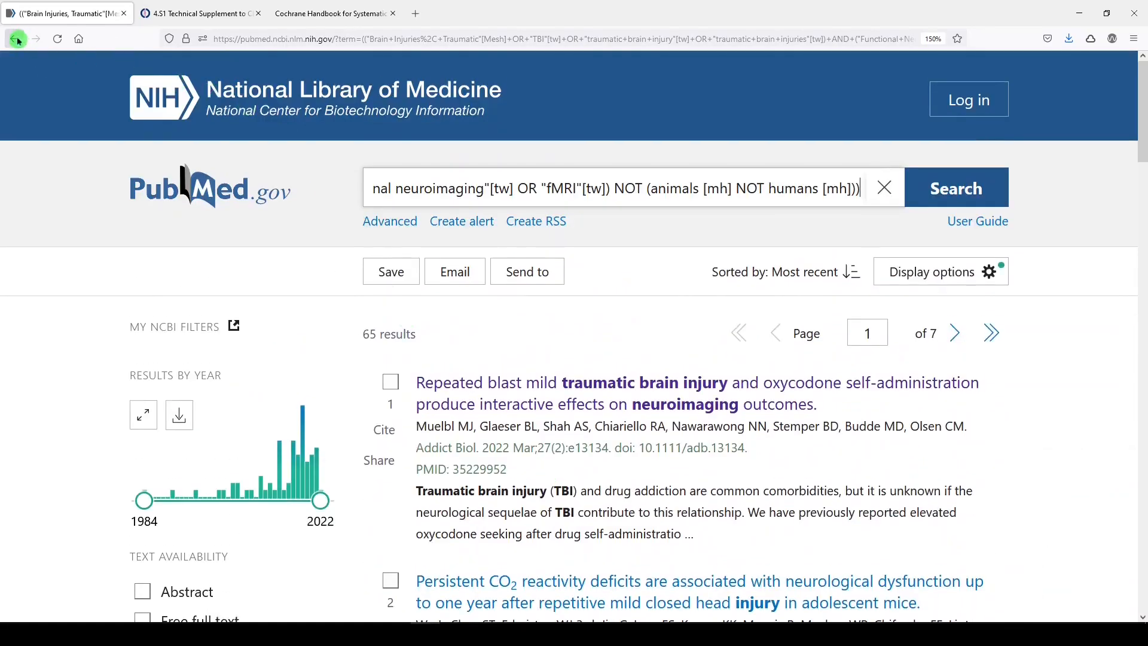
# Return to Advanced Search and scroll to the history showing #6 with 65 results
pyautogui.click(390, 221)
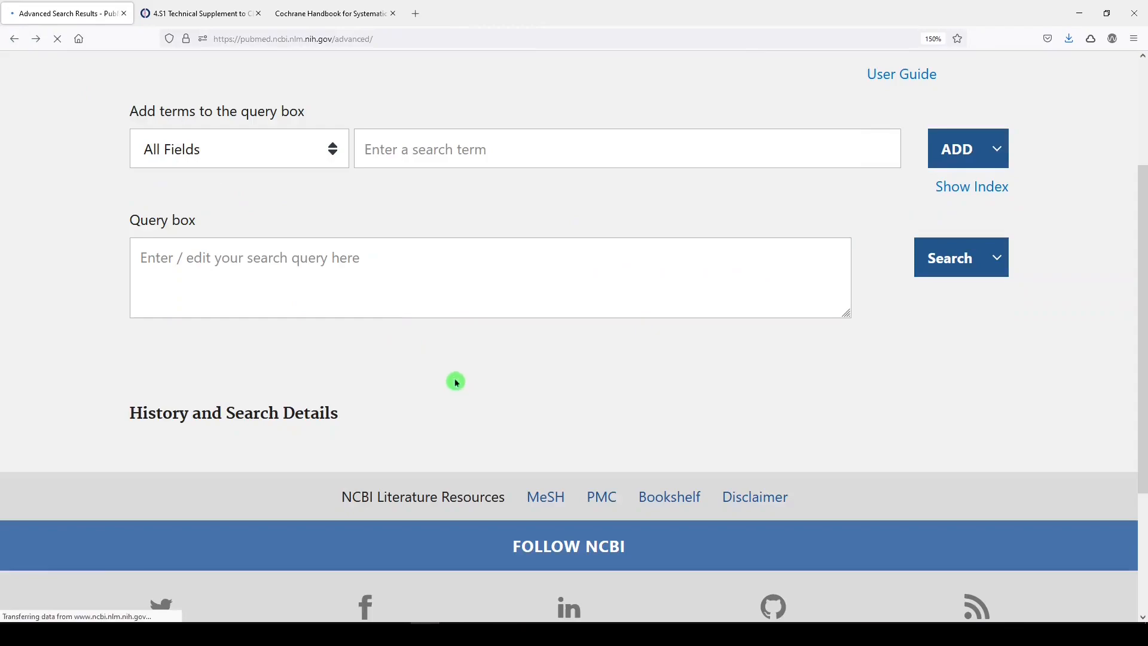
pyautogui.scroll(-3)
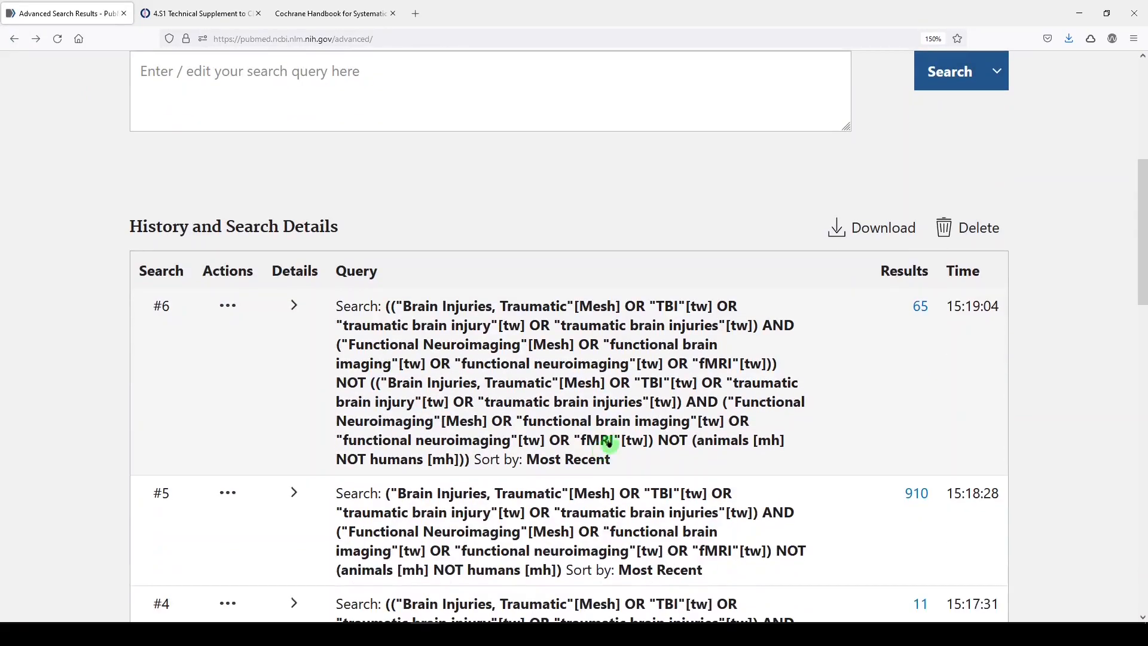
pyautogui.moveTo(628, 421)
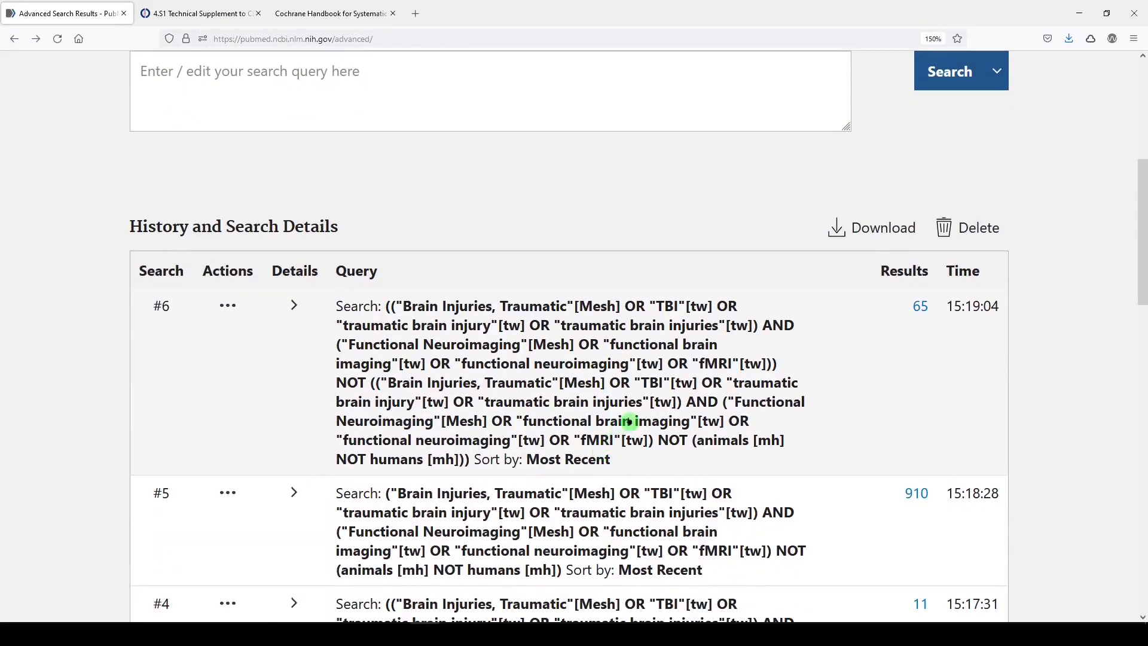